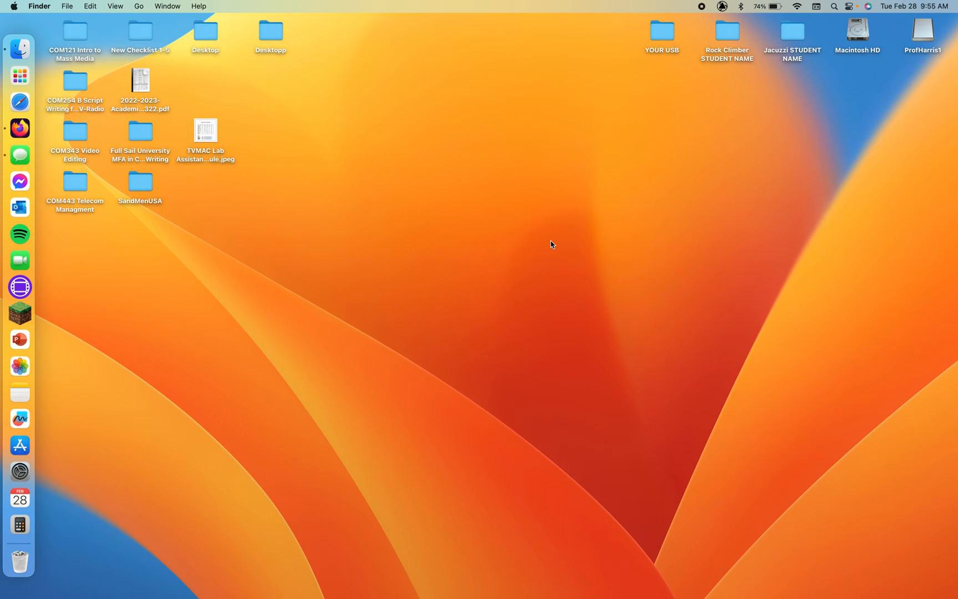
{"action": "mouse_move", "coordinate": [866, 98]}
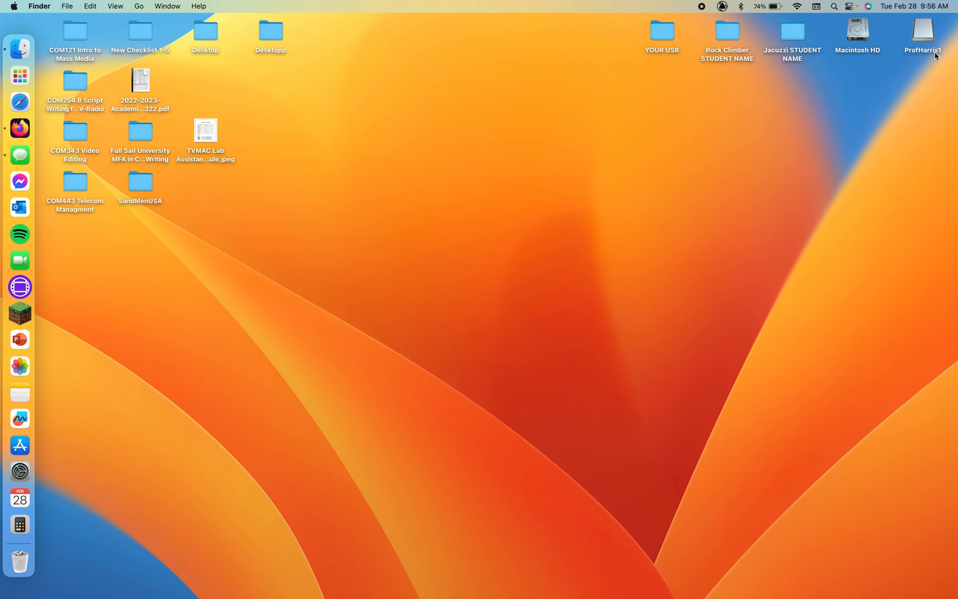
Open the ProfHarris1 flash drive from the desktop in Finder
{"action": "double_click", "coordinate": [922, 31]}
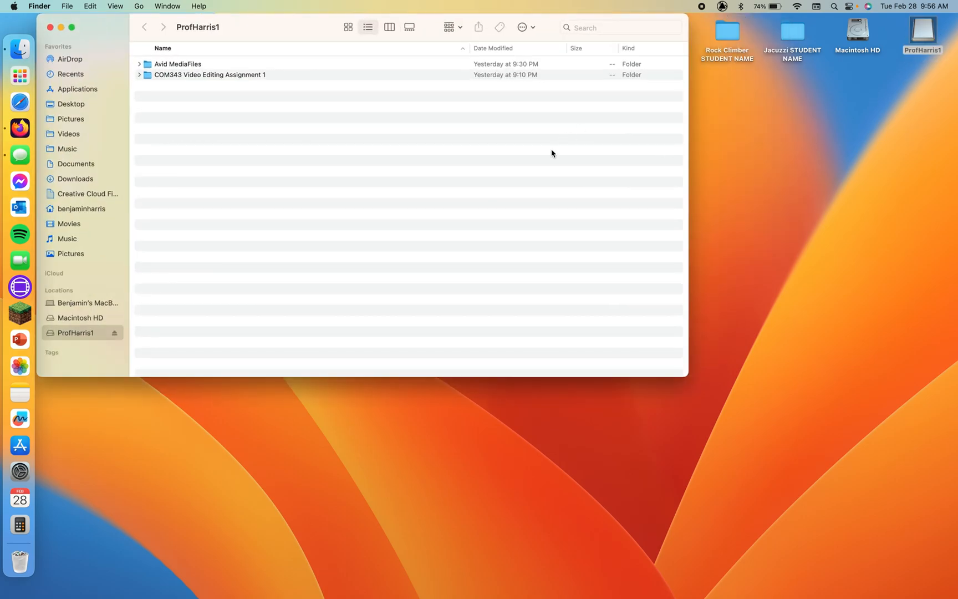
{"action": "mouse_move", "coordinate": [357, 164]}
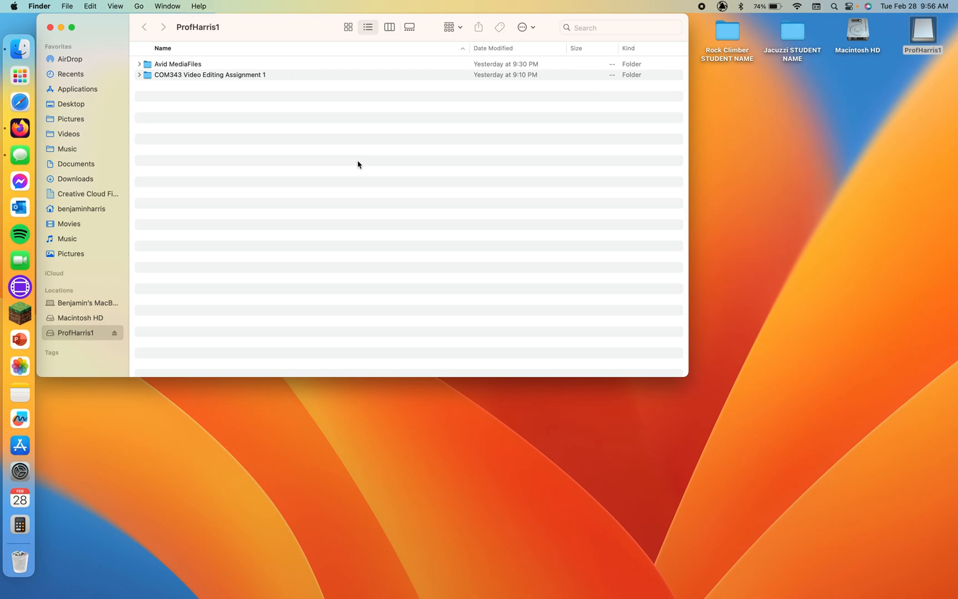
{"action": "mouse_move", "coordinate": [488, 157]}
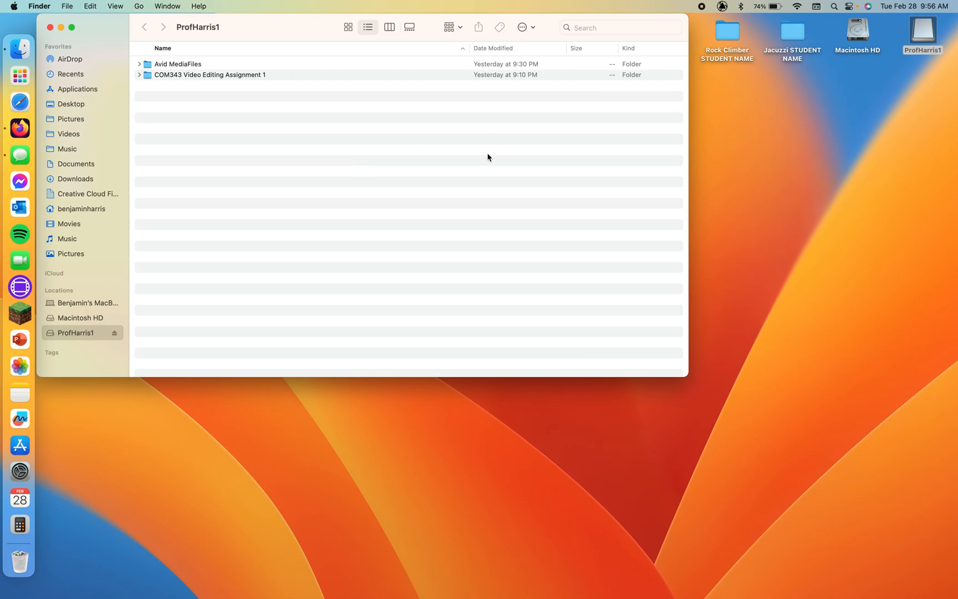
{"action": "mouse_move", "coordinate": [63, 331]}
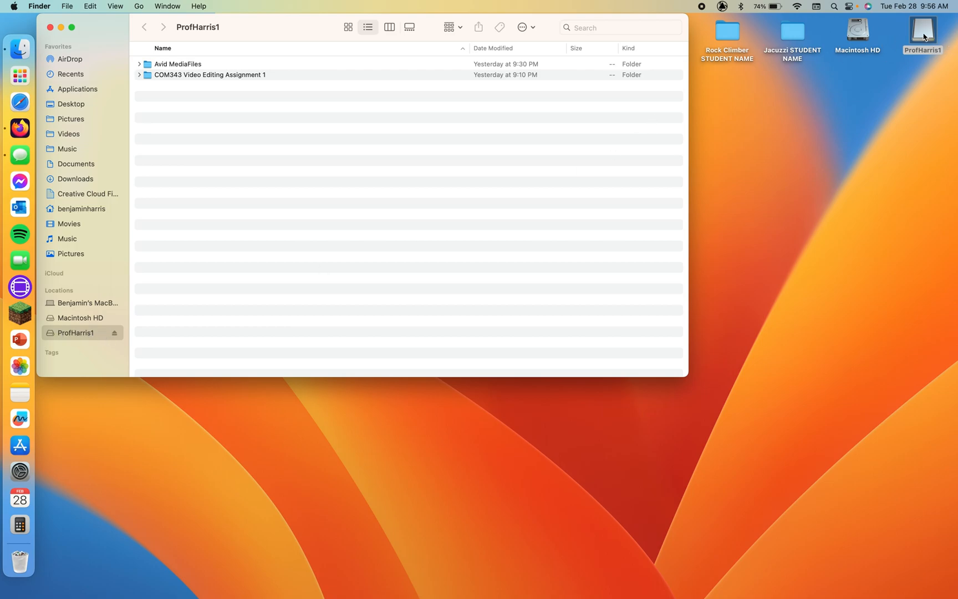
{"action": "mouse_move", "coordinate": [150, 89]}
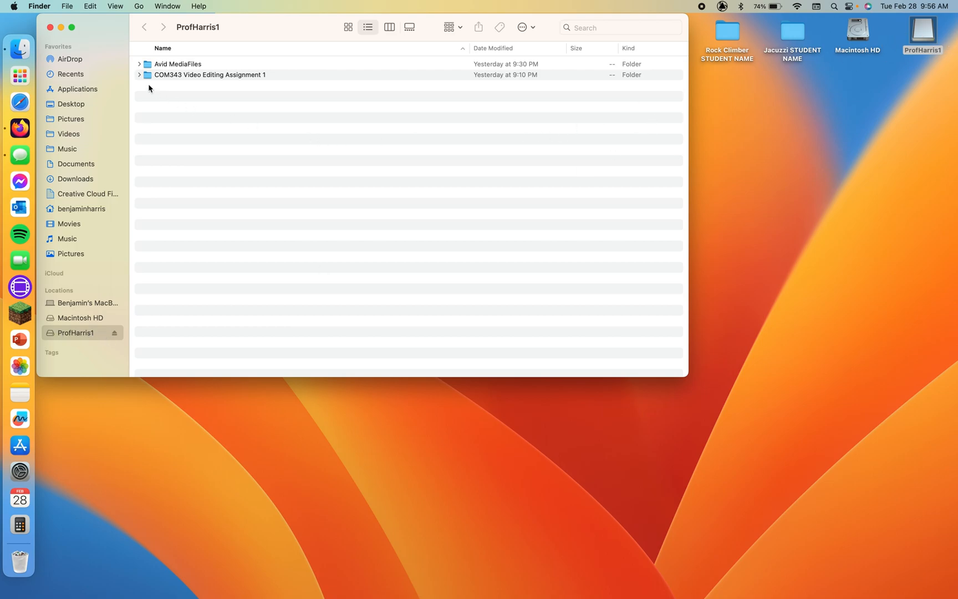
{"action": "left_click", "coordinate": [39, 6]}
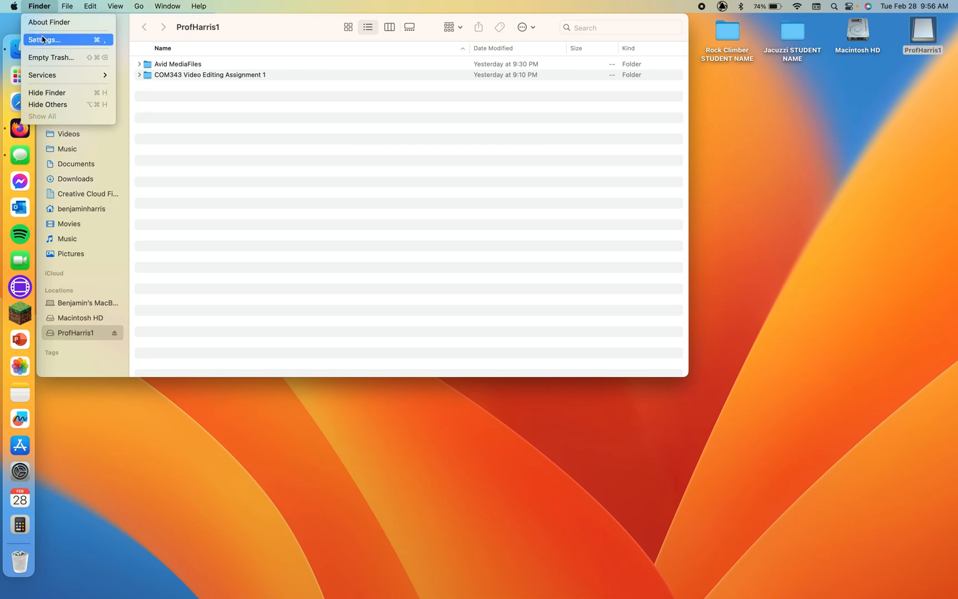
{"action": "left_click", "coordinate": [45, 40]}
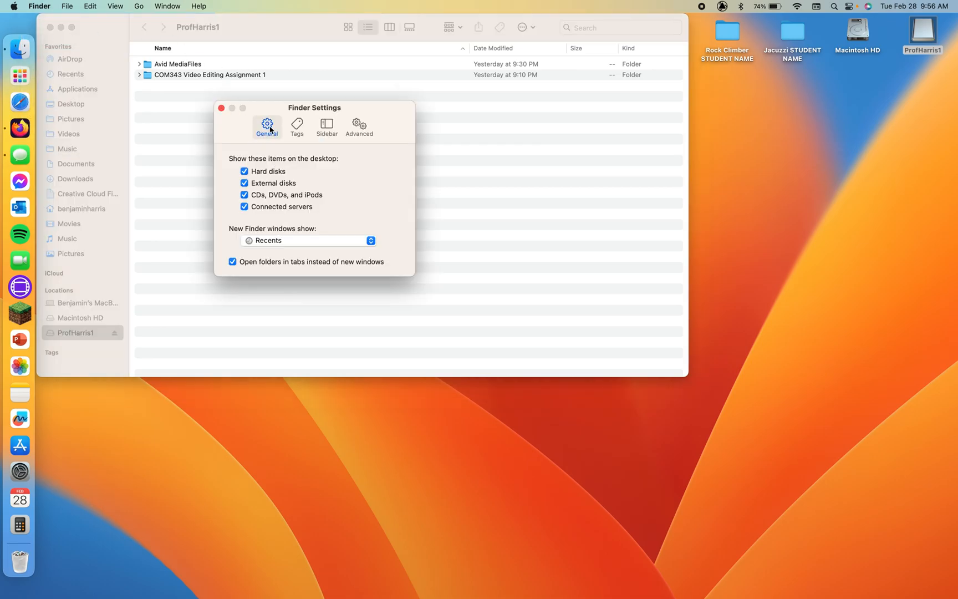
{"action": "left_click", "coordinate": [325, 127]}
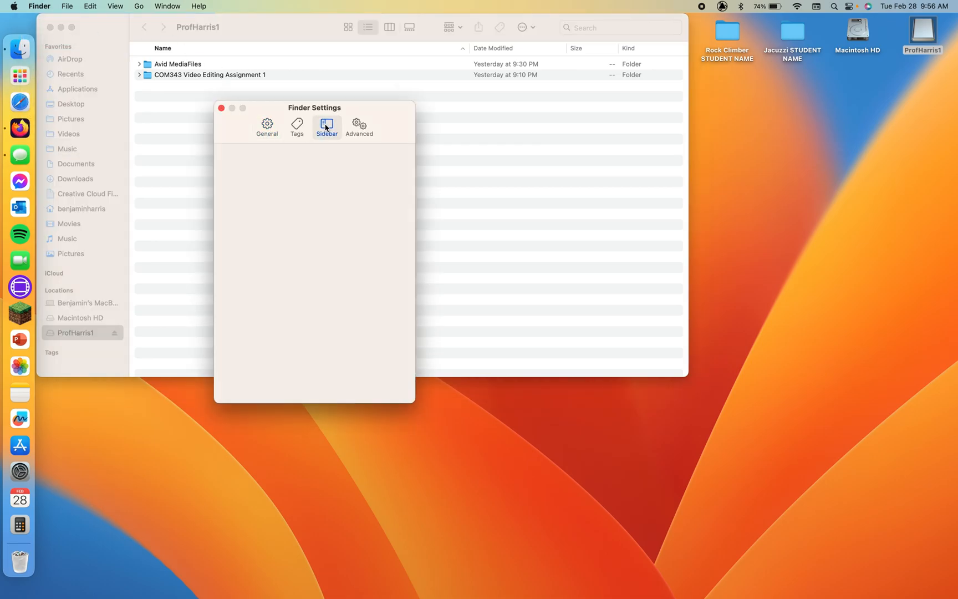
{"action": "left_click", "coordinate": [326, 126]}
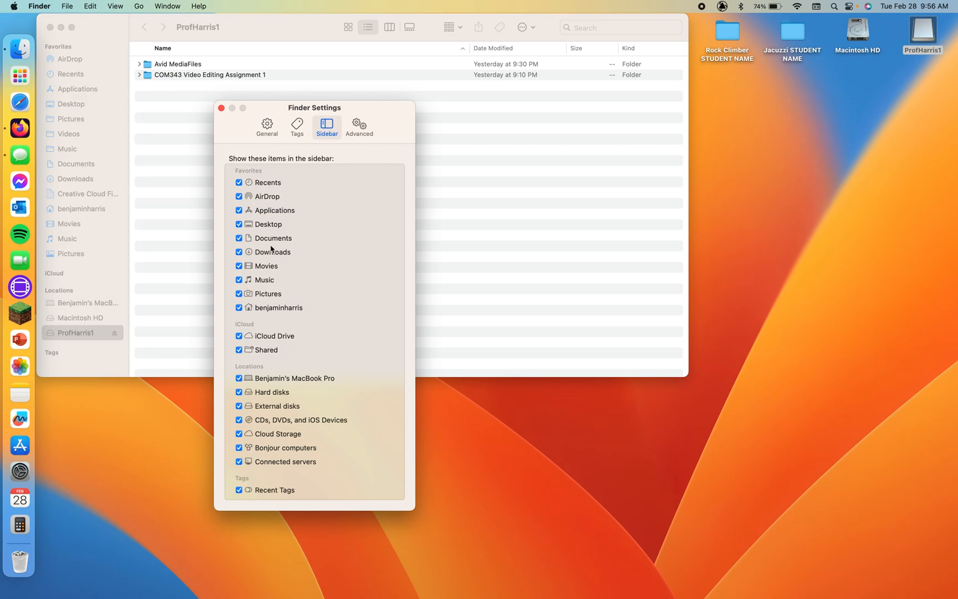
{"action": "left_click", "coordinate": [220, 107]}
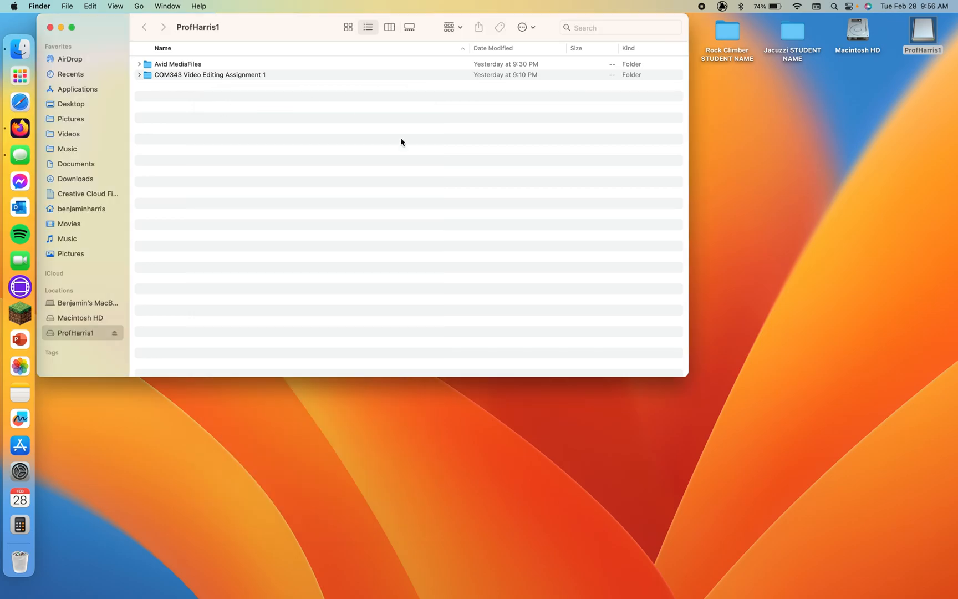
{"action": "mouse_move", "coordinate": [426, 148]}
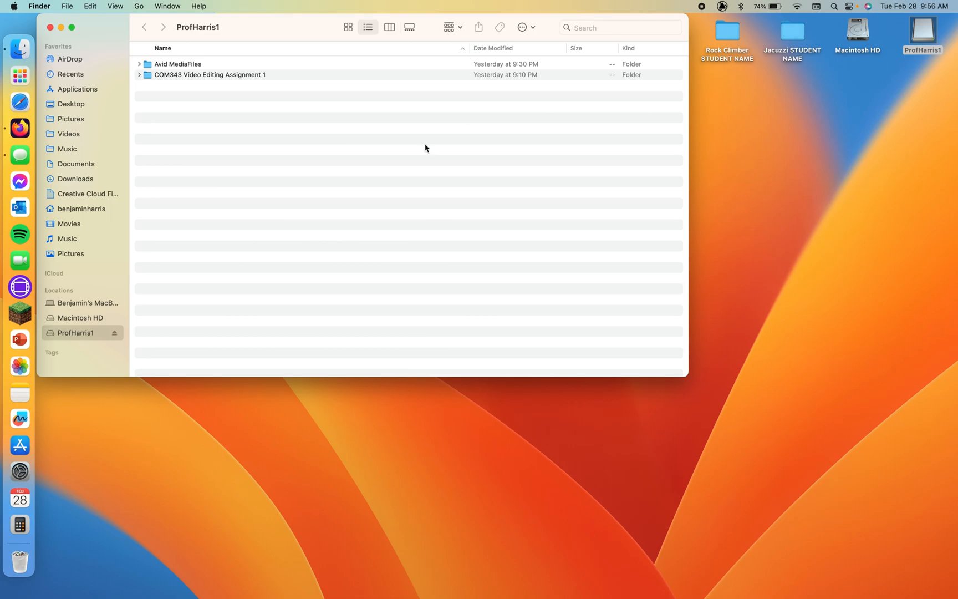
{"action": "mouse_move", "coordinate": [235, 159]}
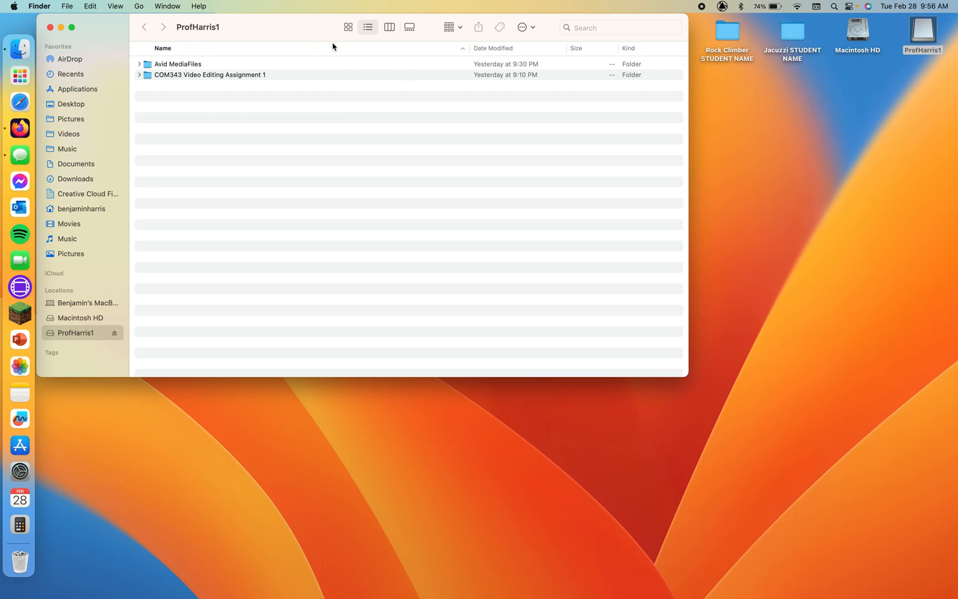
{"action": "mouse_move", "coordinate": [212, 158]}
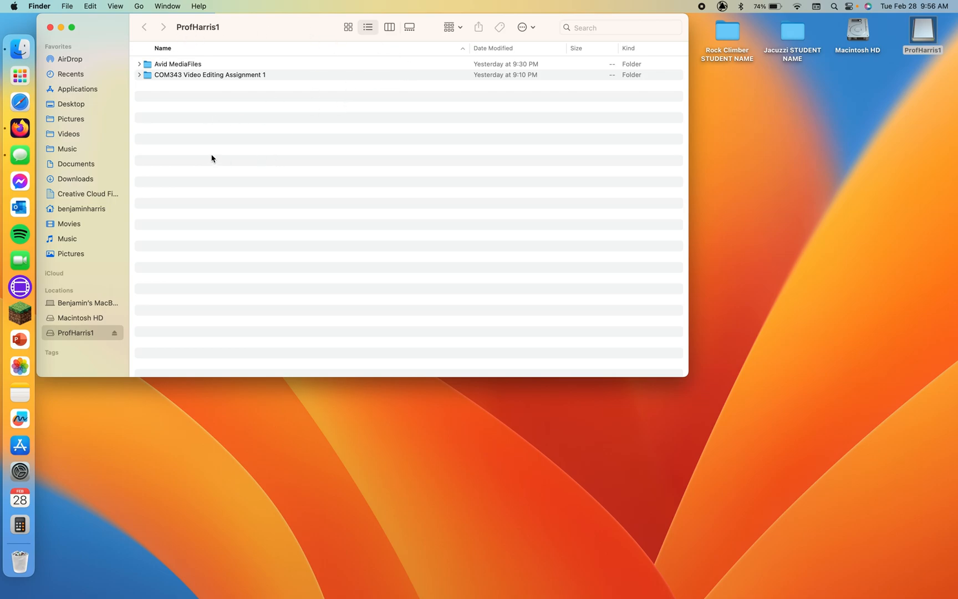
{"action": "mouse_move", "coordinate": [145, 163]}
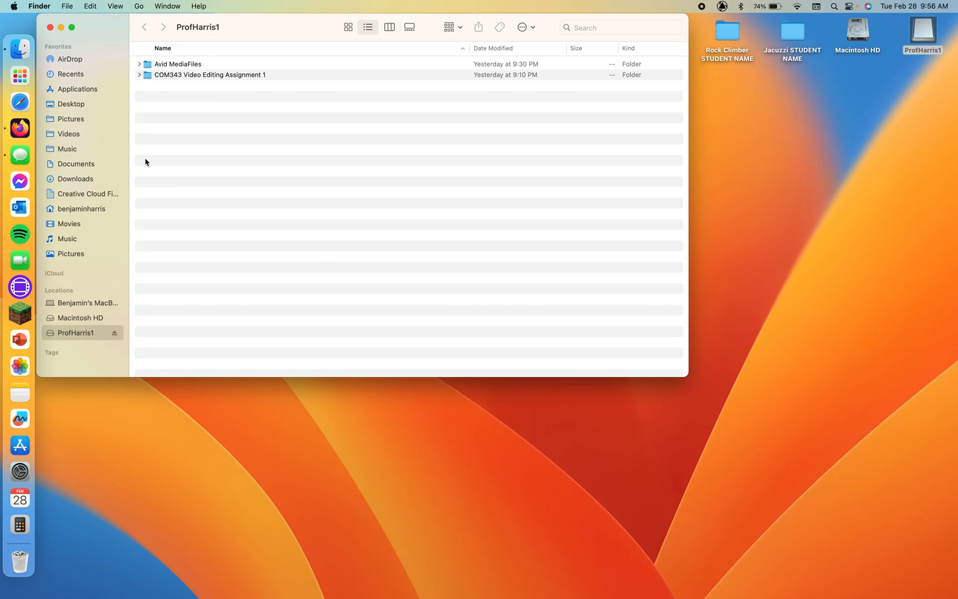
{"action": "mouse_move", "coordinate": [287, 128]}
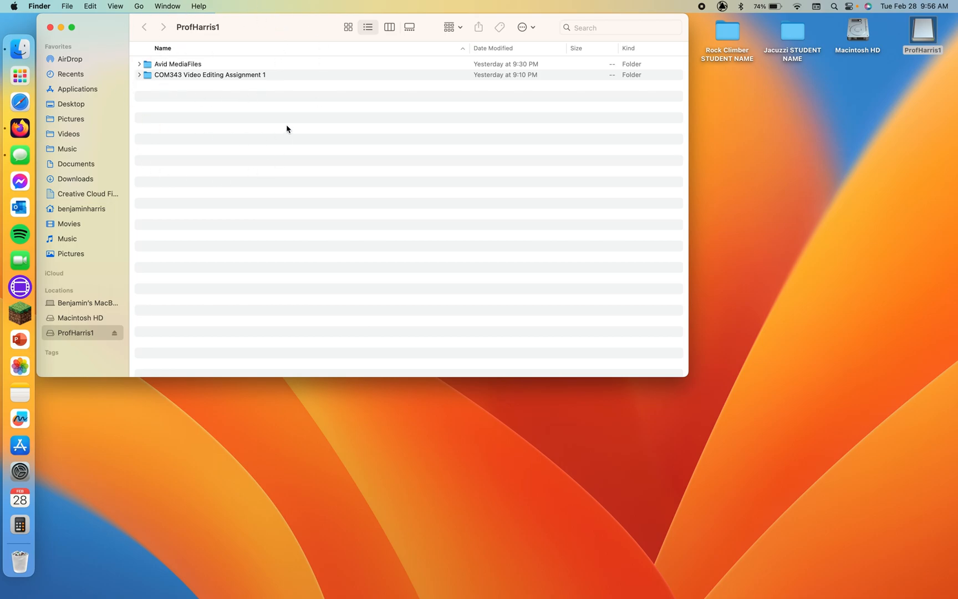
{"action": "mouse_move", "coordinate": [147, 64]}
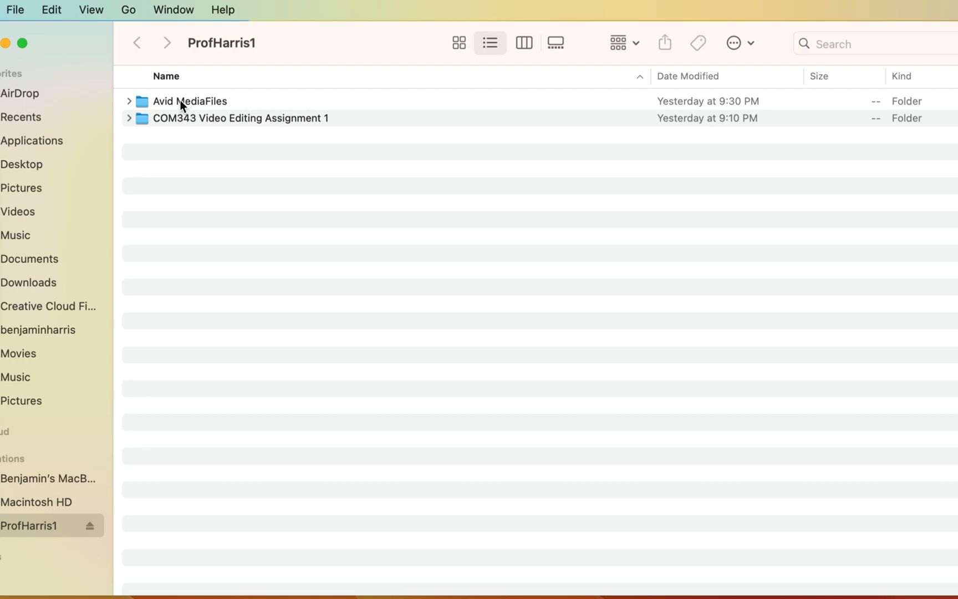
{"action": "mouse_move", "coordinate": [177, 104]}
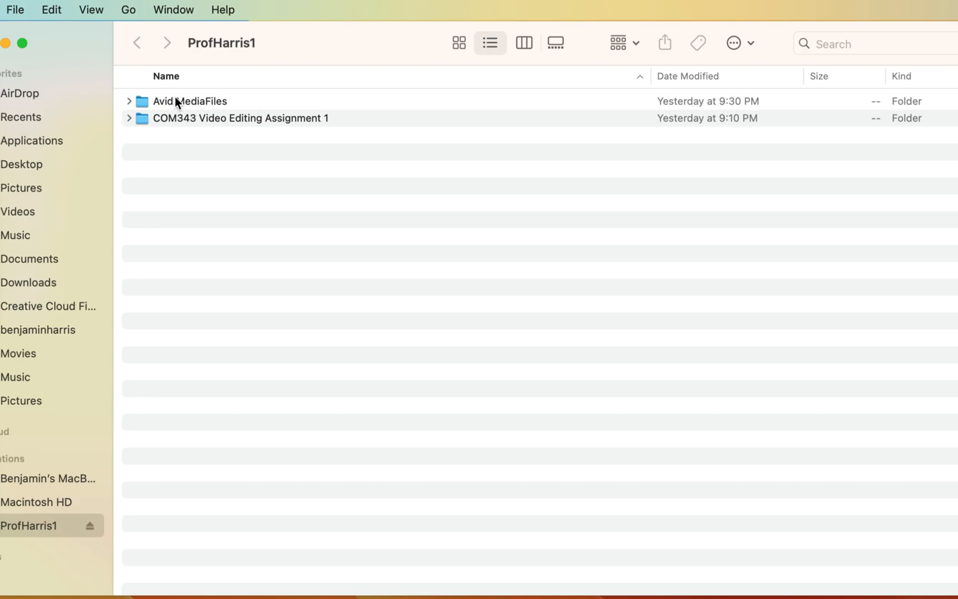
{"action": "mouse_move", "coordinate": [145, 106]}
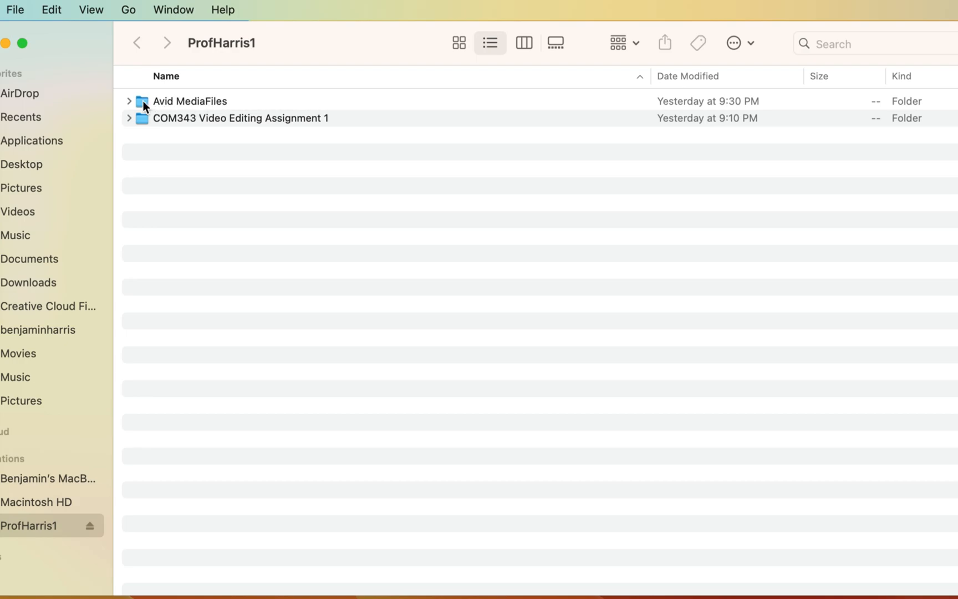
{"action": "double_click", "coordinate": [189, 101]}
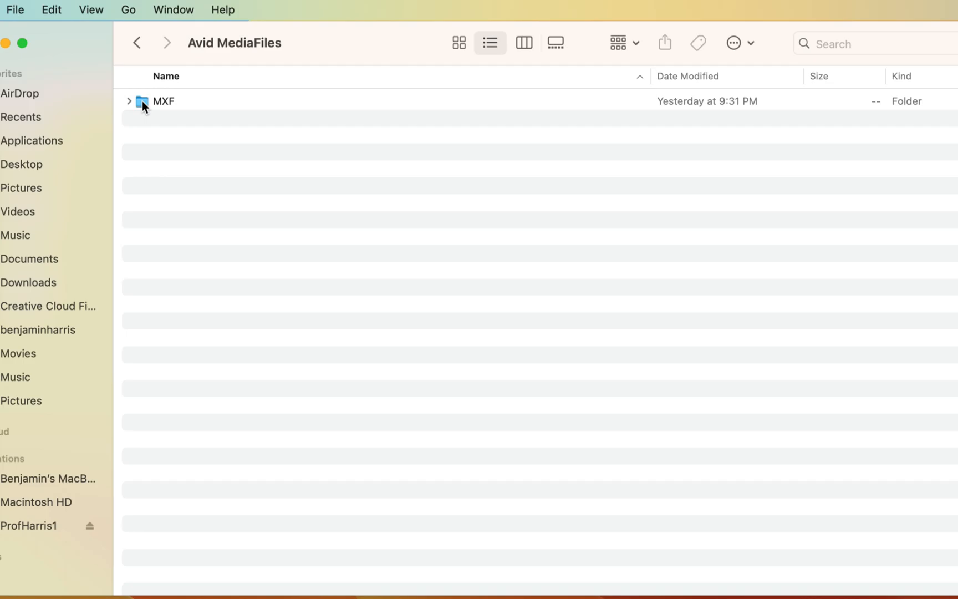
{"action": "double_click", "coordinate": [163, 101]}
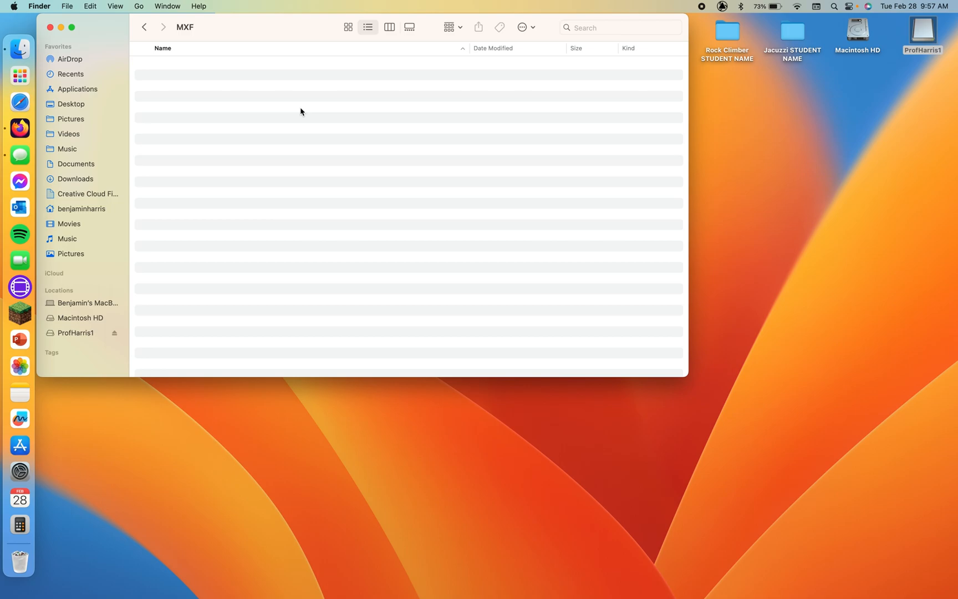
{"action": "mouse_move", "coordinate": [248, 86]}
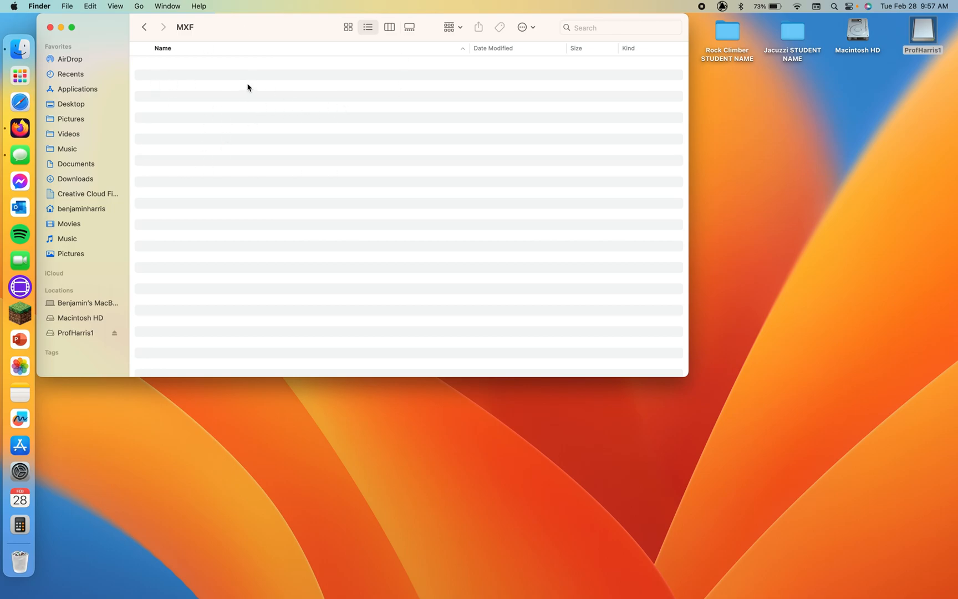
{"action": "mouse_move", "coordinate": [272, 63]}
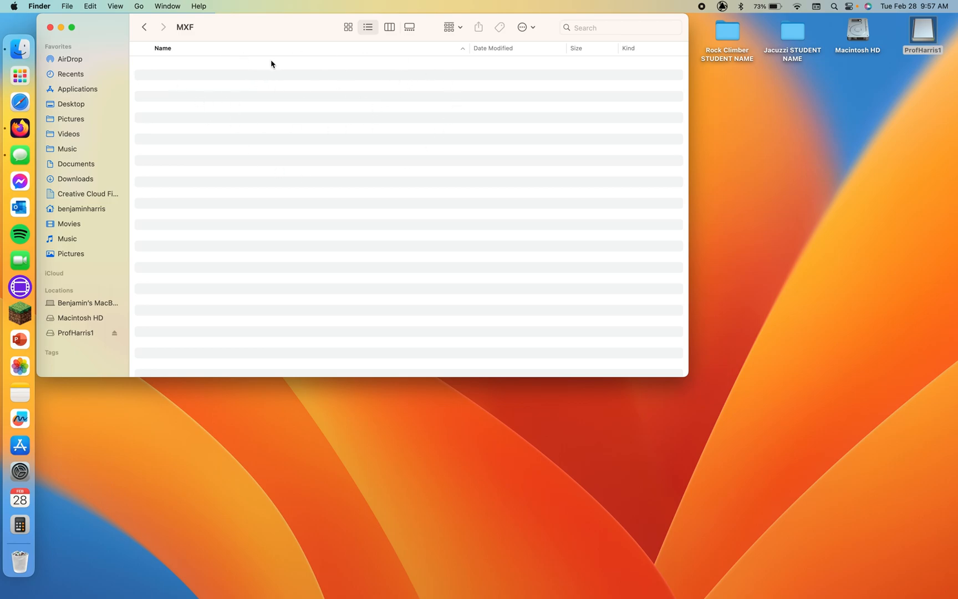
{"action": "mouse_move", "coordinate": [219, 36]}
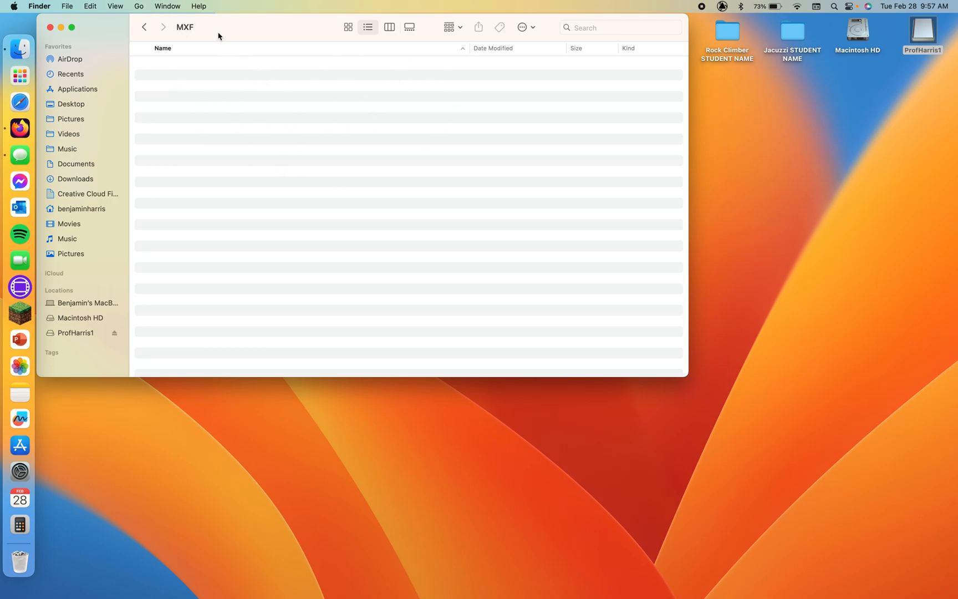
{"action": "left_click", "coordinate": [144, 27]}
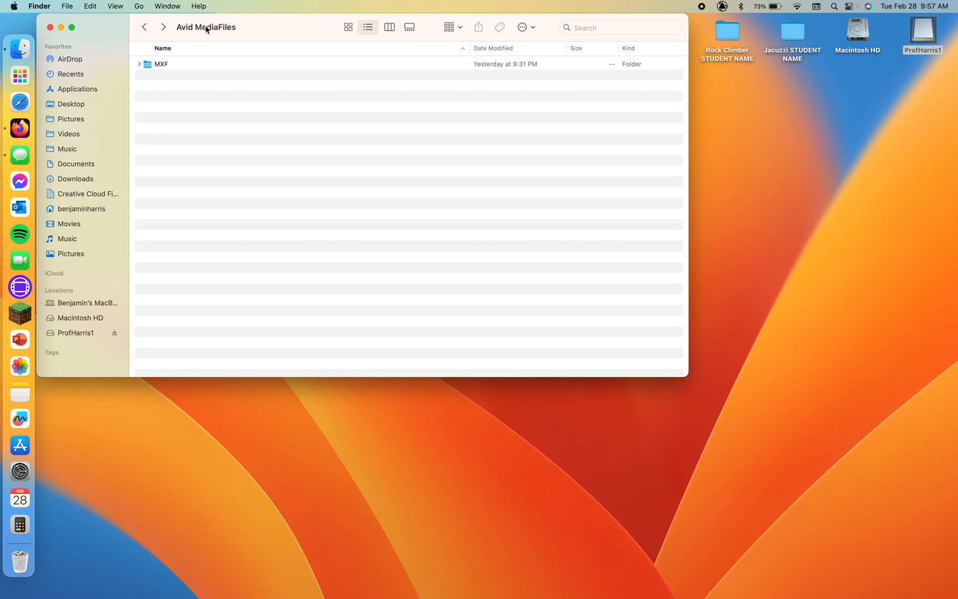
{"action": "left_click", "coordinate": [144, 26]}
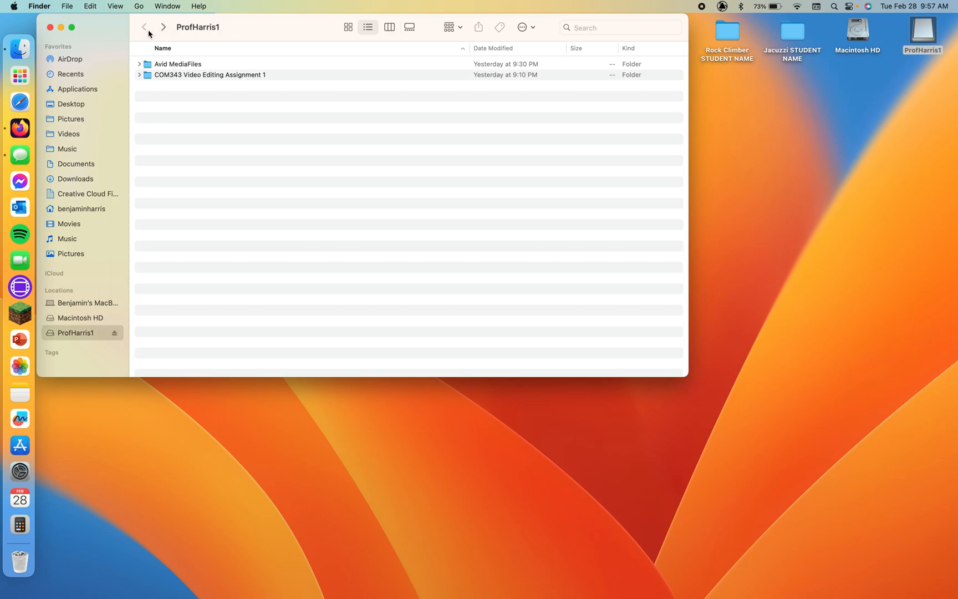
Point out the Avid MediaFiles and COM343 Video Editing Assignment 1 folders on the drive
{"action": "left_click", "coordinate": [178, 63]}
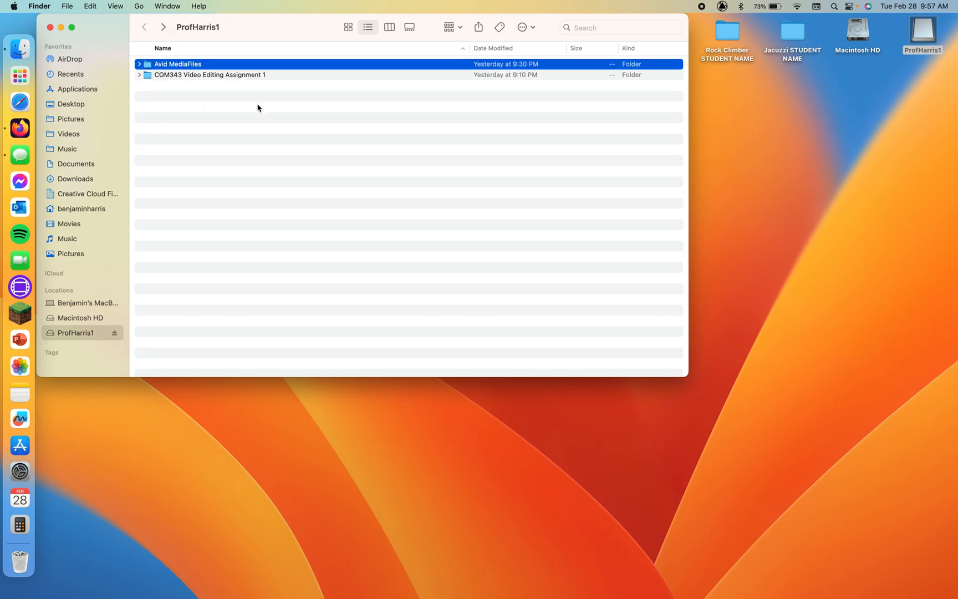
{"action": "mouse_move", "coordinate": [196, 111]}
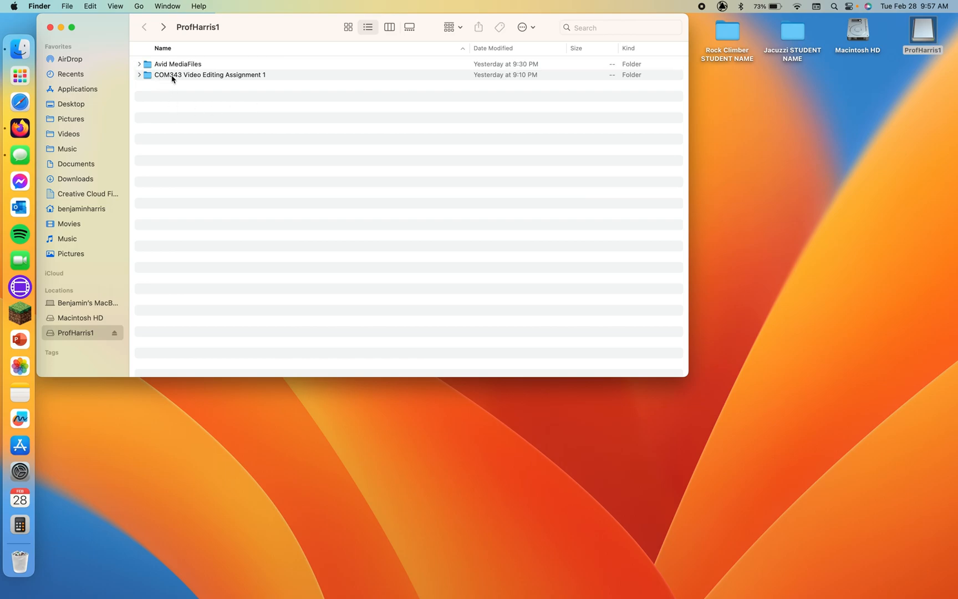
{"action": "left_click", "coordinate": [210, 74]}
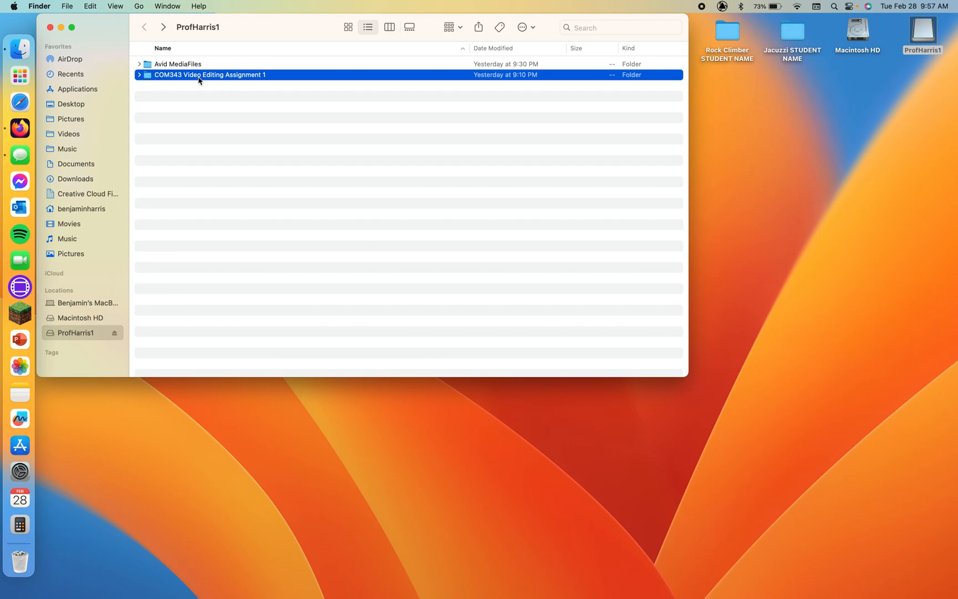
{"action": "mouse_move", "coordinate": [240, 80]}
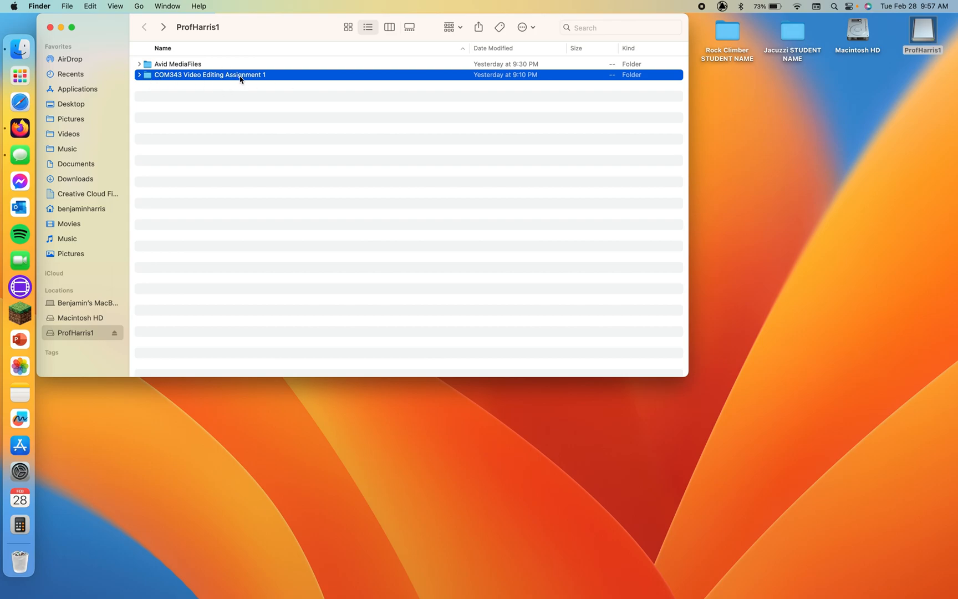
{"action": "left_click", "coordinate": [235, 93]}
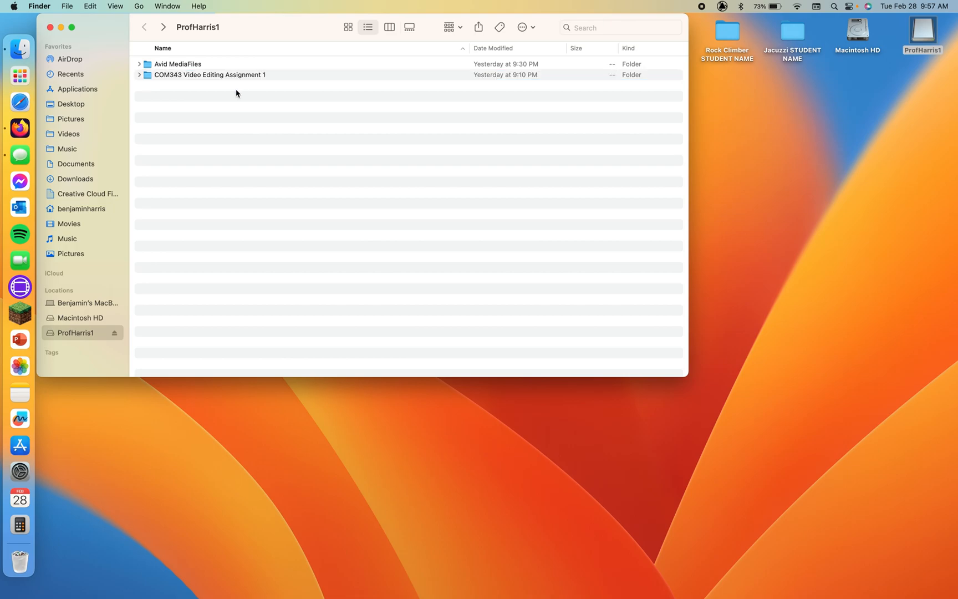
{"action": "mouse_move", "coordinate": [263, 105]}
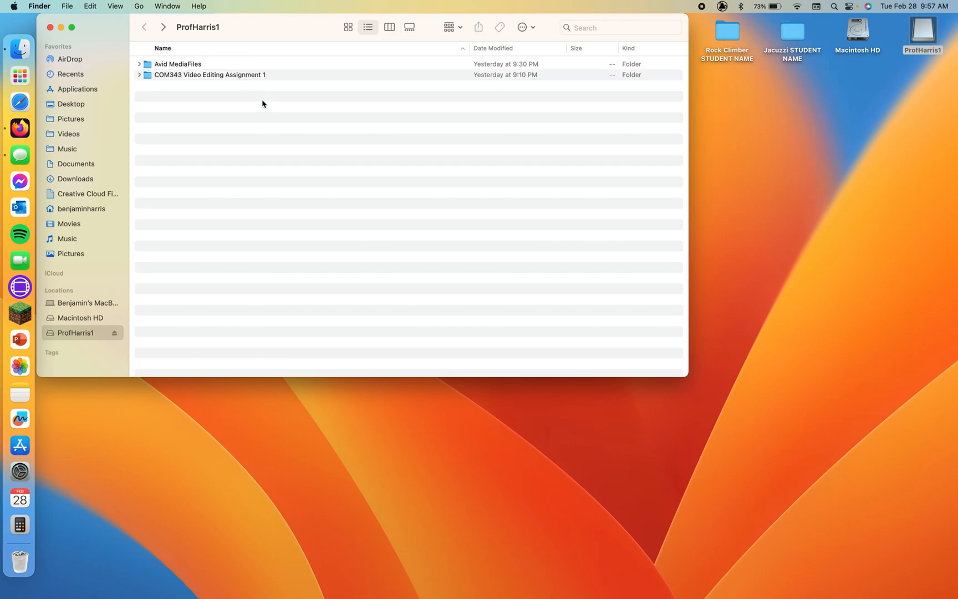
{"action": "mouse_move", "coordinate": [191, 91]}
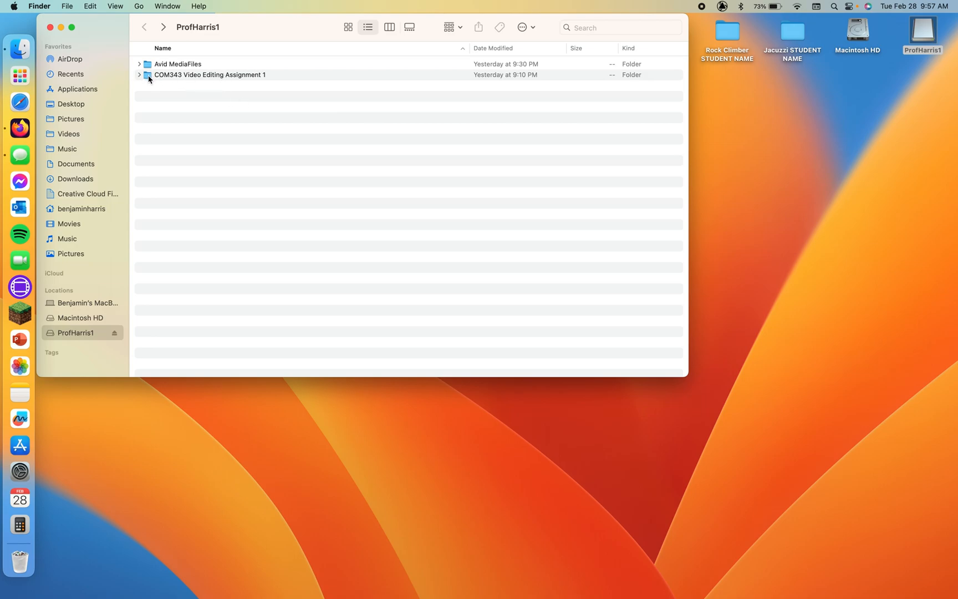
Open COM343 Video Editing Assignment 1 and peek into 1 Avid Media Composer Project
{"action": "double_click", "coordinate": [210, 75]}
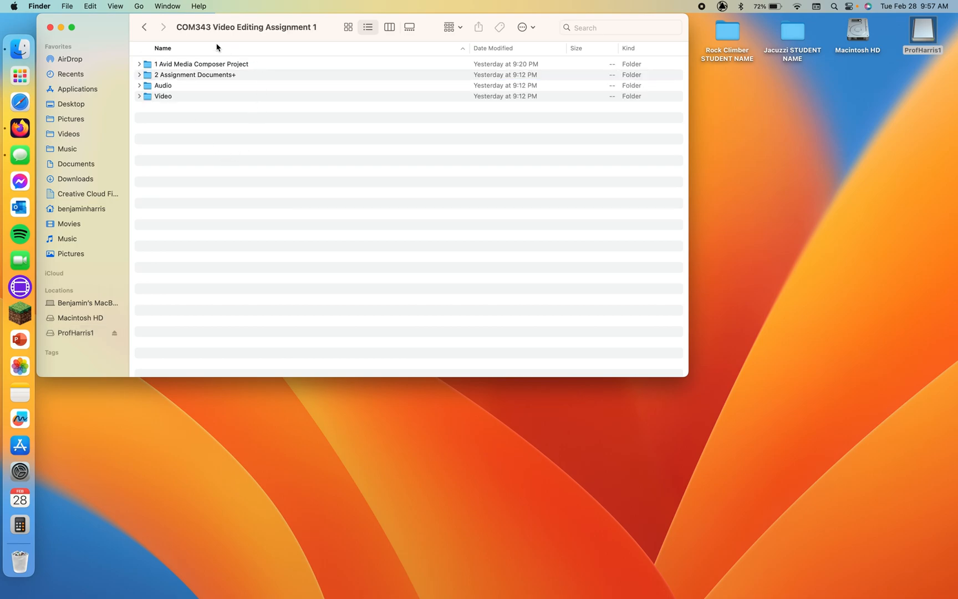
{"action": "mouse_move", "coordinate": [160, 68]}
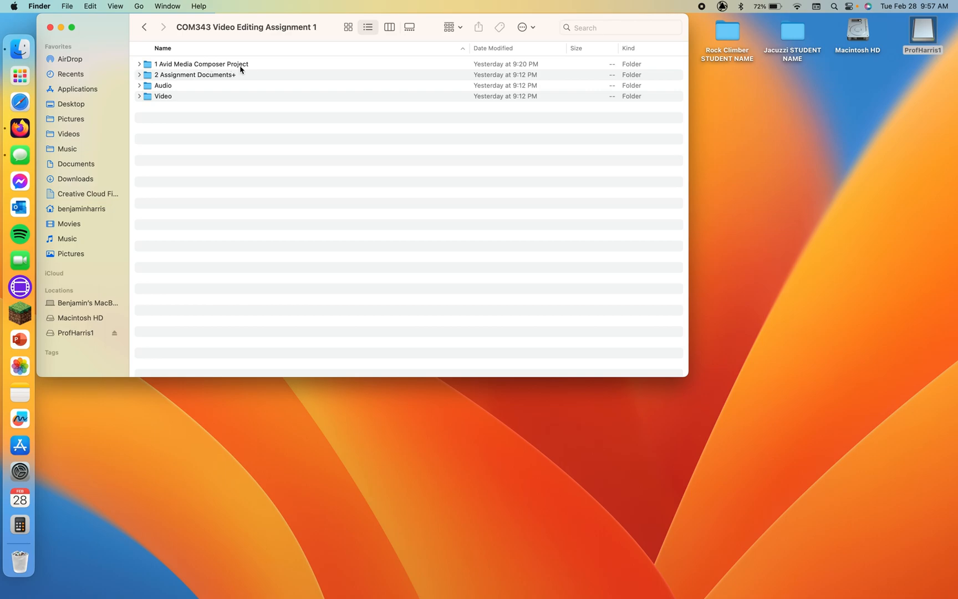
{"action": "double_click", "coordinate": [201, 63]}
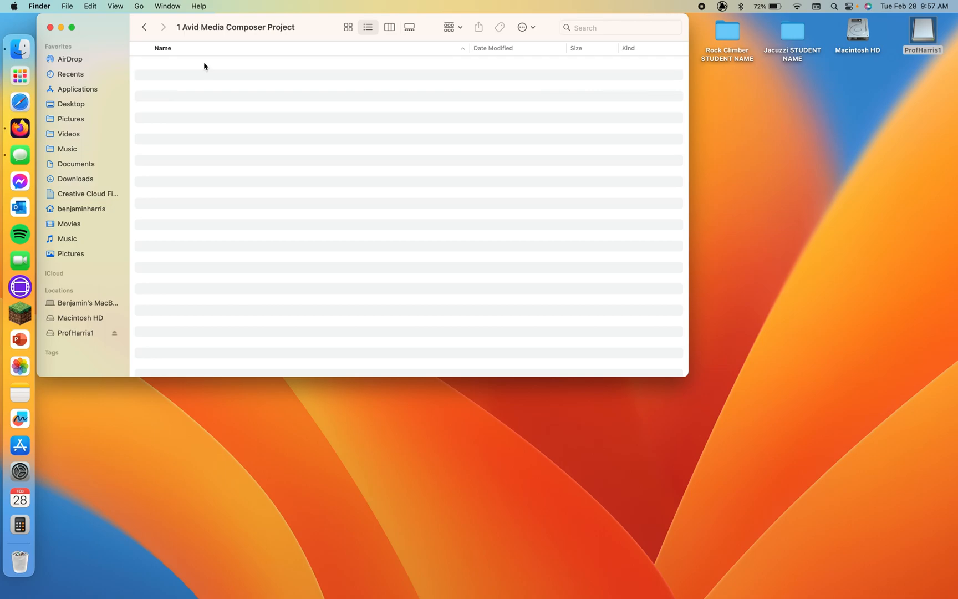
{"action": "mouse_move", "coordinate": [400, 229]}
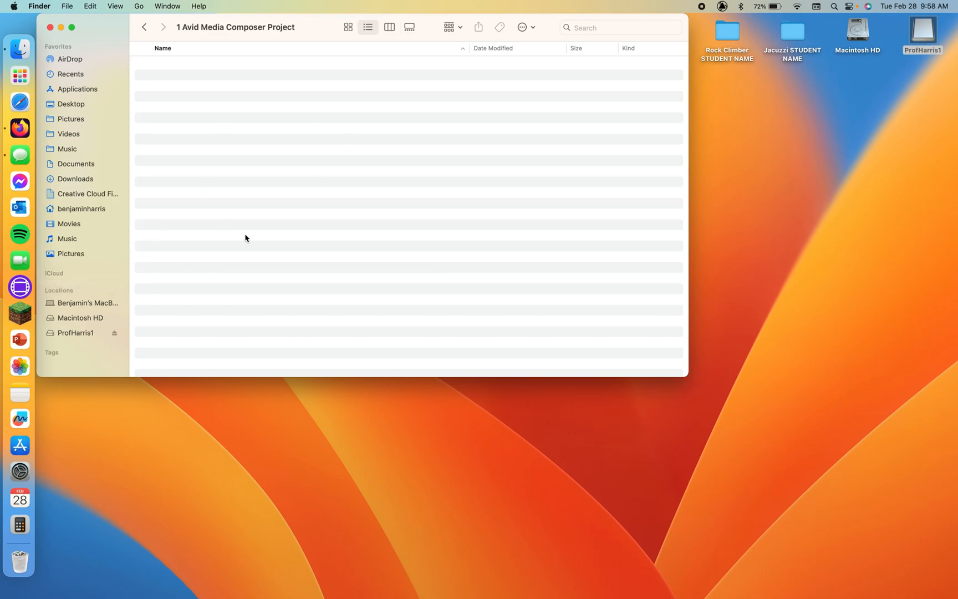
{"action": "mouse_move", "coordinate": [342, 136]}
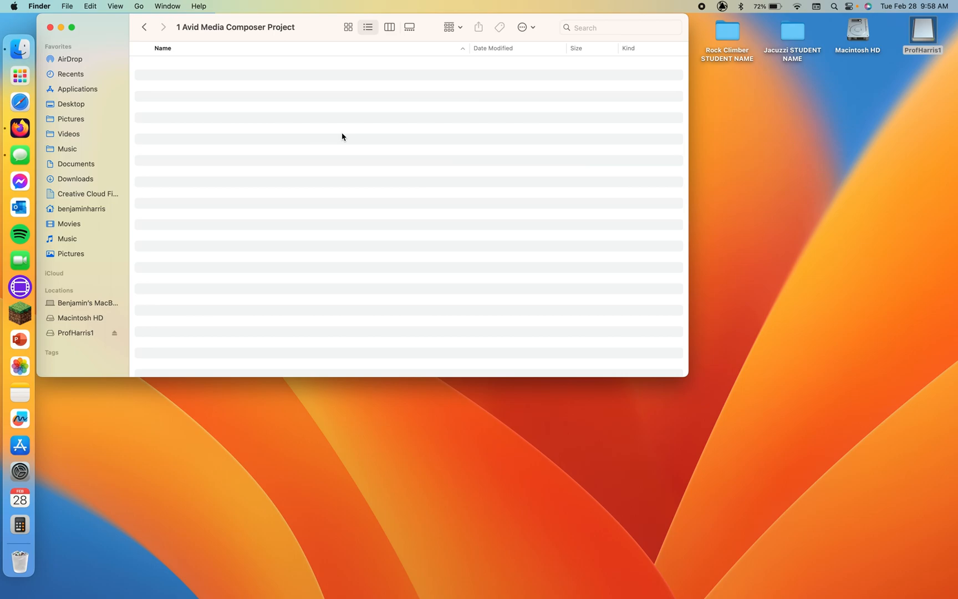
{"action": "mouse_move", "coordinate": [416, 123]}
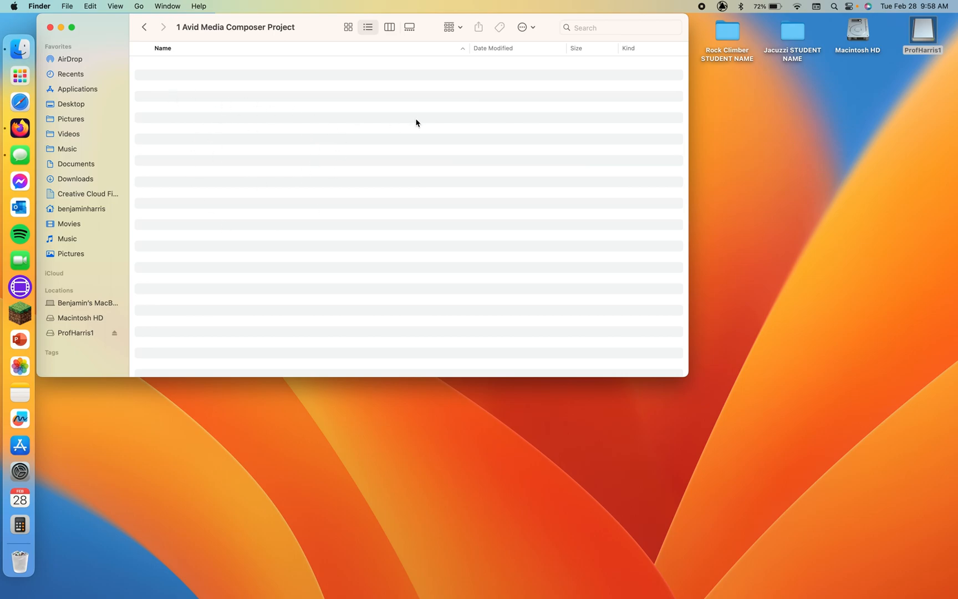
{"action": "mouse_move", "coordinate": [125, 34]}
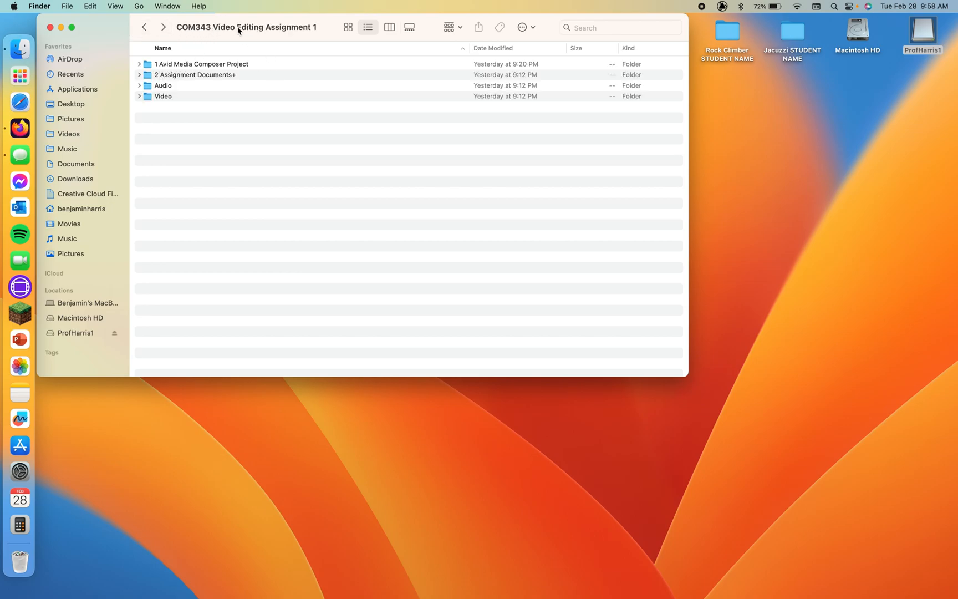
{"action": "mouse_move", "coordinate": [157, 76]}
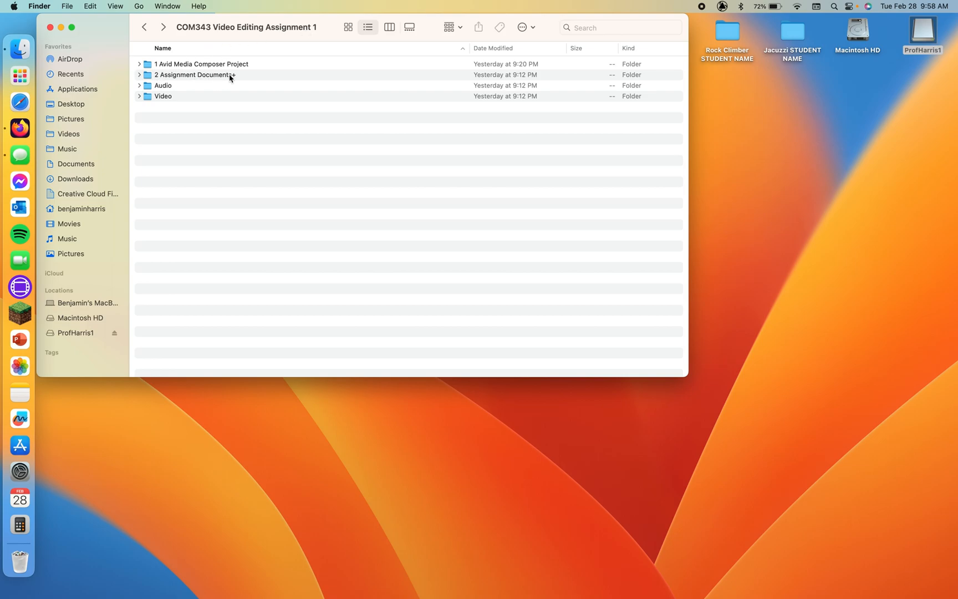
{"action": "mouse_move", "coordinate": [188, 78]}
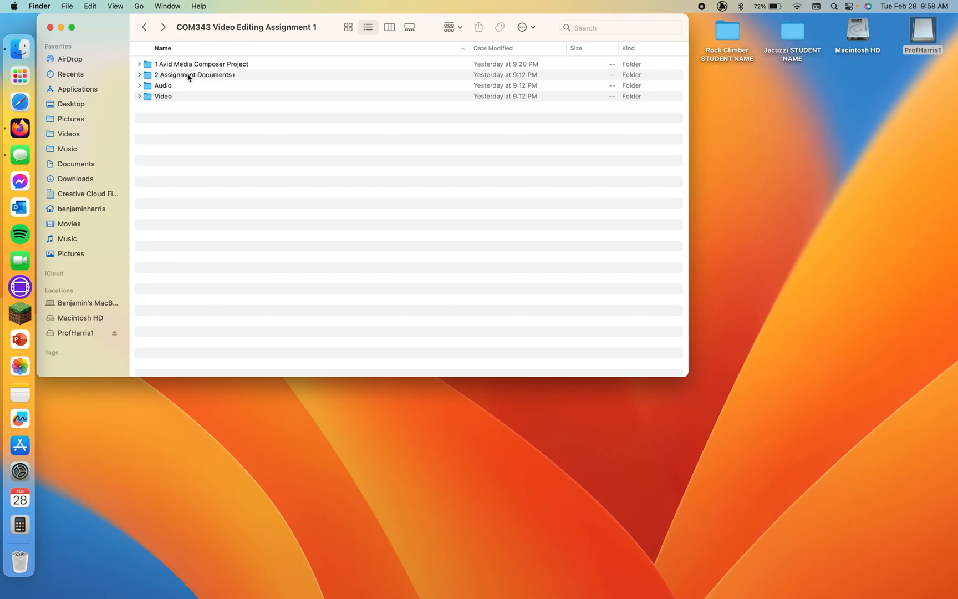
{"action": "left_click", "coordinate": [195, 74]}
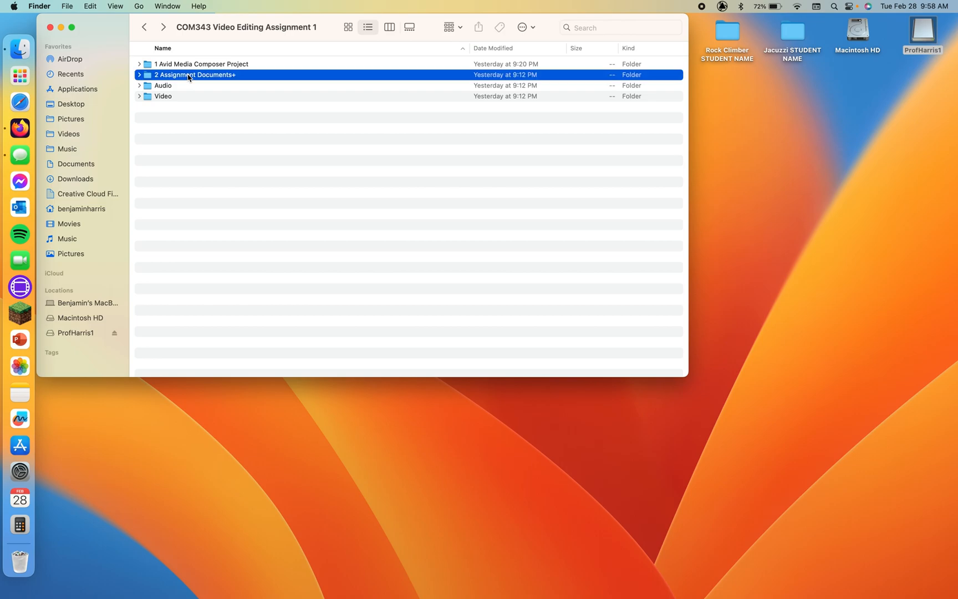
Open 2 Assignment Documents+ and point out the breakdown sheet and Photoshop Logo.psd
{"action": "double_click", "coordinate": [195, 74]}
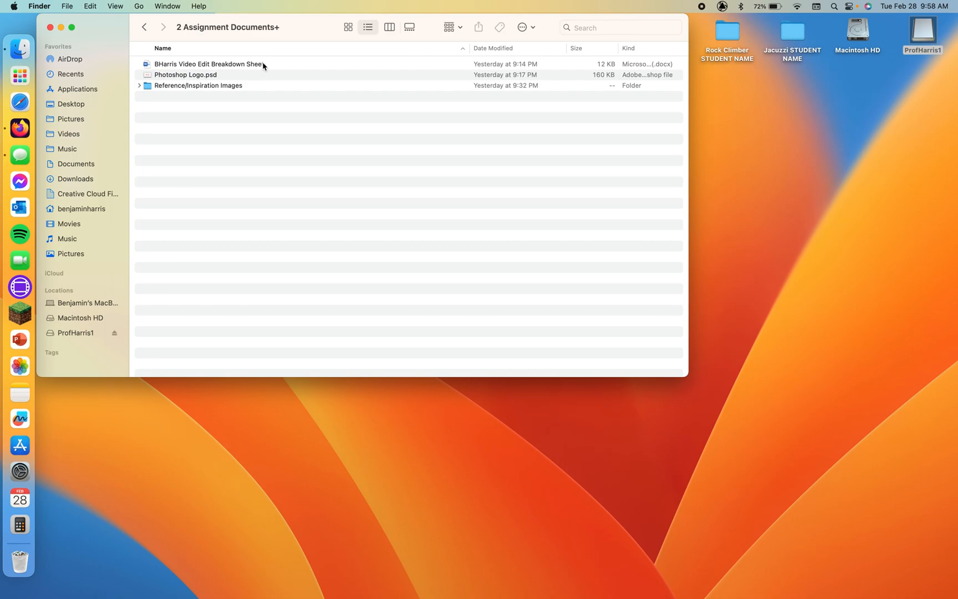
{"action": "left_click", "coordinate": [208, 64]}
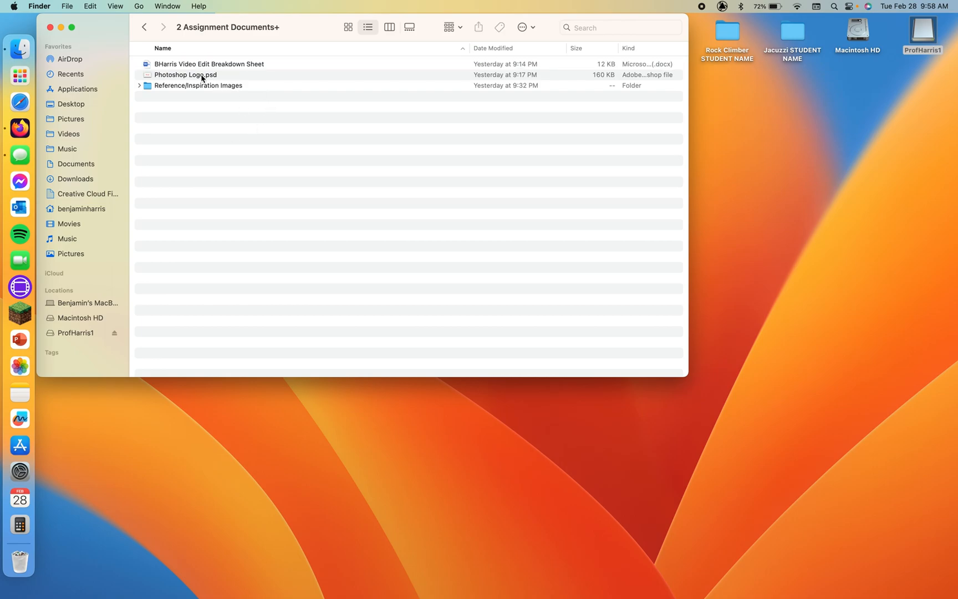
{"action": "left_click", "coordinate": [185, 74]}
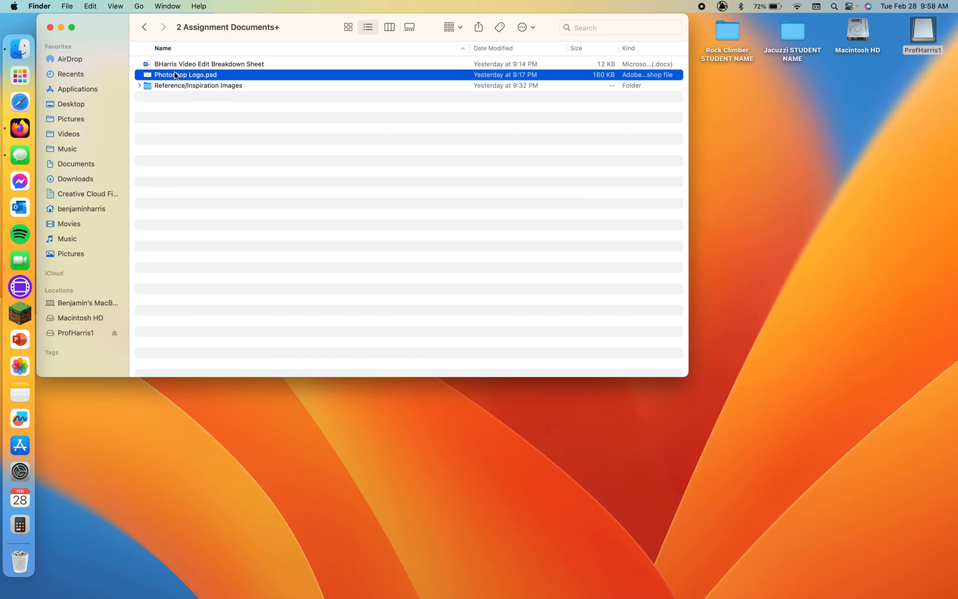
{"action": "left_click", "coordinate": [233, 117]}
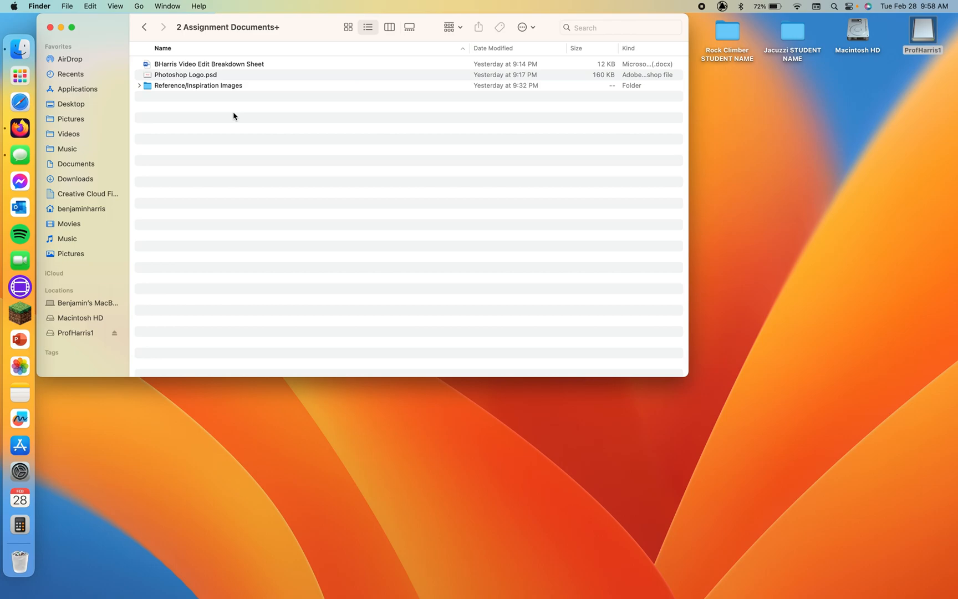
{"action": "mouse_move", "coordinate": [256, 108]}
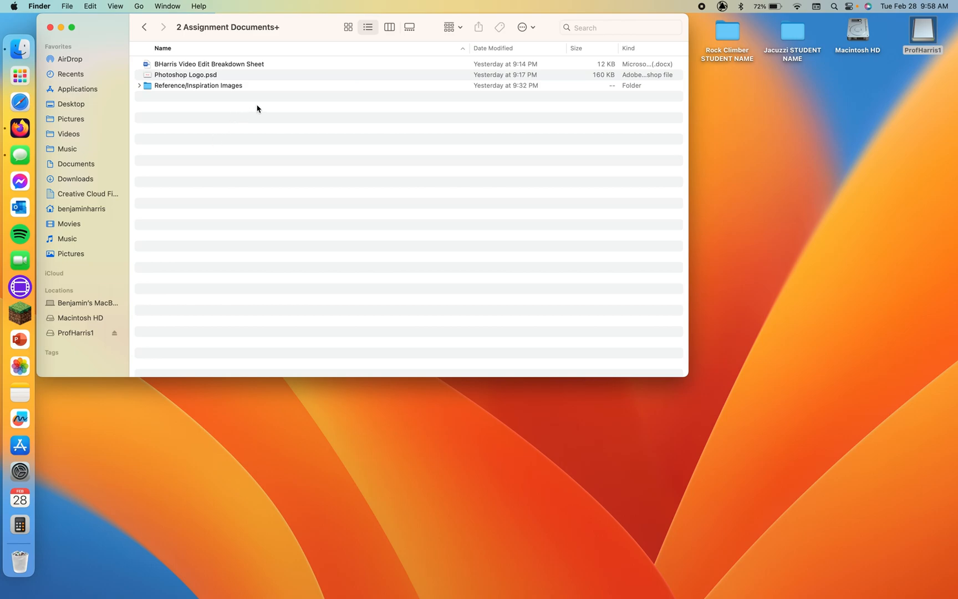
{"action": "mouse_move", "coordinate": [225, 94]}
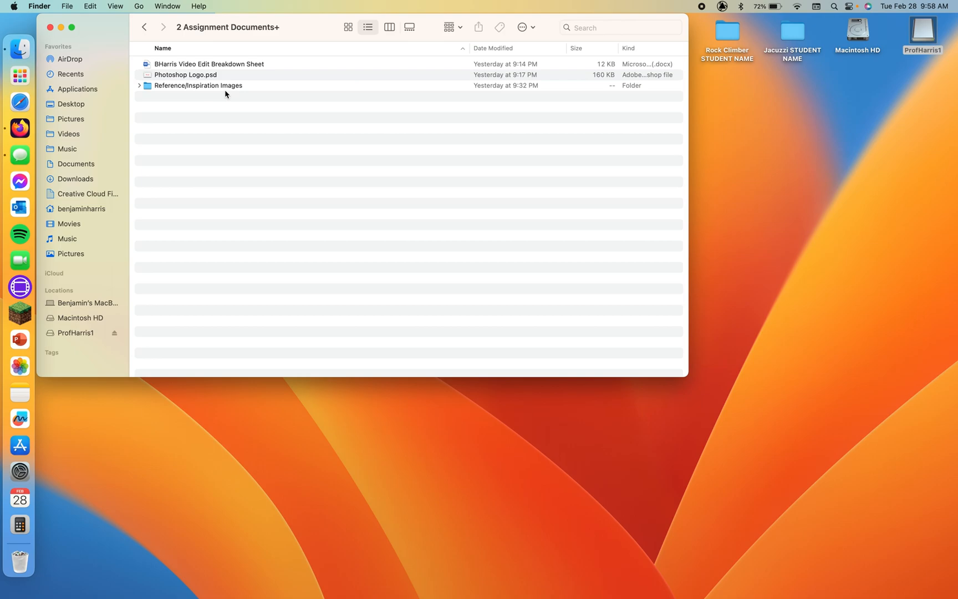
{"action": "mouse_move", "coordinate": [163, 97]}
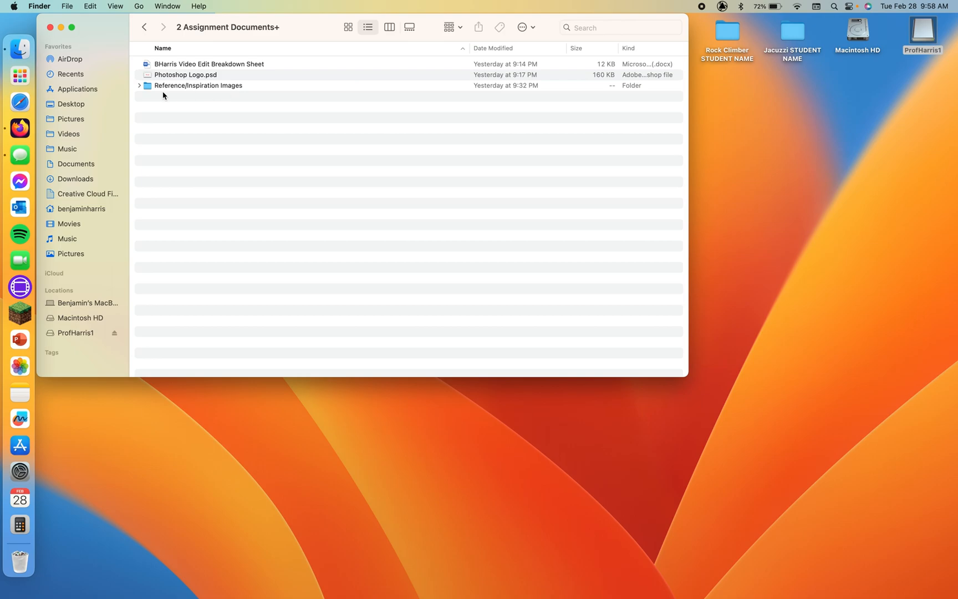
{"action": "mouse_move", "coordinate": [214, 87]}
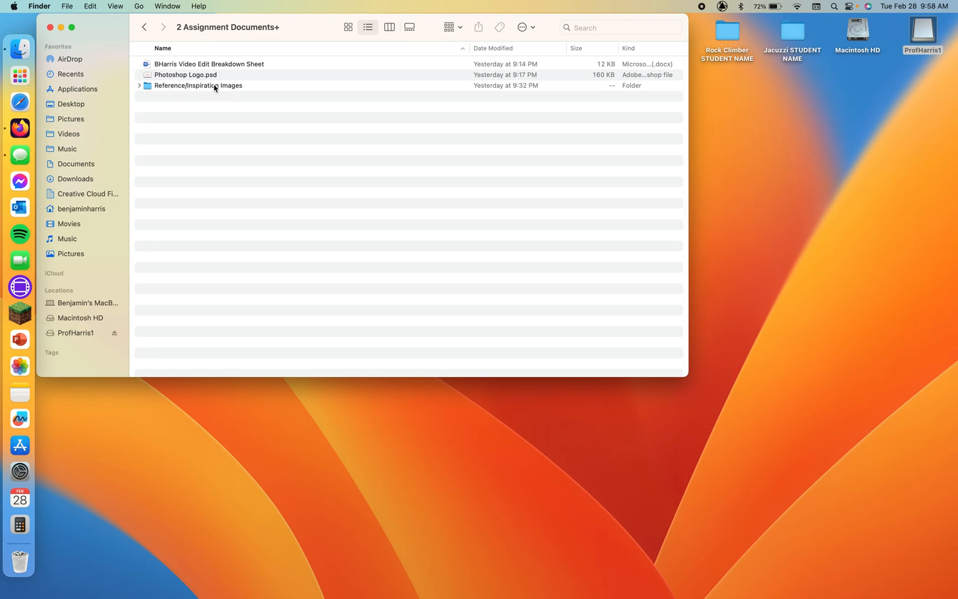
{"action": "mouse_move", "coordinate": [244, 117]}
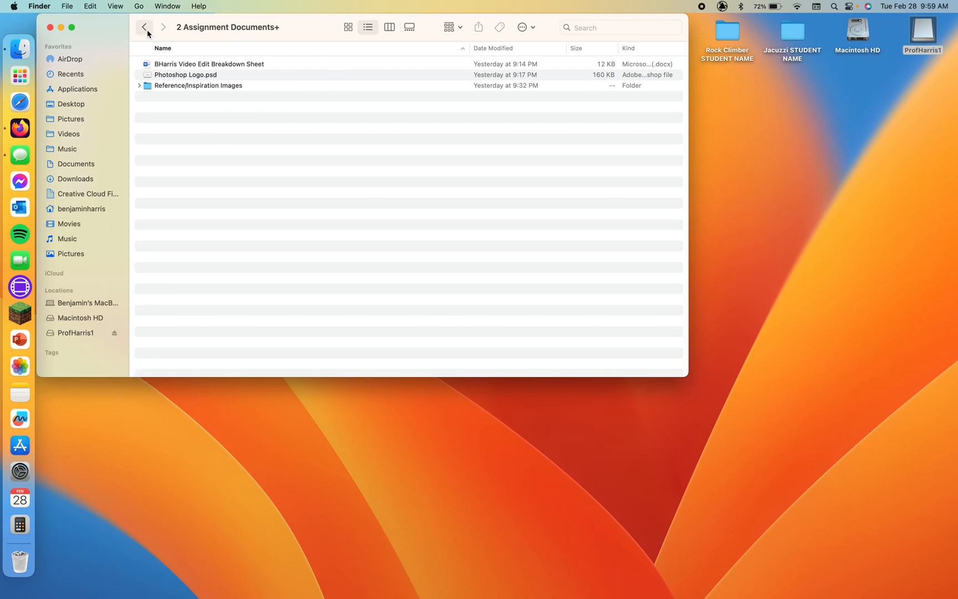
Review the Audio folder's MP3s, then the Video folder's ten screen recordings, all selected
{"action": "left_click", "coordinate": [145, 27]}
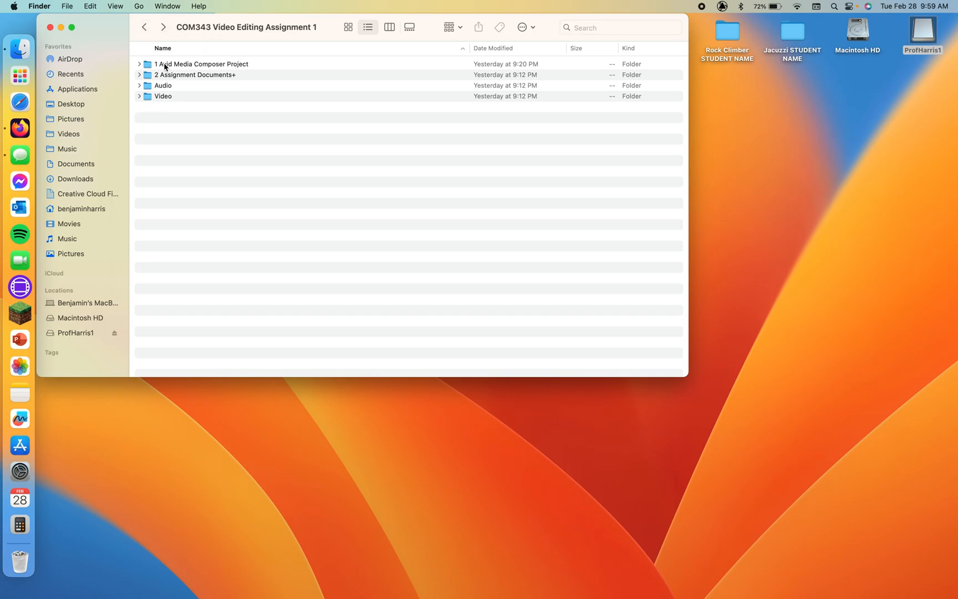
{"action": "mouse_move", "coordinate": [147, 90]}
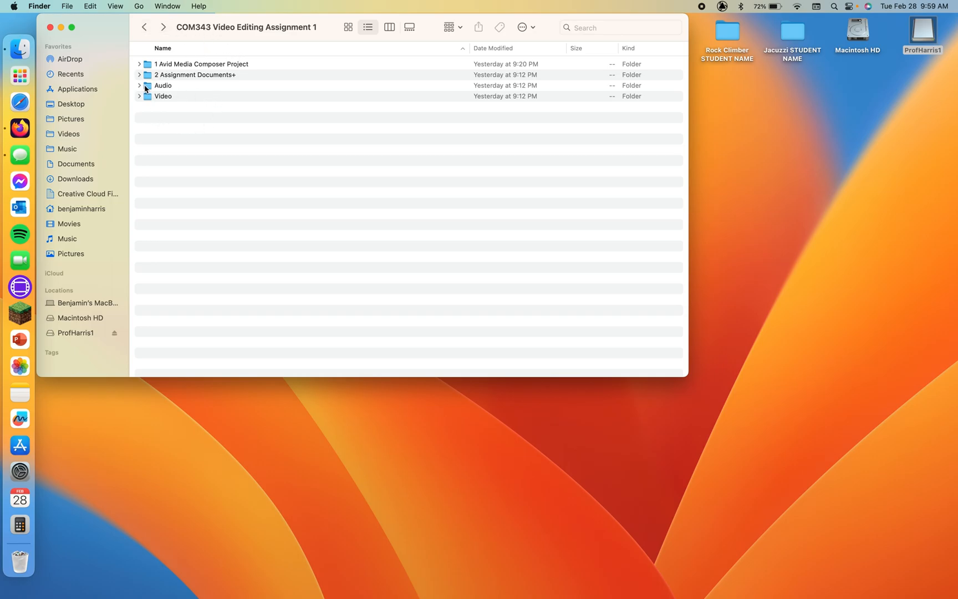
{"action": "double_click", "coordinate": [163, 85]}
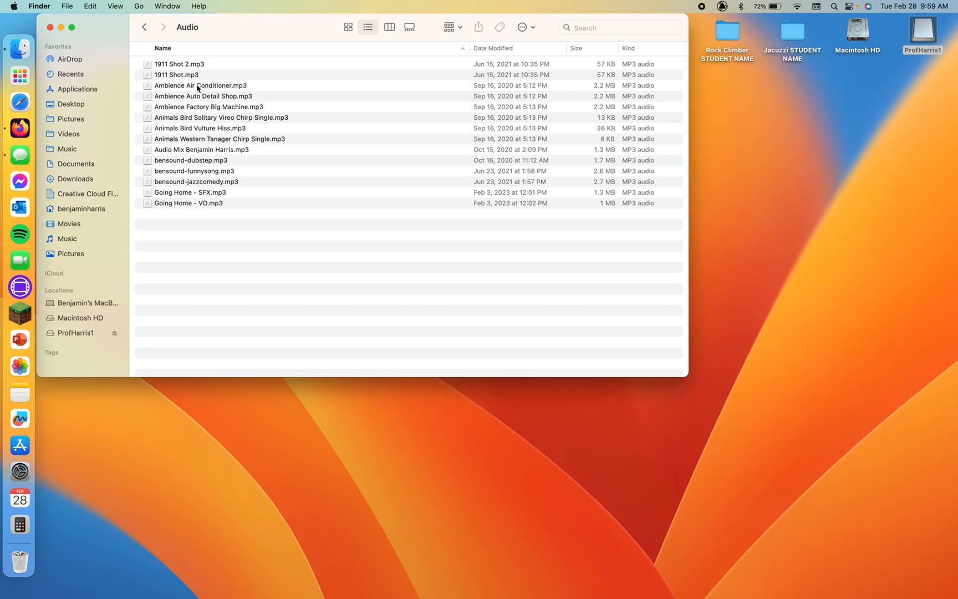
{"action": "mouse_move", "coordinate": [302, 126]}
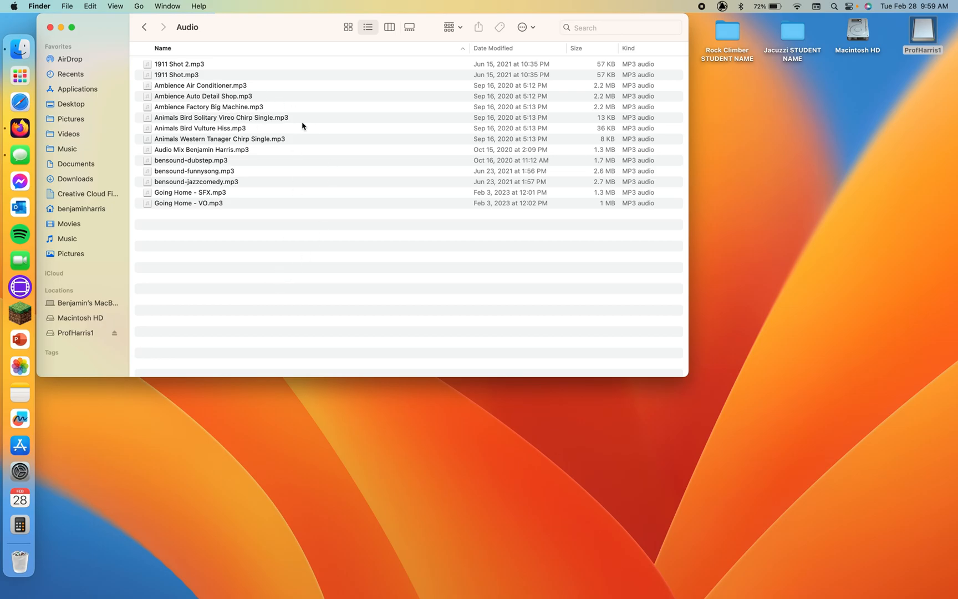
{"action": "mouse_move", "coordinate": [326, 99]}
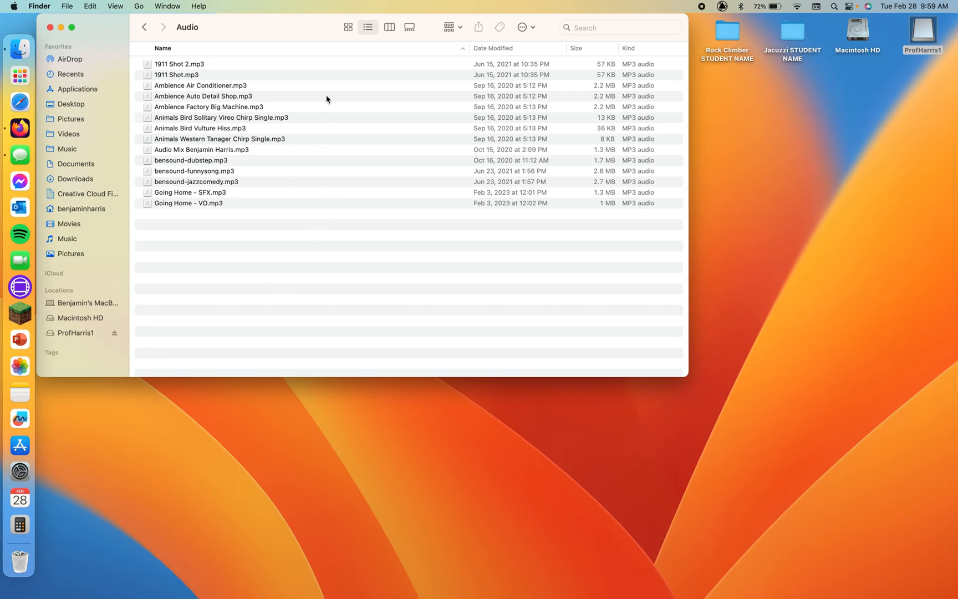
{"action": "left_click", "coordinate": [144, 27]}
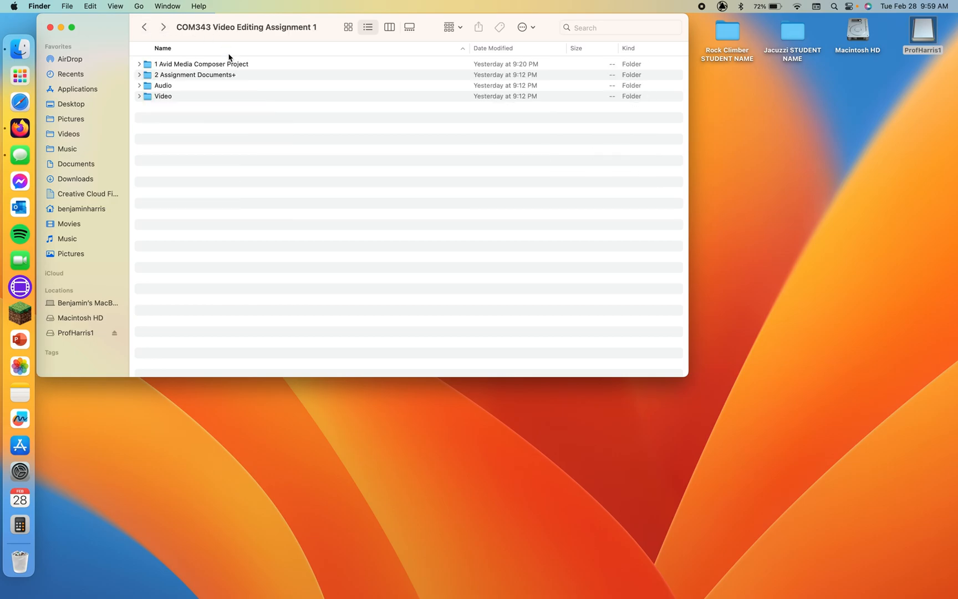
{"action": "double_click", "coordinate": [163, 96]}
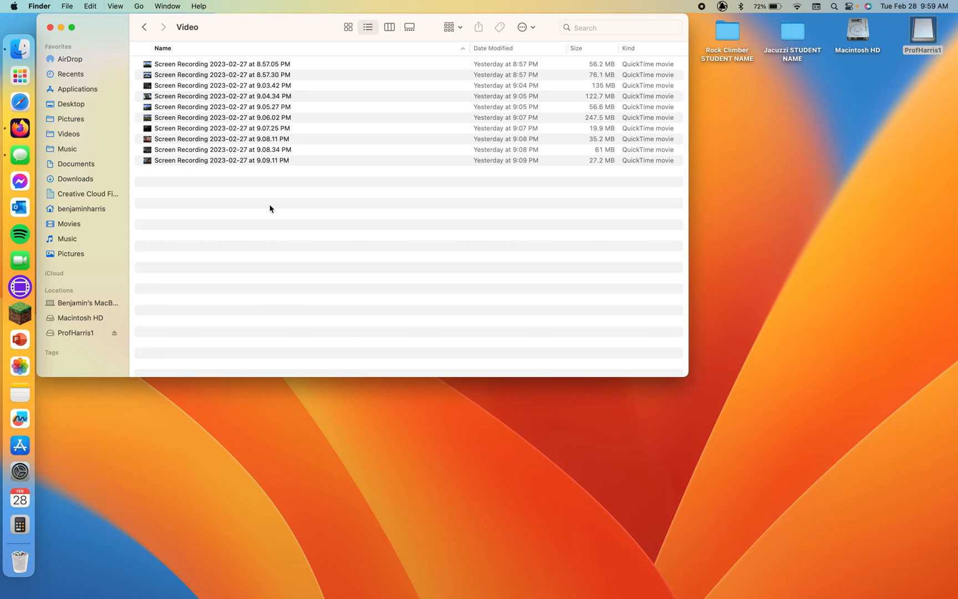
{"action": "mouse_move", "coordinate": [370, 236]}
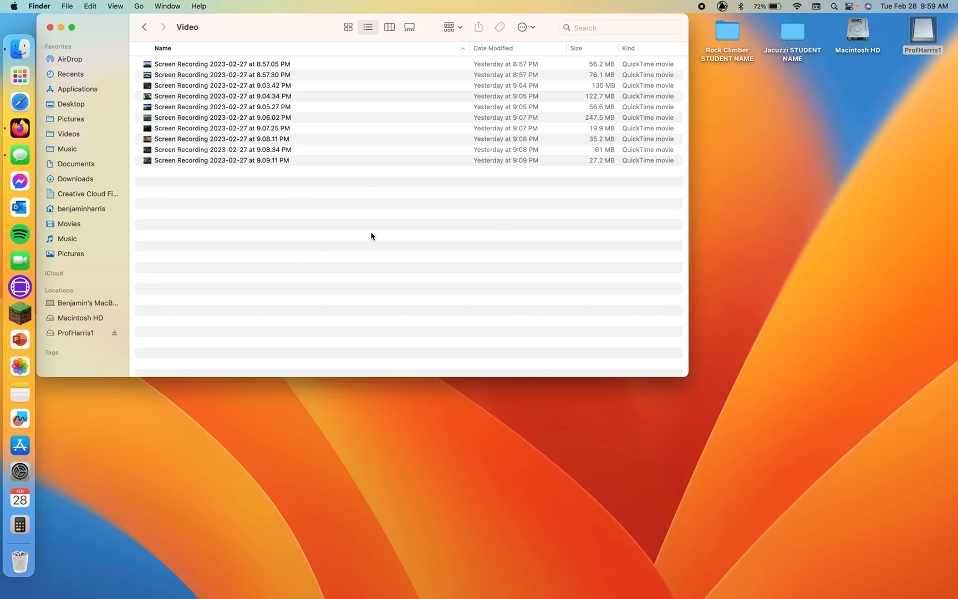
{"action": "key", "text": "cmd+a"}
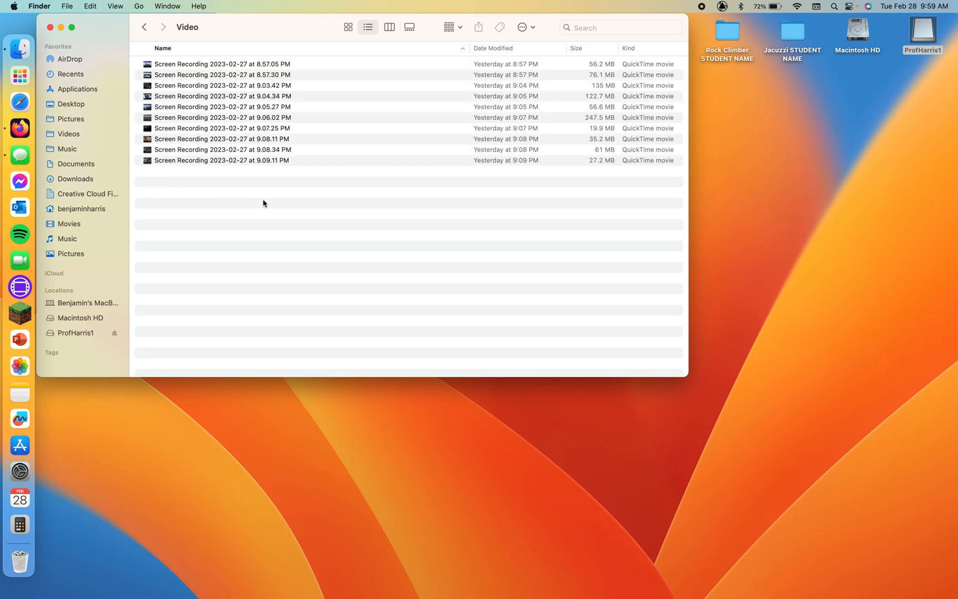
{"action": "mouse_move", "coordinate": [146, 210]}
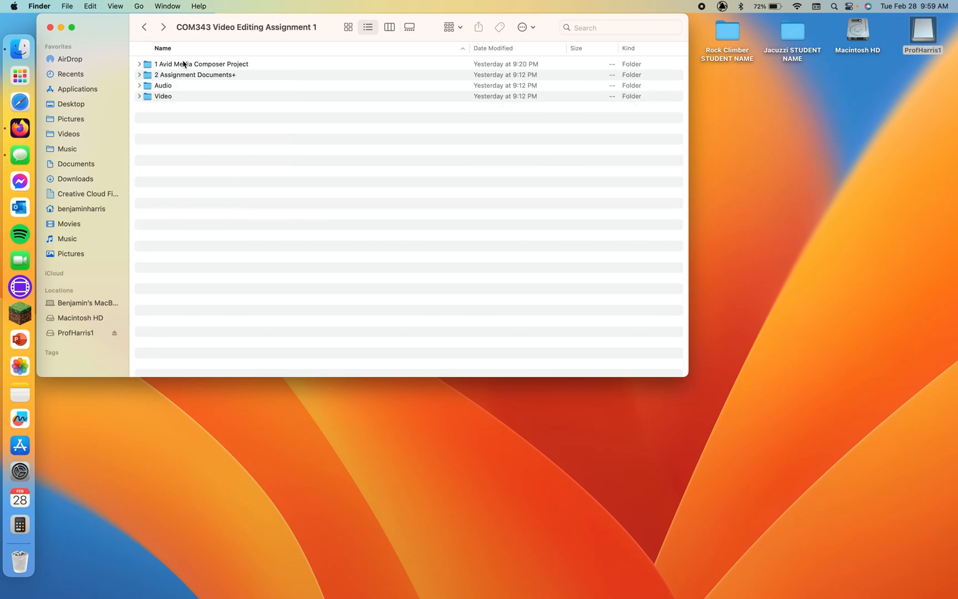
{"action": "mouse_move", "coordinate": [208, 161]}
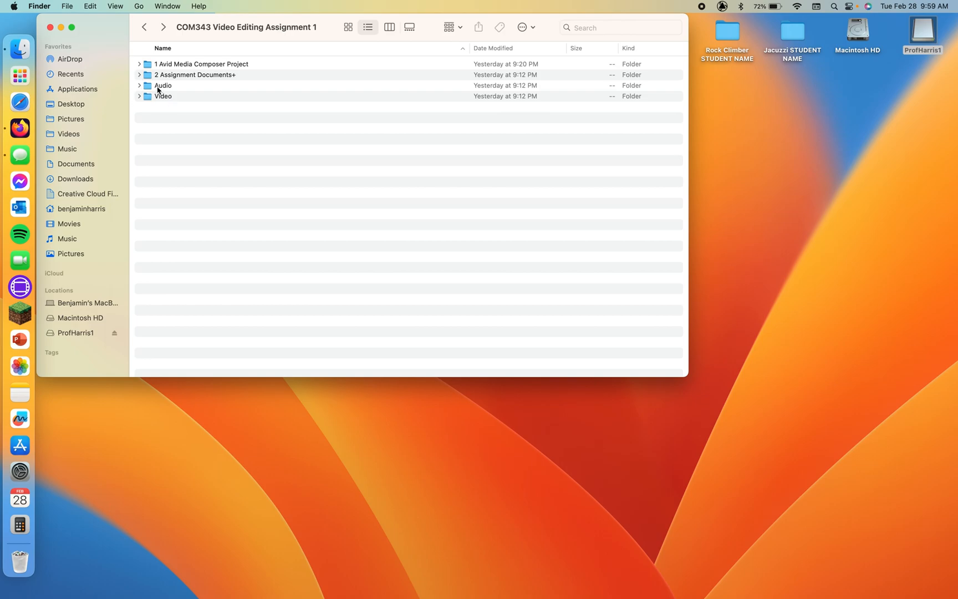
{"action": "mouse_move", "coordinate": [140, 112]}
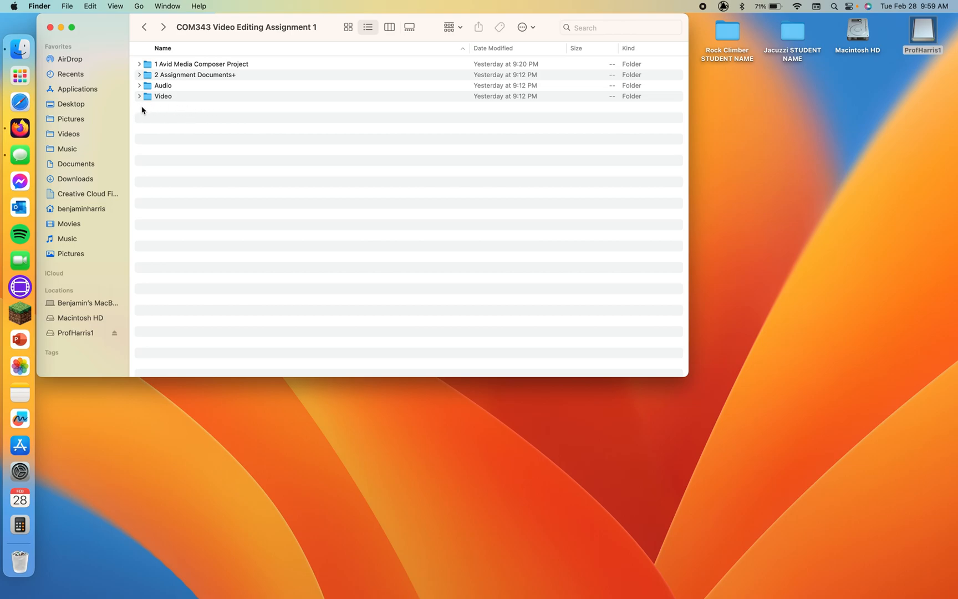
{"action": "mouse_move", "coordinate": [189, 116]}
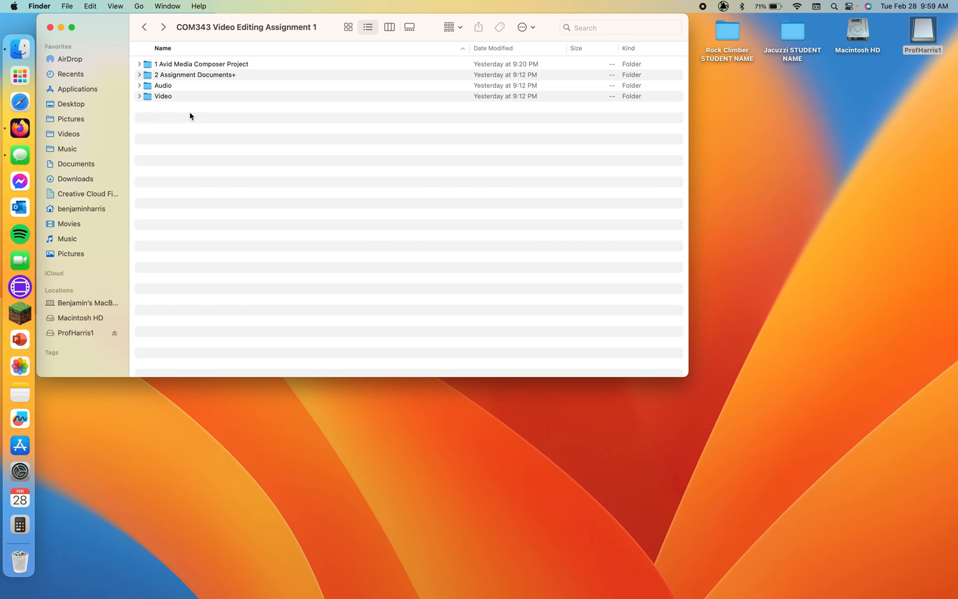
{"action": "mouse_move", "coordinate": [179, 92]}
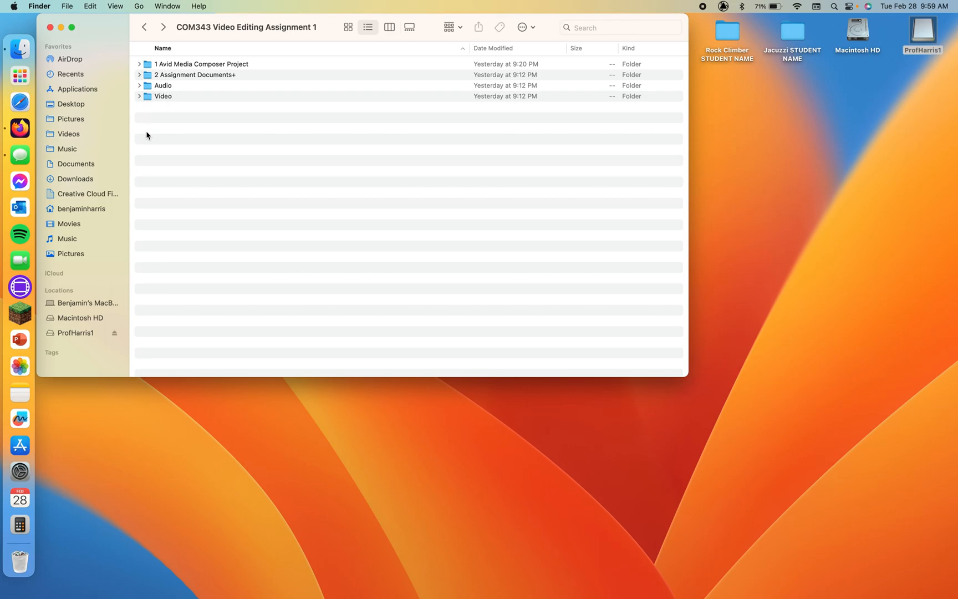
{"action": "mouse_move", "coordinate": [267, 96]}
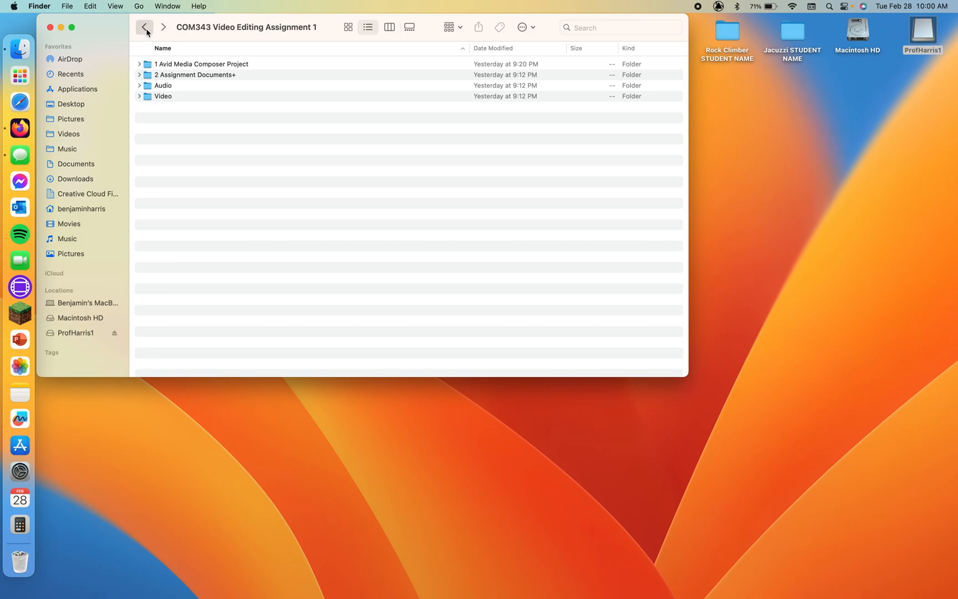
Return to the drive's top level, select both folders, and point out the YOUR USB desktop folder
{"action": "left_click", "coordinate": [146, 27]}
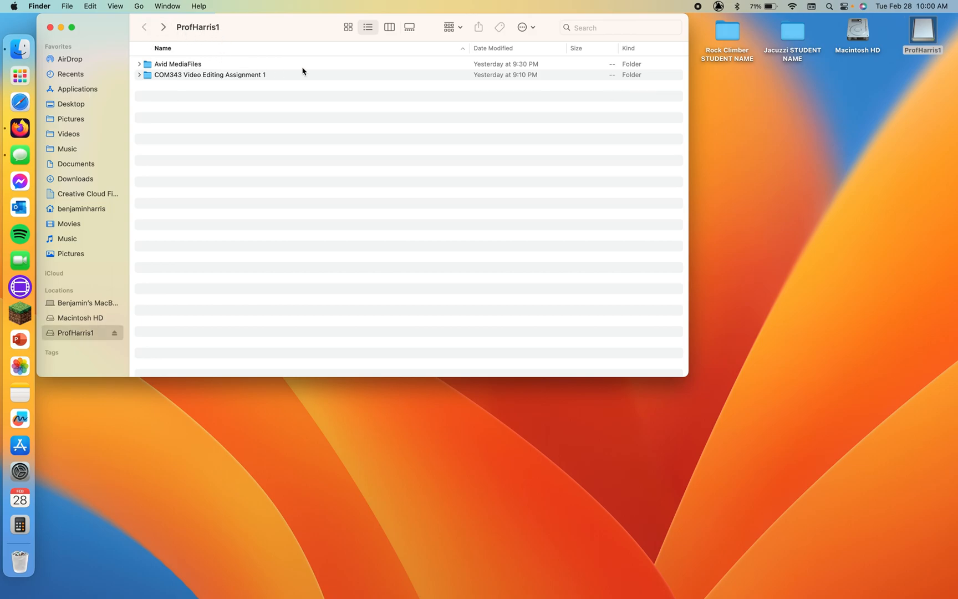
{"action": "key", "text": "cmd+a"}
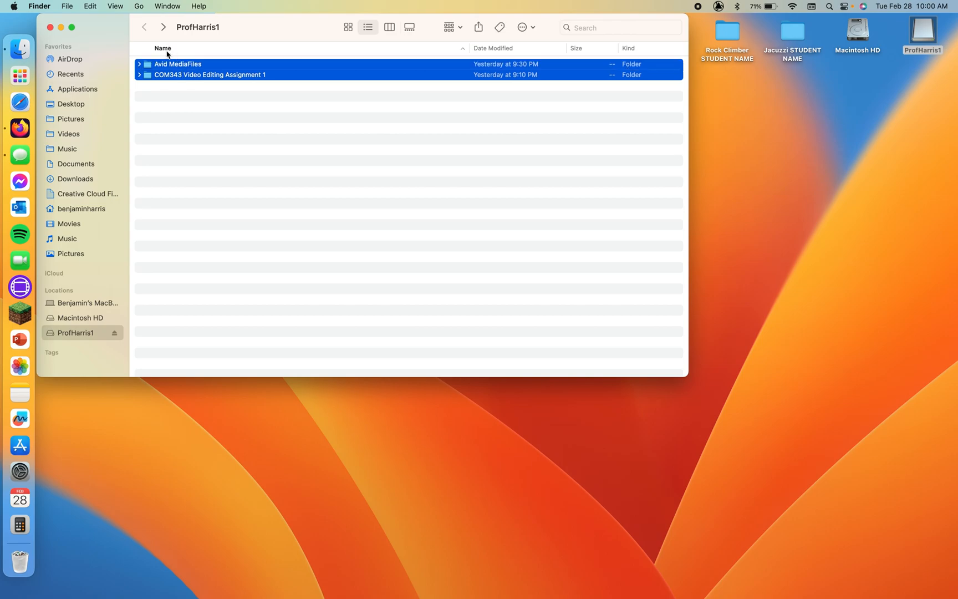
{"action": "left_click", "coordinate": [434, 113]}
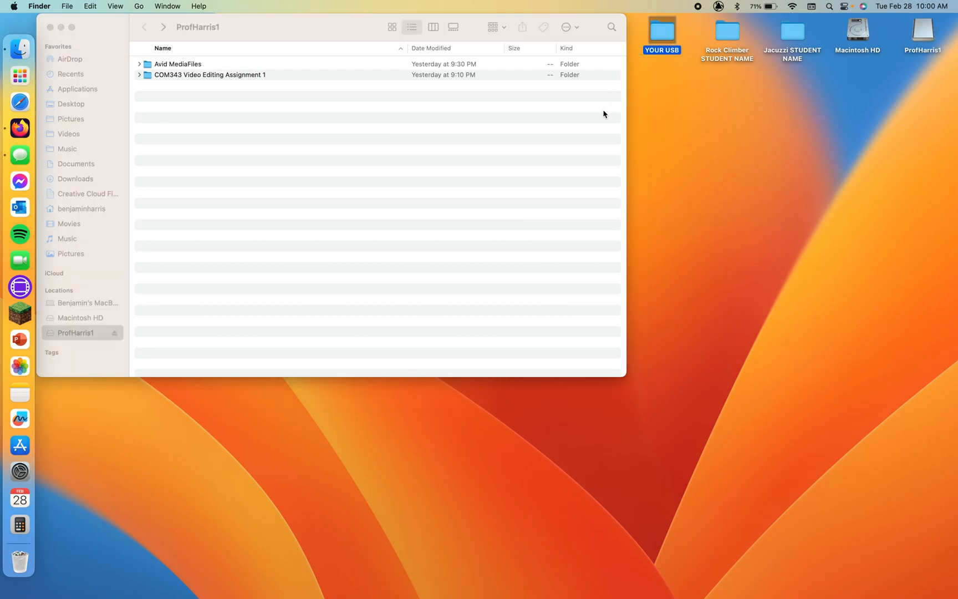
{"action": "mouse_move", "coordinate": [661, 16]}
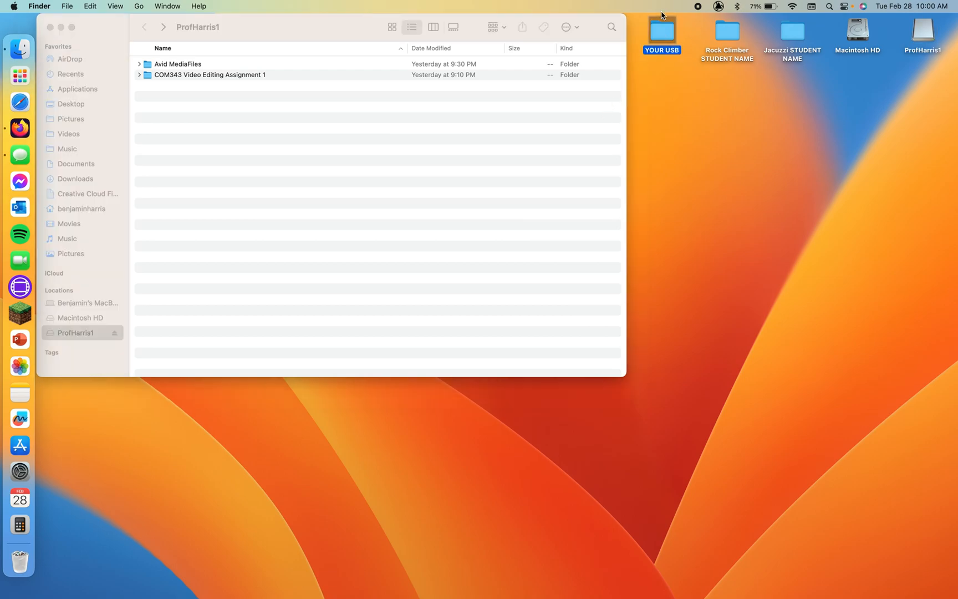
{"action": "mouse_move", "coordinate": [159, 111]}
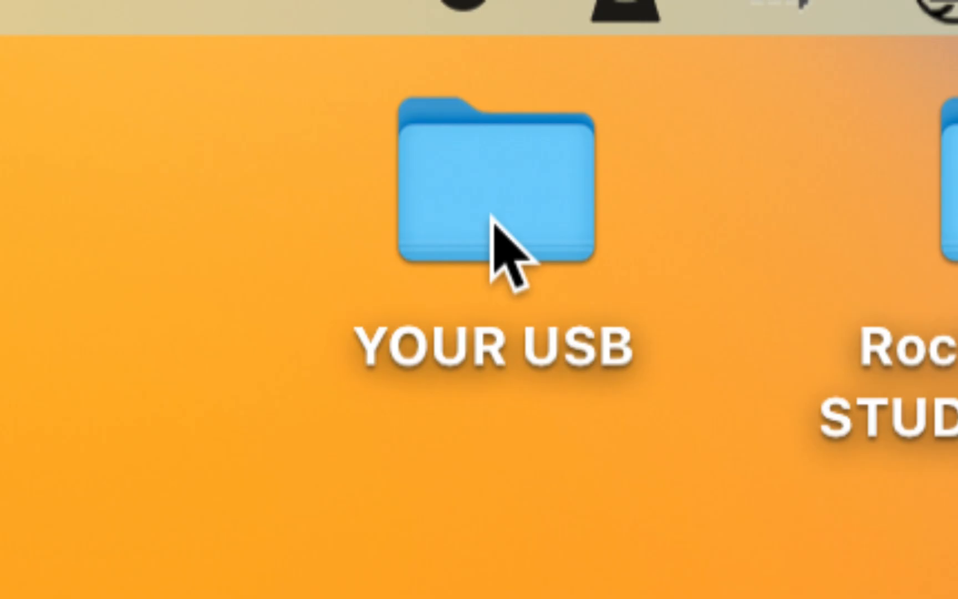
{"action": "double_click", "coordinate": [661, 31]}
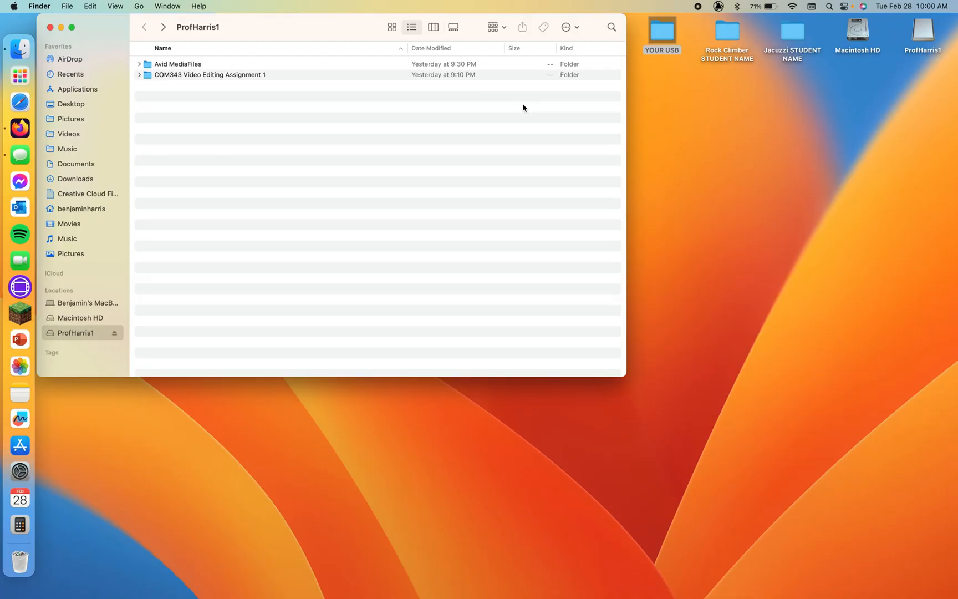
{"action": "mouse_move", "coordinate": [327, 113]}
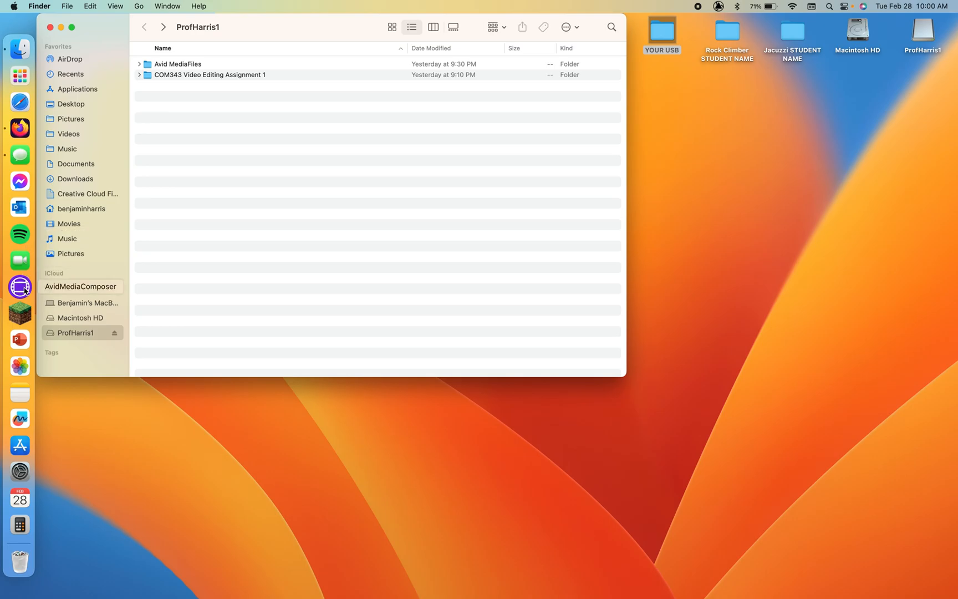
{"action": "mouse_move", "coordinate": [313, 169]}
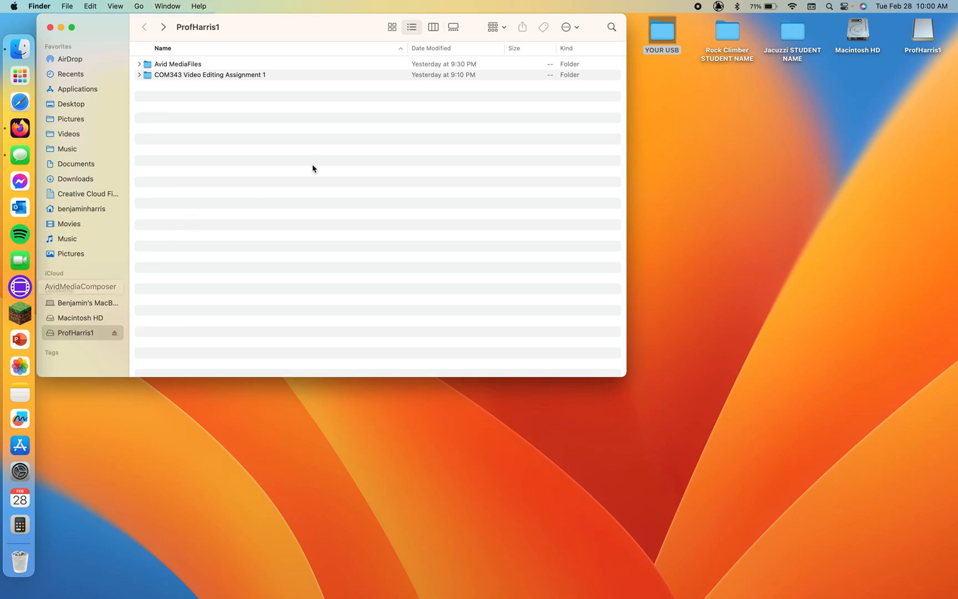
Launch Media Composer and switch the Select Project window to New Project
{"action": "left_click", "coordinate": [20, 287]}
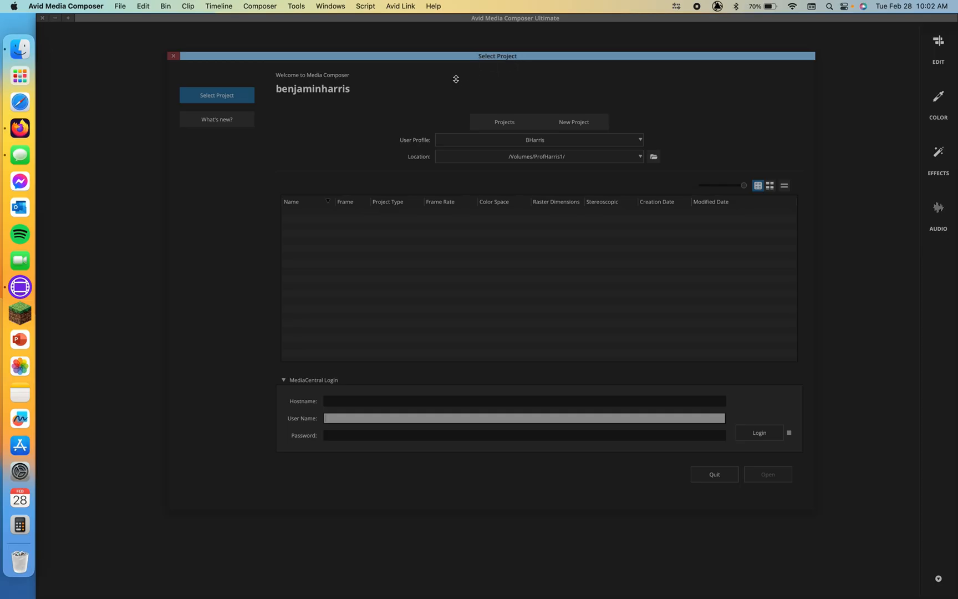
{"action": "left_click", "coordinate": [505, 122]}
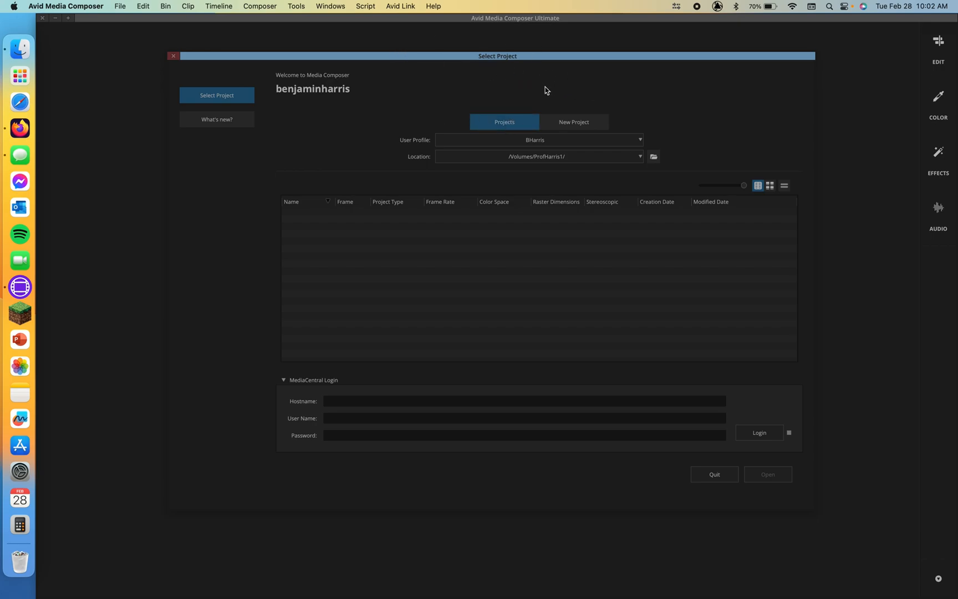
{"action": "mouse_move", "coordinate": [518, 93]}
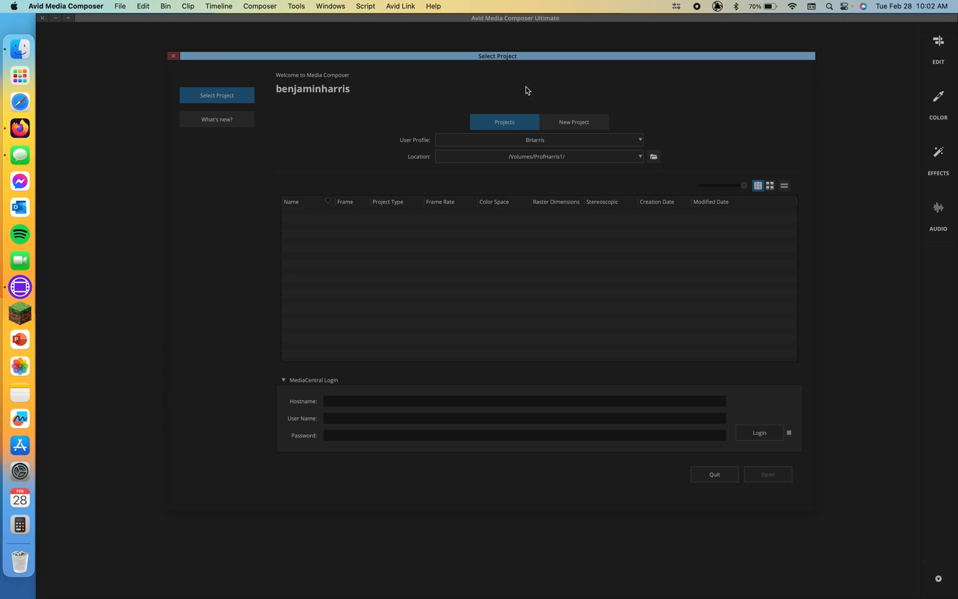
{"action": "left_click", "coordinate": [572, 122]}
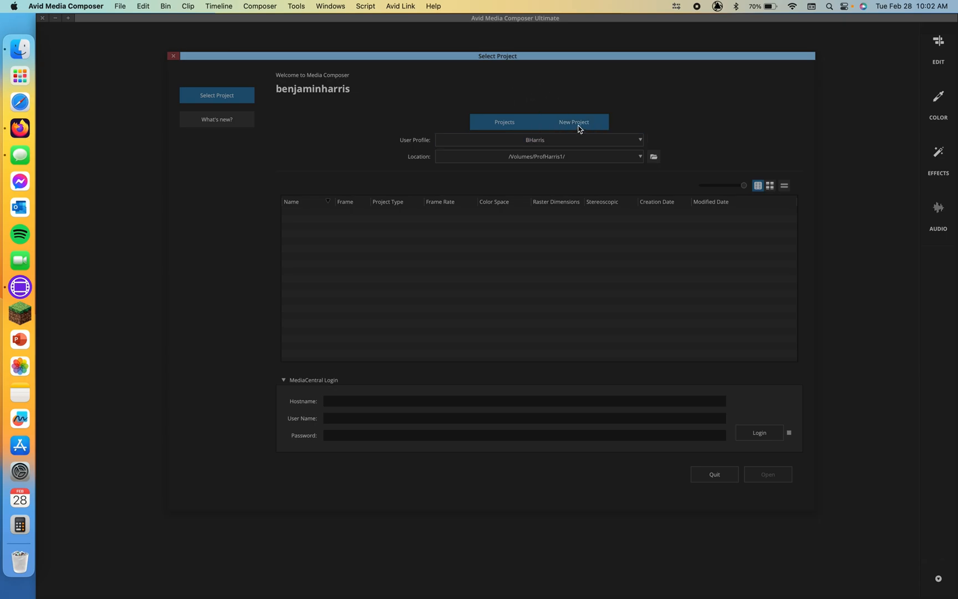
{"action": "left_click", "coordinate": [572, 122]}
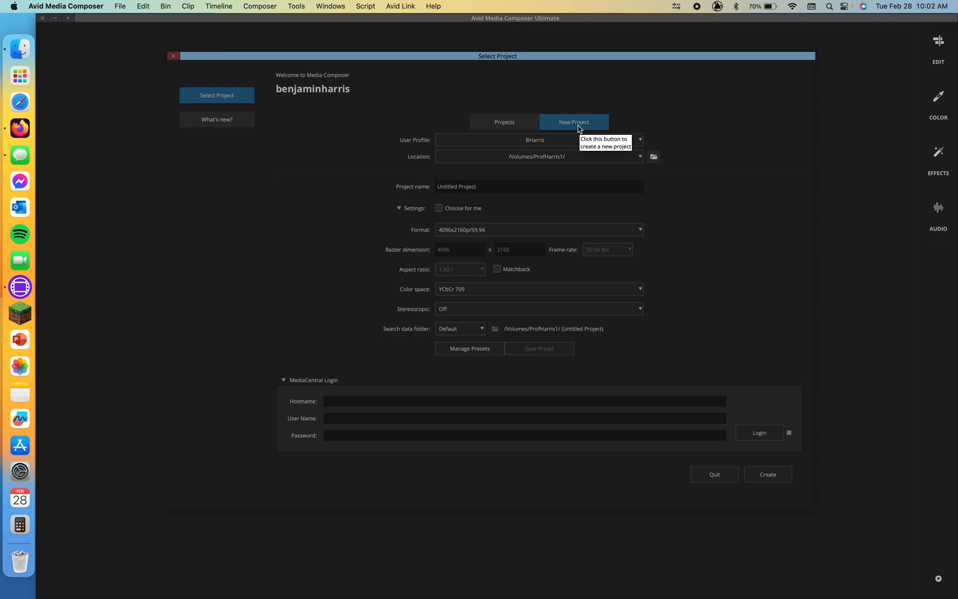
{"action": "mouse_move", "coordinate": [663, 138]}
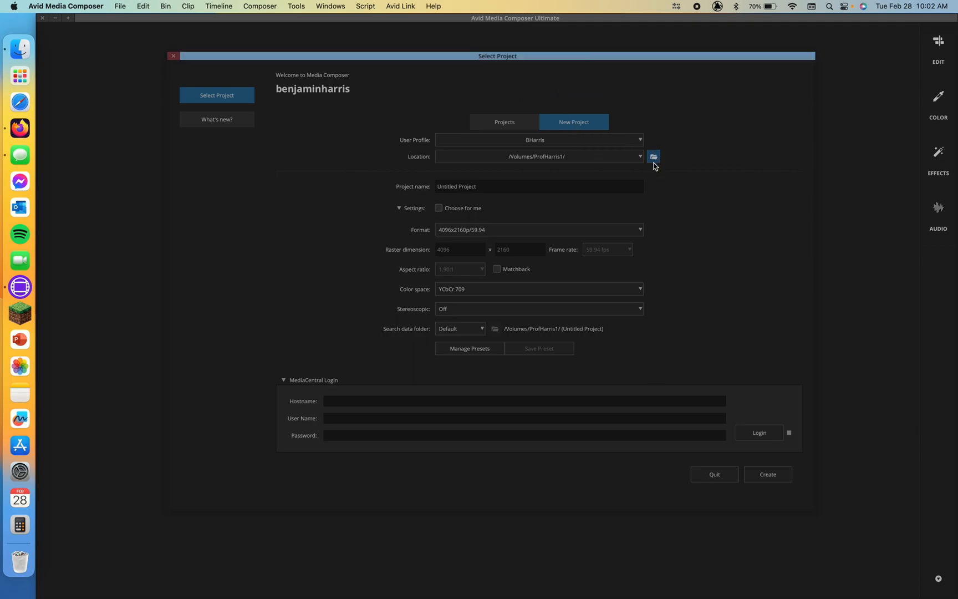
Browse to COM343 Video Editing Assignment 1 on ProfHarris1 and pick 1 Avid Media Composer Project as location
{"action": "left_click", "coordinate": [651, 157]}
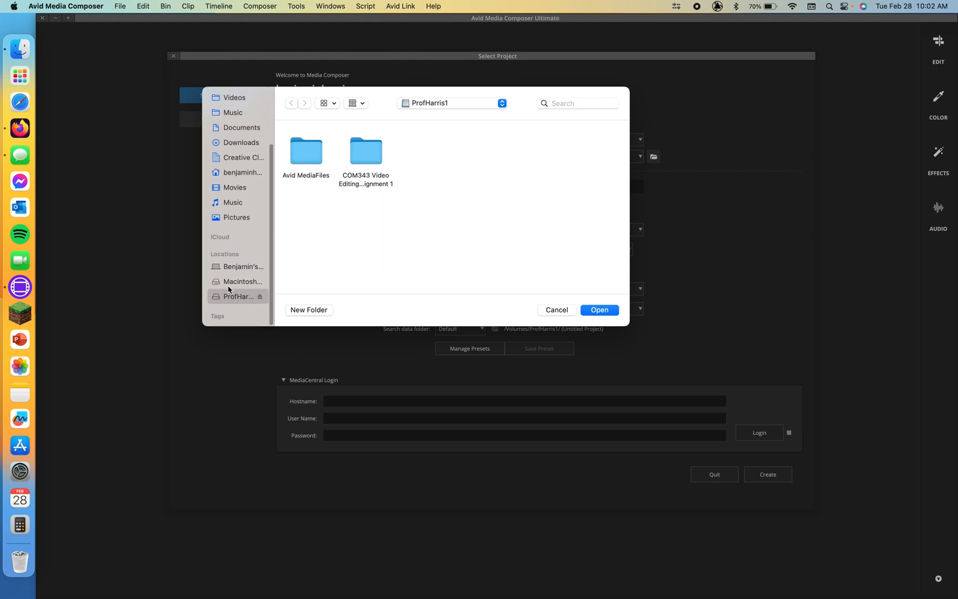
{"action": "left_click", "coordinate": [242, 266]}
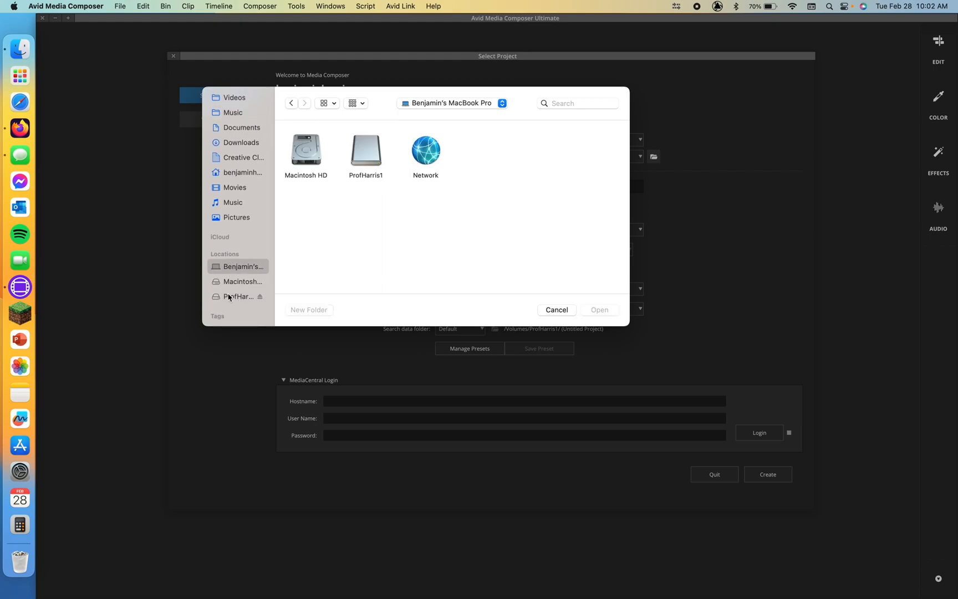
{"action": "mouse_move", "coordinate": [262, 230]}
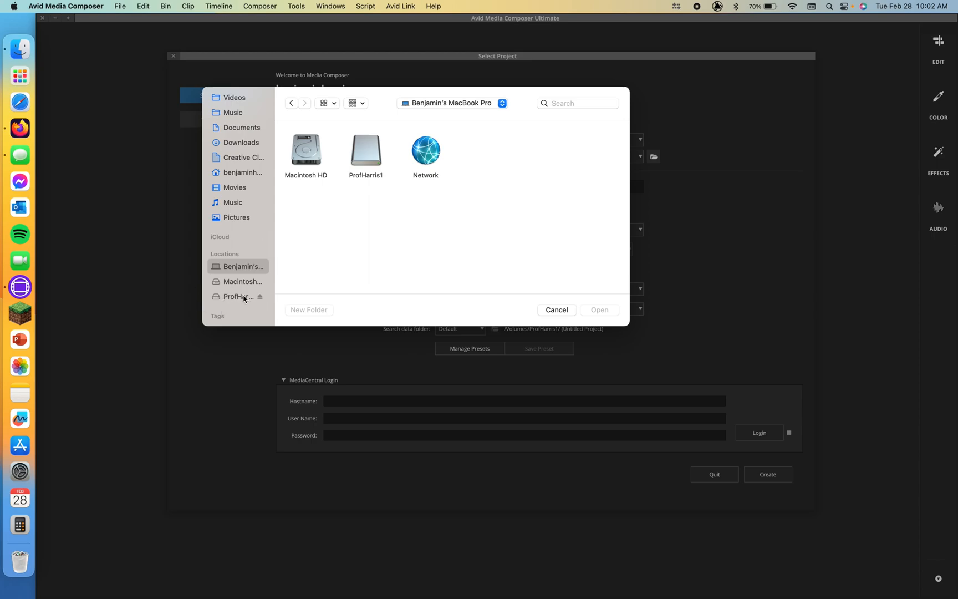
{"action": "left_click", "coordinate": [238, 296]}
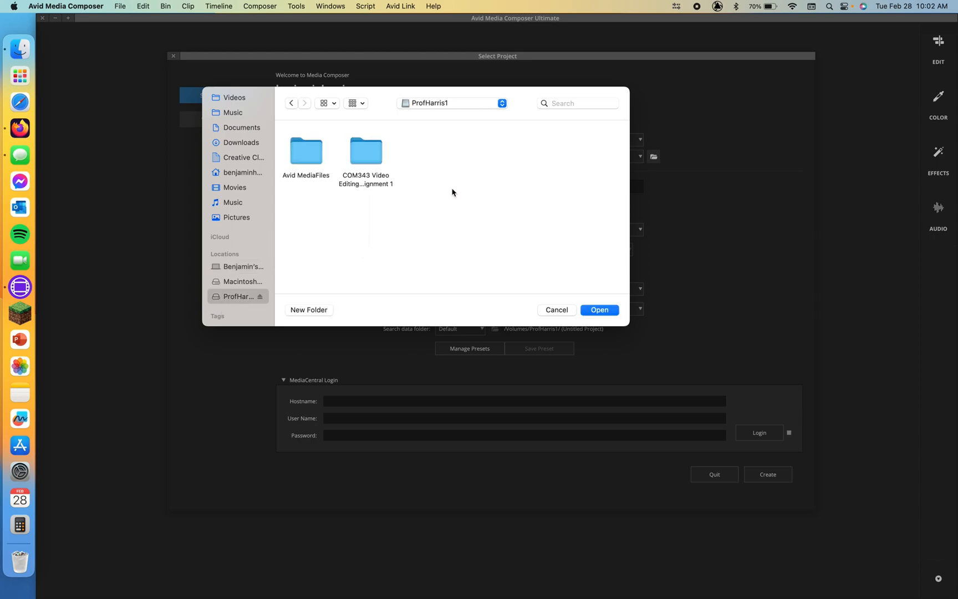
{"action": "left_click", "coordinate": [365, 151]}
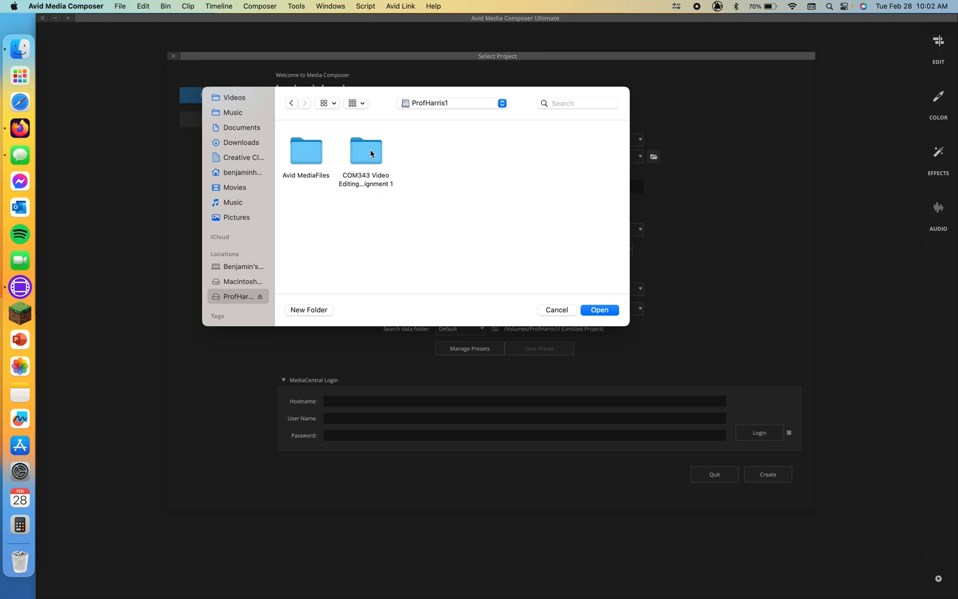
{"action": "double_click", "coordinate": [364, 151]}
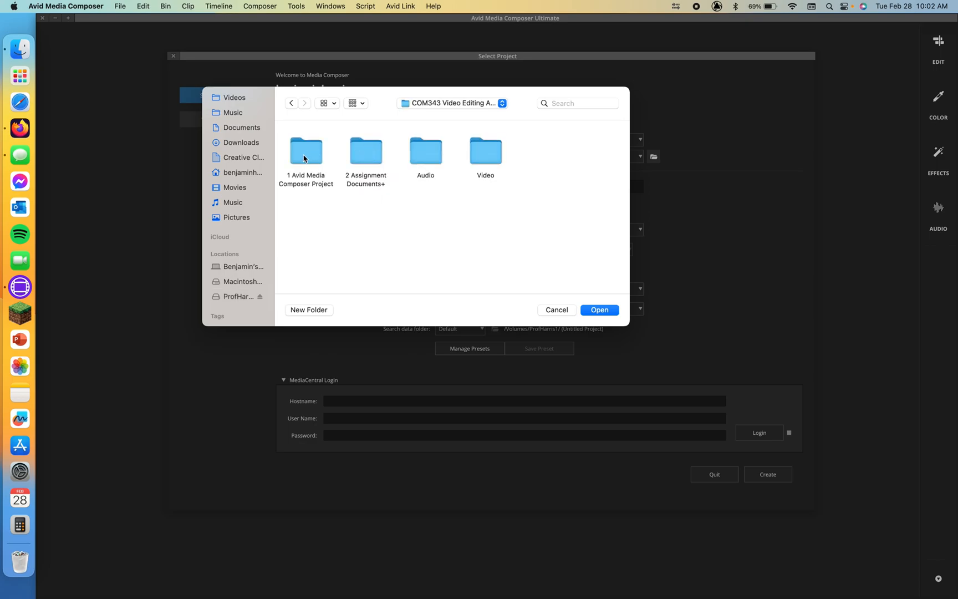
{"action": "mouse_move", "coordinate": [305, 158]}
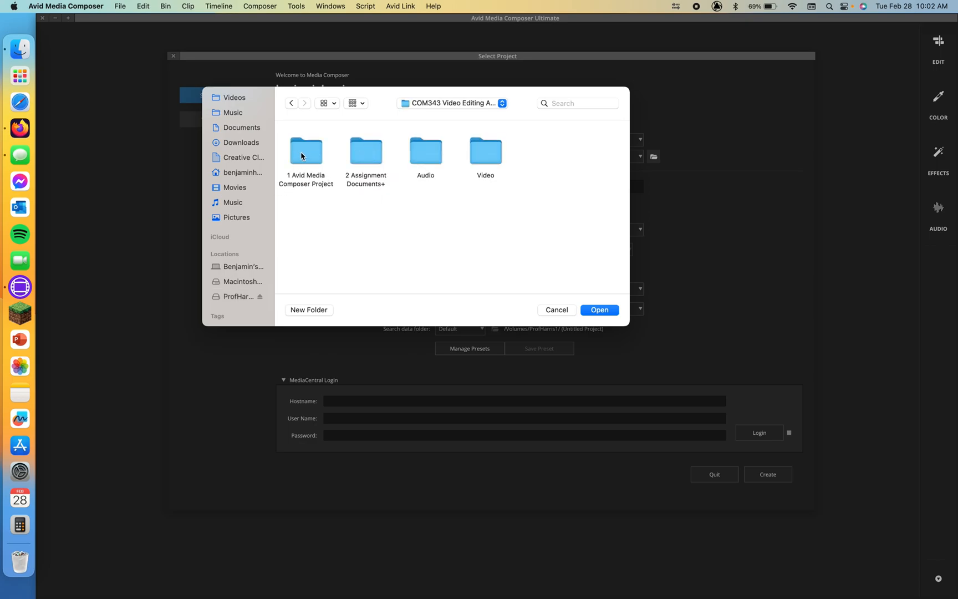
{"action": "left_click", "coordinate": [306, 152]}
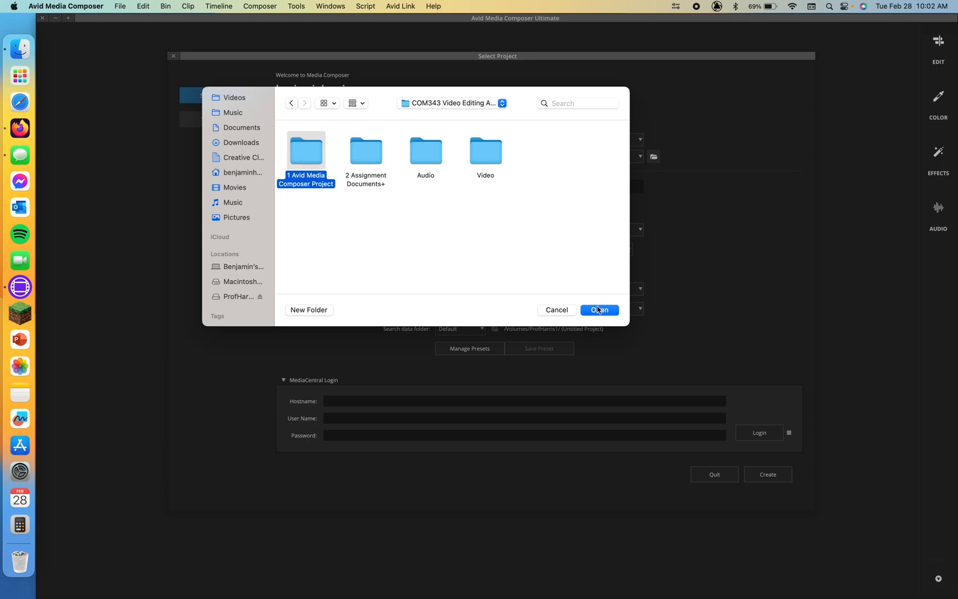
Confirm the location and name the project 'Minecraft According to a University Professor'
{"action": "left_click", "coordinate": [599, 309]}
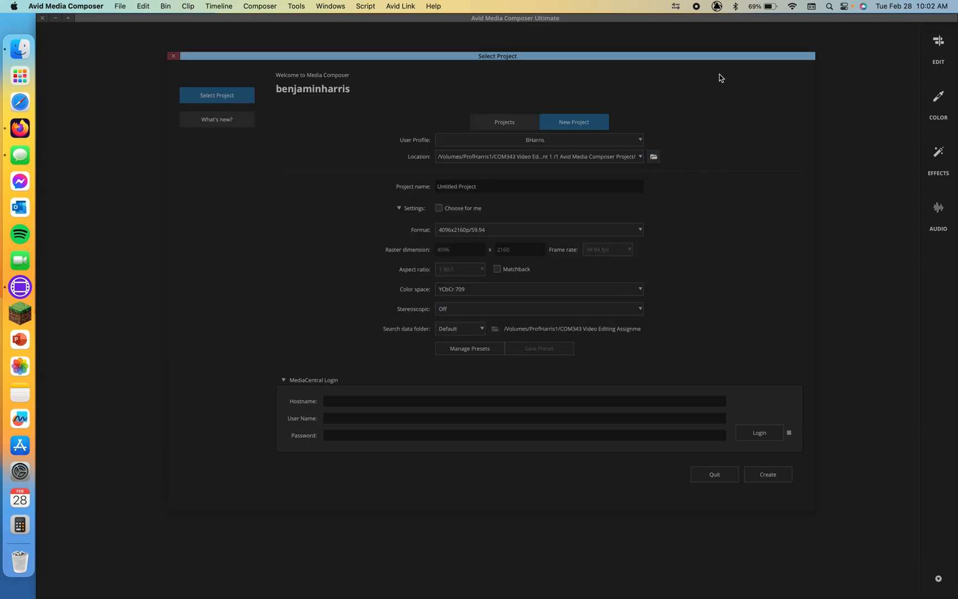
{"action": "mouse_move", "coordinate": [564, 171]}
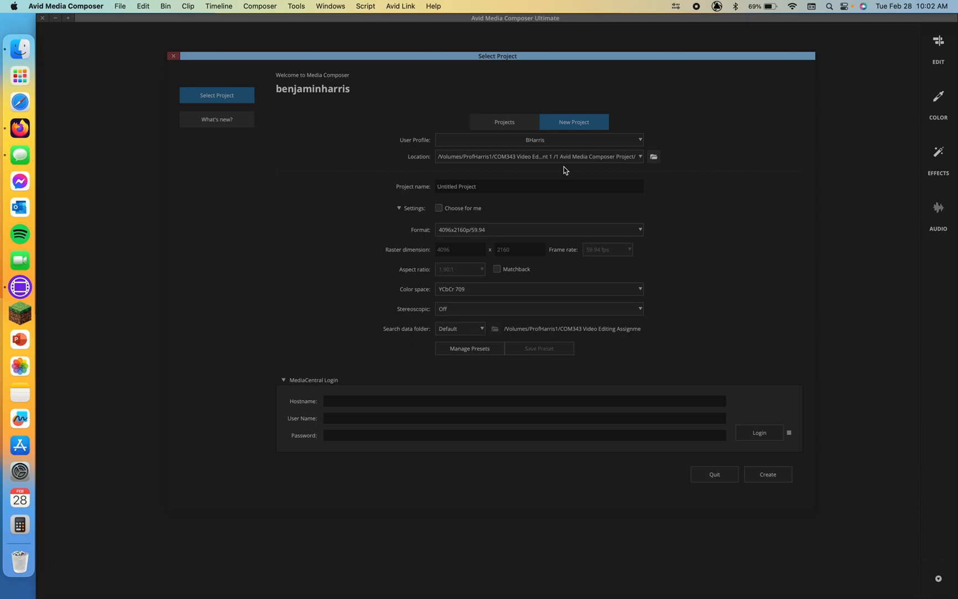
{"action": "mouse_move", "coordinate": [716, 246]}
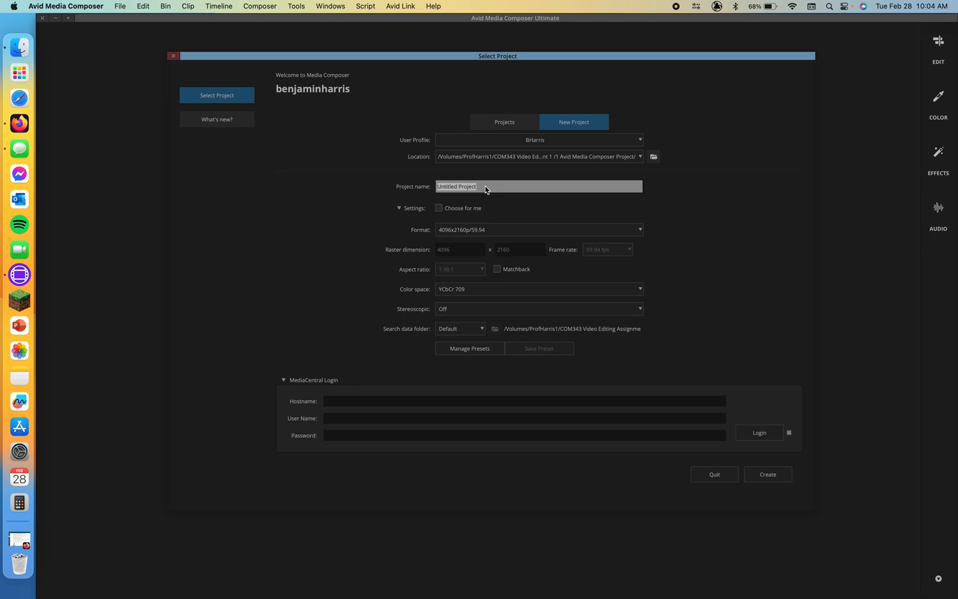
{"action": "mouse_move", "coordinate": [434, 189]}
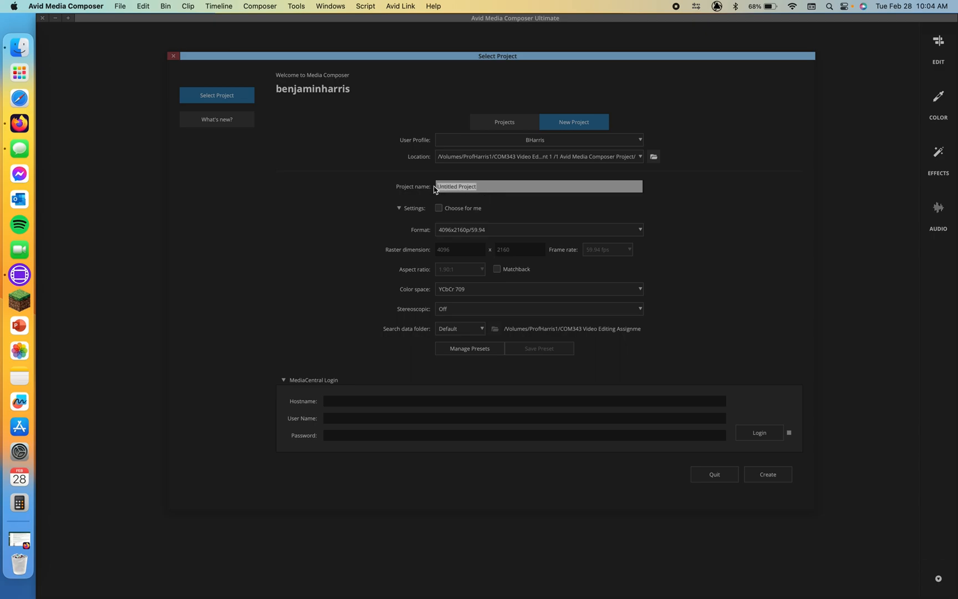
{"action": "type", "text": "Minecraft - How to Play Minecraft According to a University Professor"}
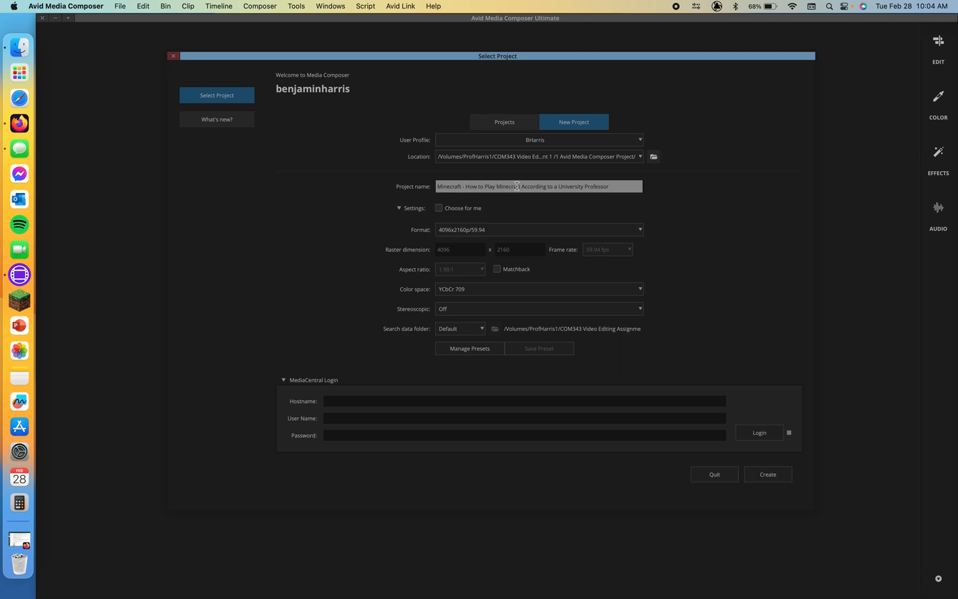
{"action": "type", "text": "Minecraft According to a University Professor"}
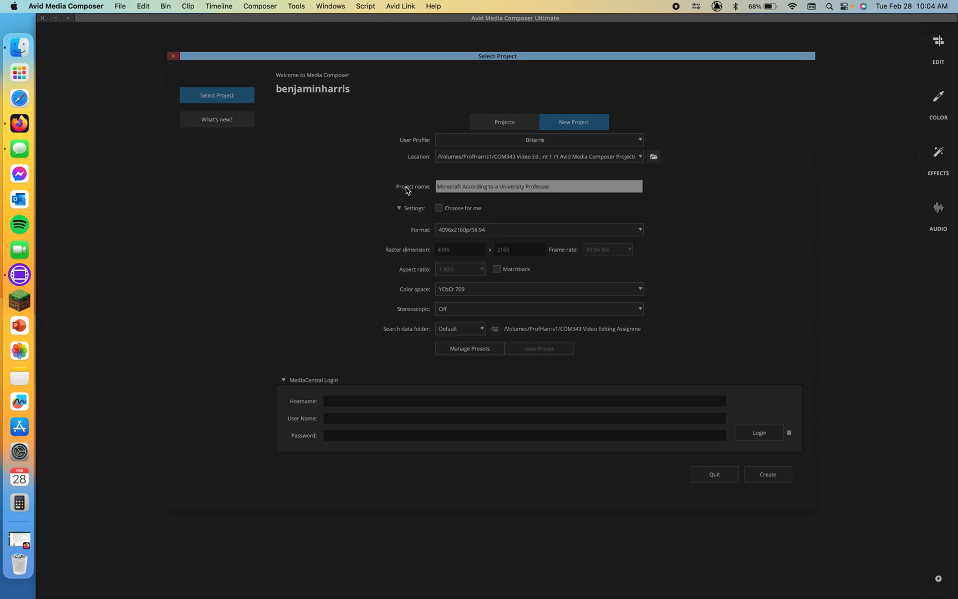
{"action": "left_click", "coordinate": [554, 186]}
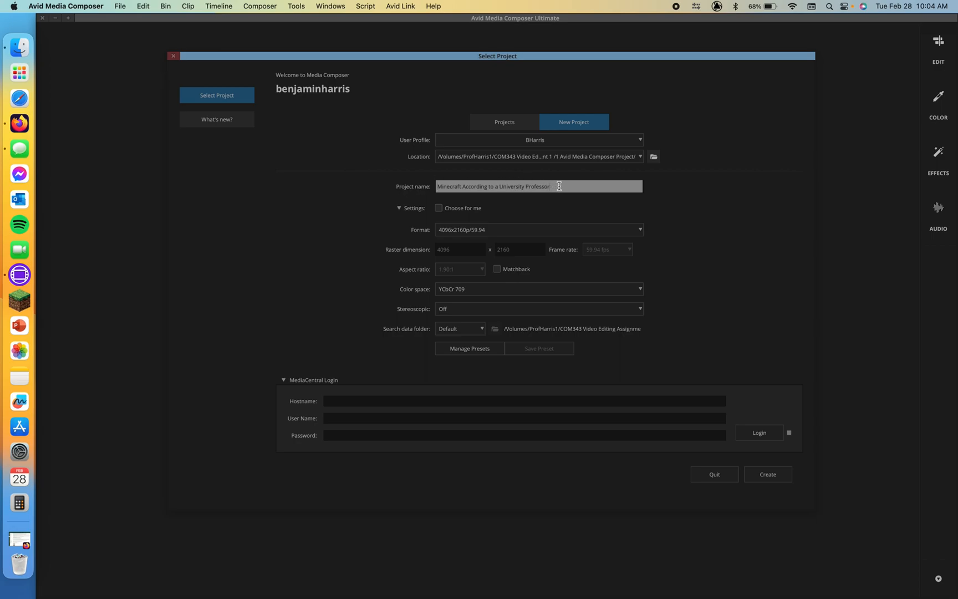
{"action": "mouse_move", "coordinate": [623, 171]}
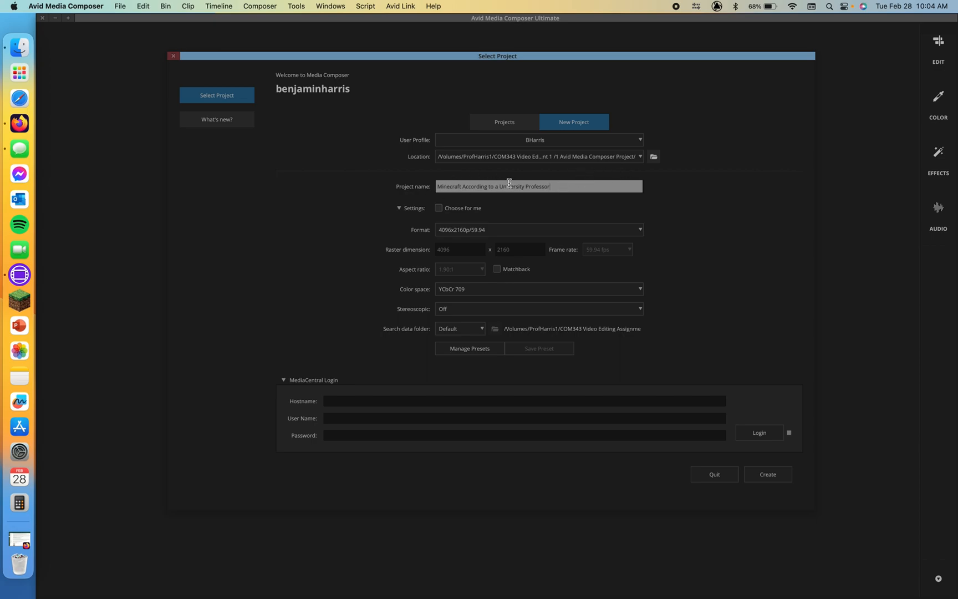
{"action": "mouse_move", "coordinate": [507, 198]}
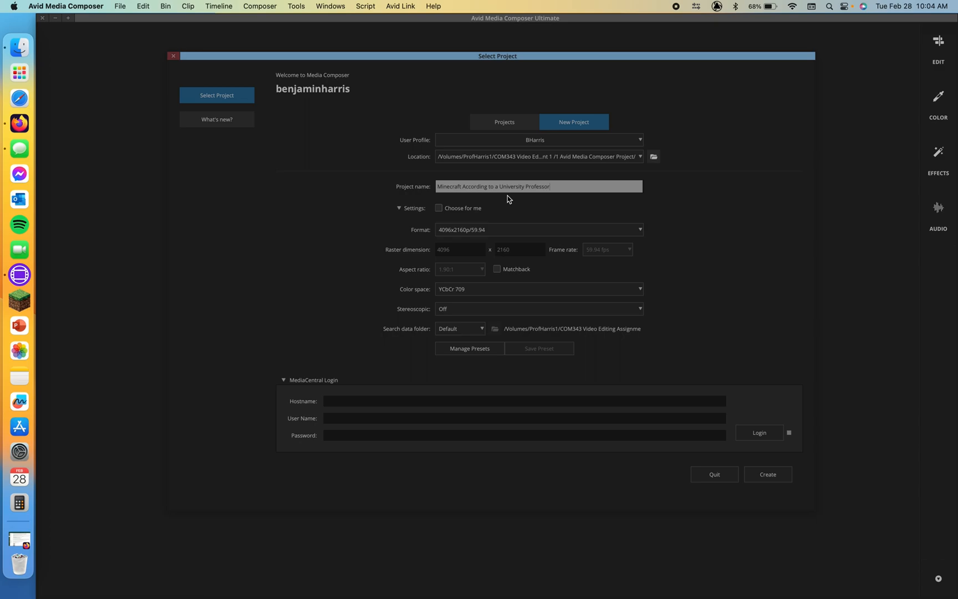
Keep the format at 4096x2160p/59.94 and create the project, opening its empty workspace
{"action": "left_click", "coordinate": [538, 229]}
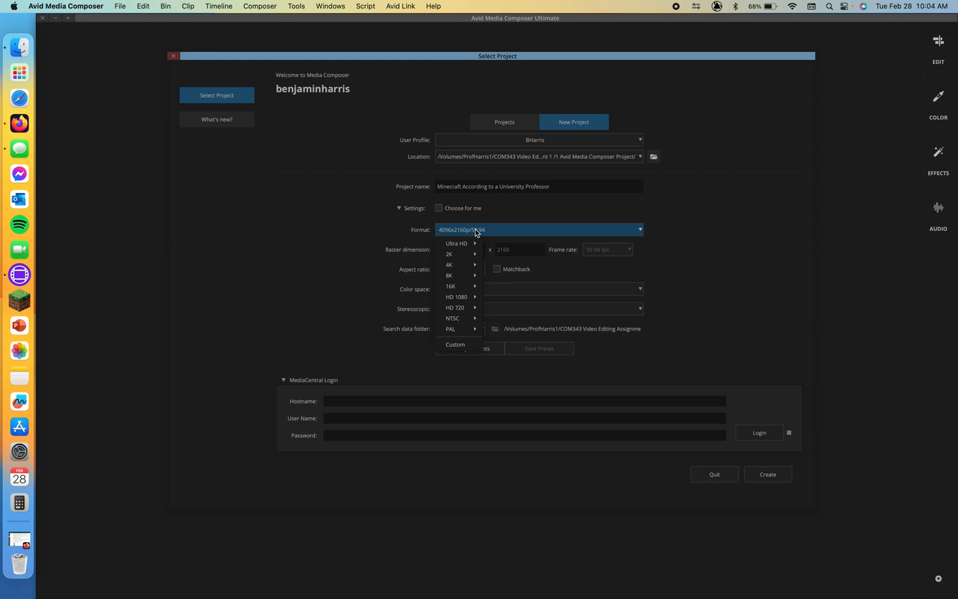
{"action": "mouse_move", "coordinate": [442, 232]}
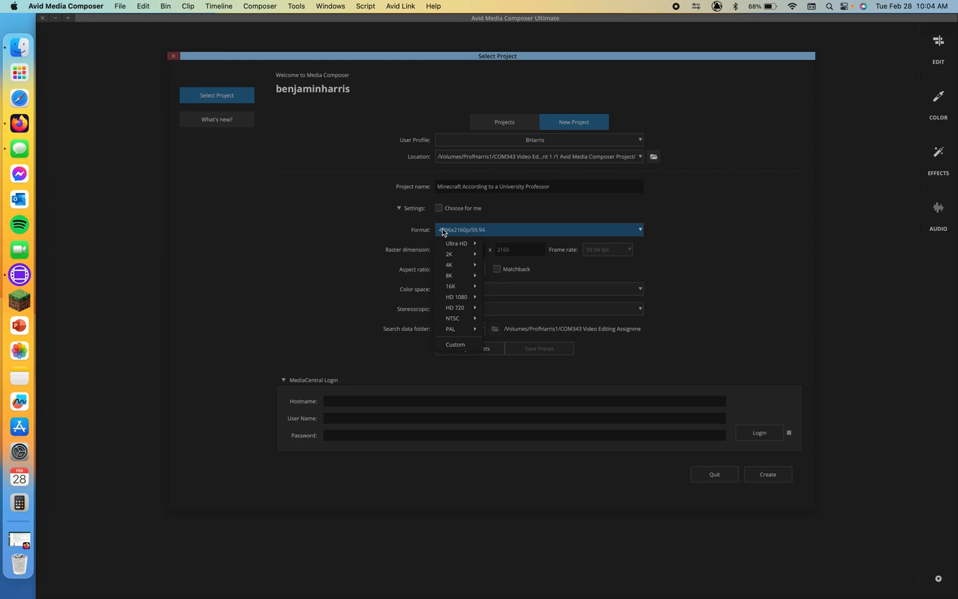
{"action": "mouse_move", "coordinate": [449, 265]}
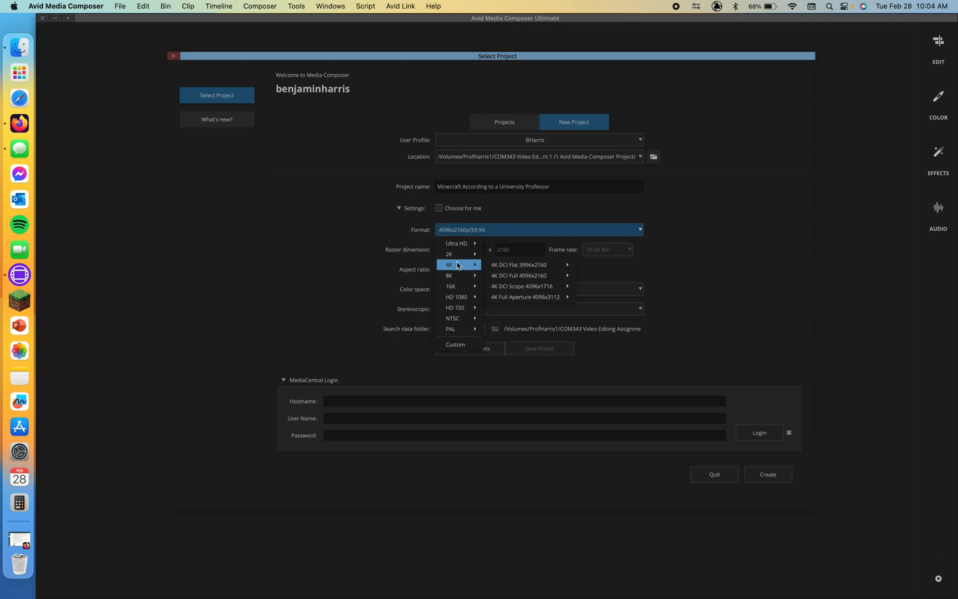
{"action": "mouse_move", "coordinate": [517, 265]}
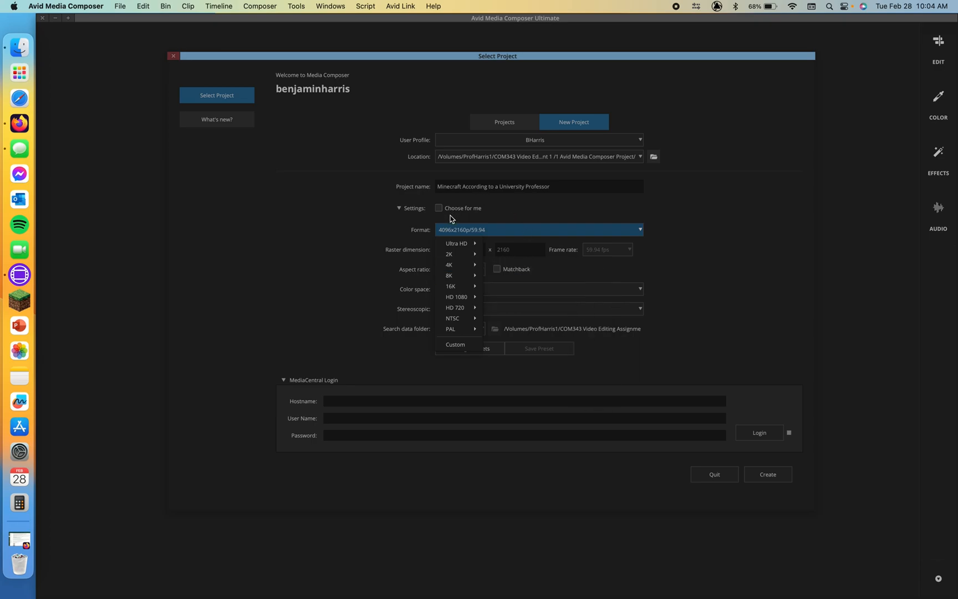
{"action": "left_click", "coordinate": [538, 229]}
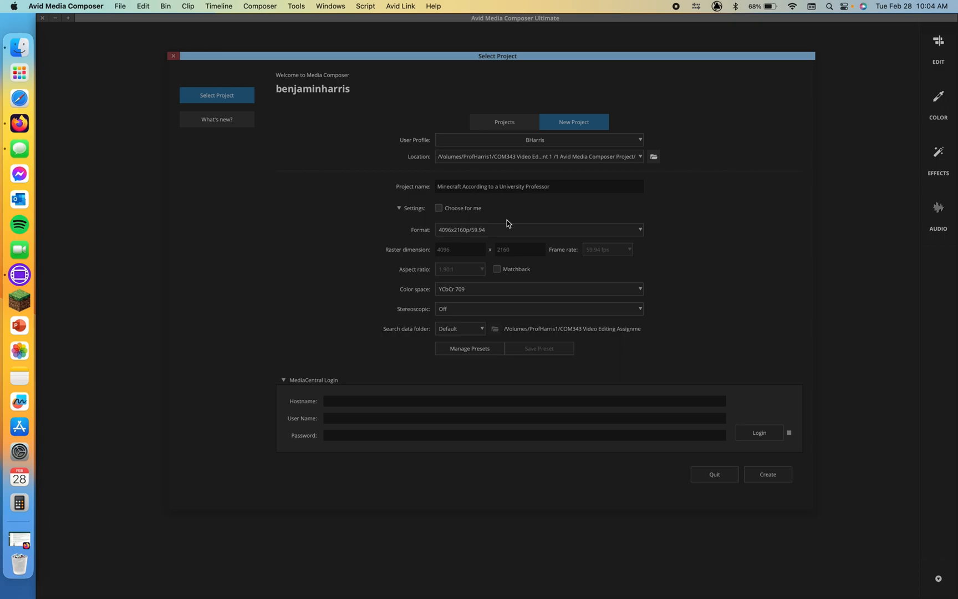
{"action": "mouse_move", "coordinate": [510, 224]}
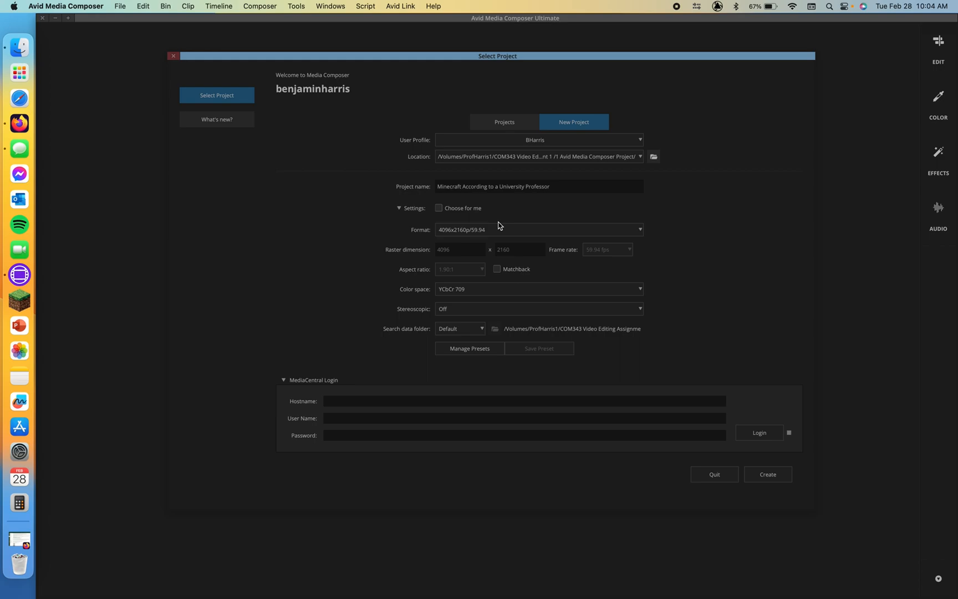
{"action": "mouse_move", "coordinate": [571, 204]}
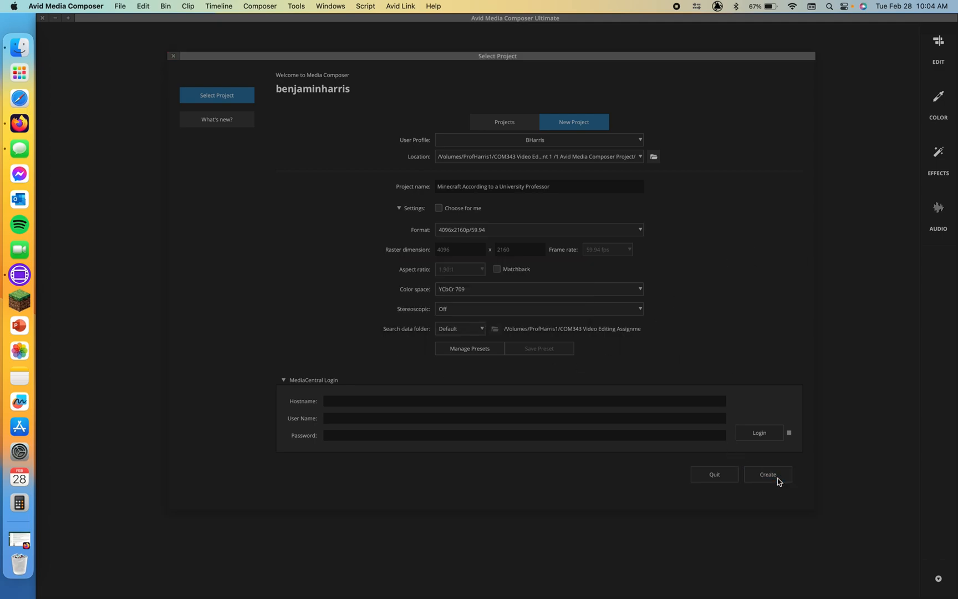
{"action": "left_click", "coordinate": [767, 474]}
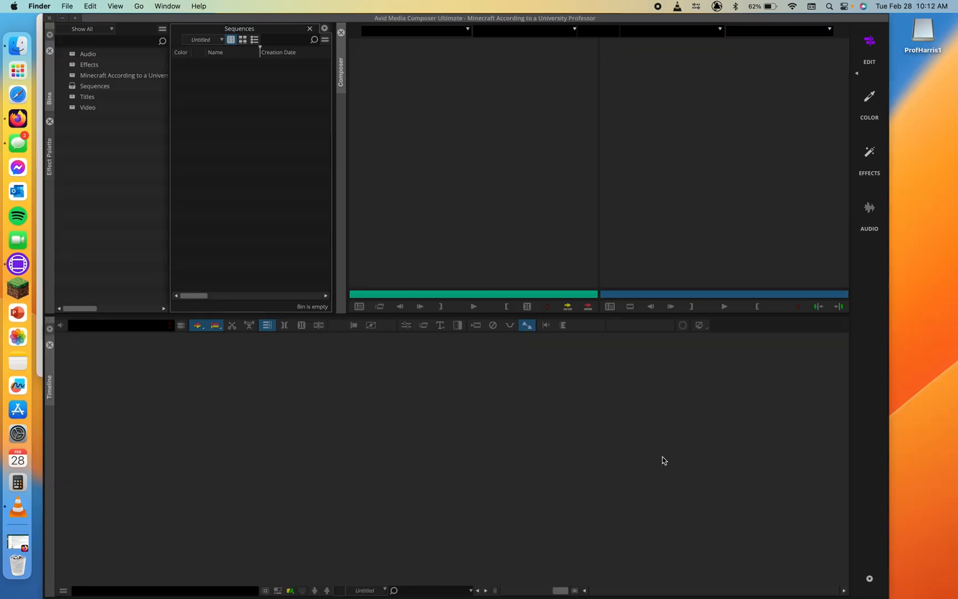
{"action": "mouse_move", "coordinate": [431, 231]}
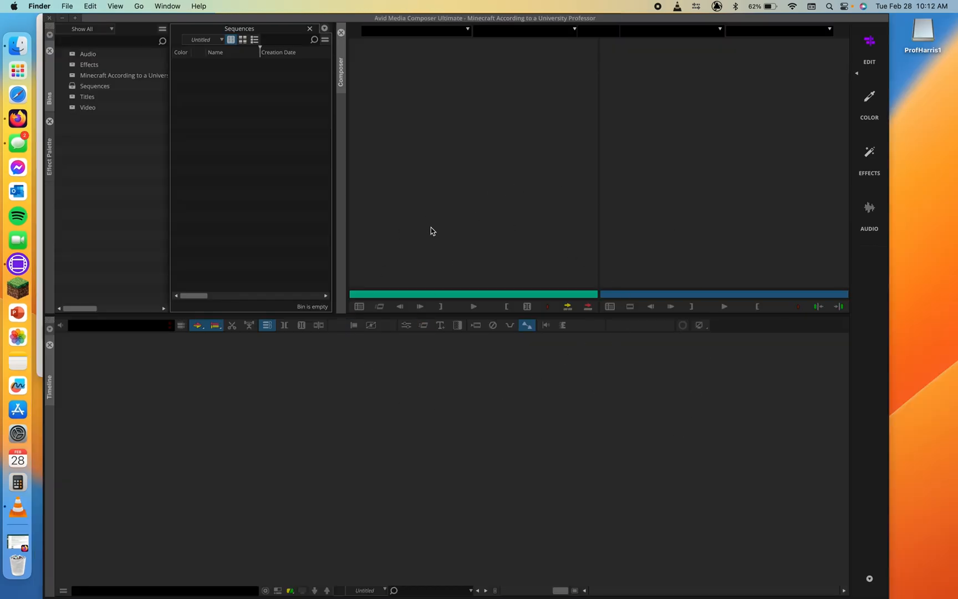
Browse the ProfHarris1 drive to COM343 Video Editing Assignment 1 > 1 Avid Media Composer Project and view the project's saved files
{"action": "double_click", "coordinate": [923, 33]}
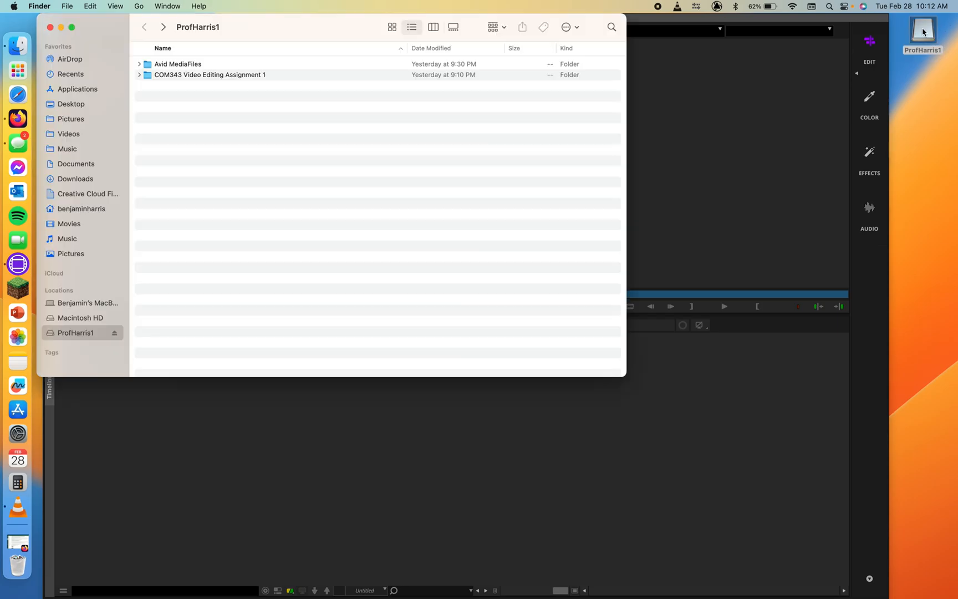
{"action": "mouse_move", "coordinate": [202, 80]}
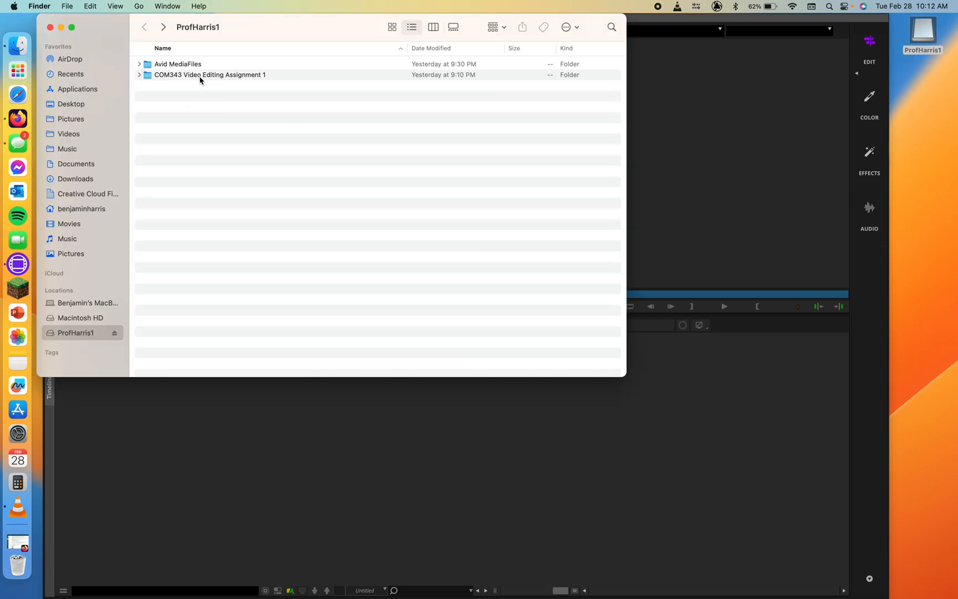
{"action": "double_click", "coordinate": [209, 74]}
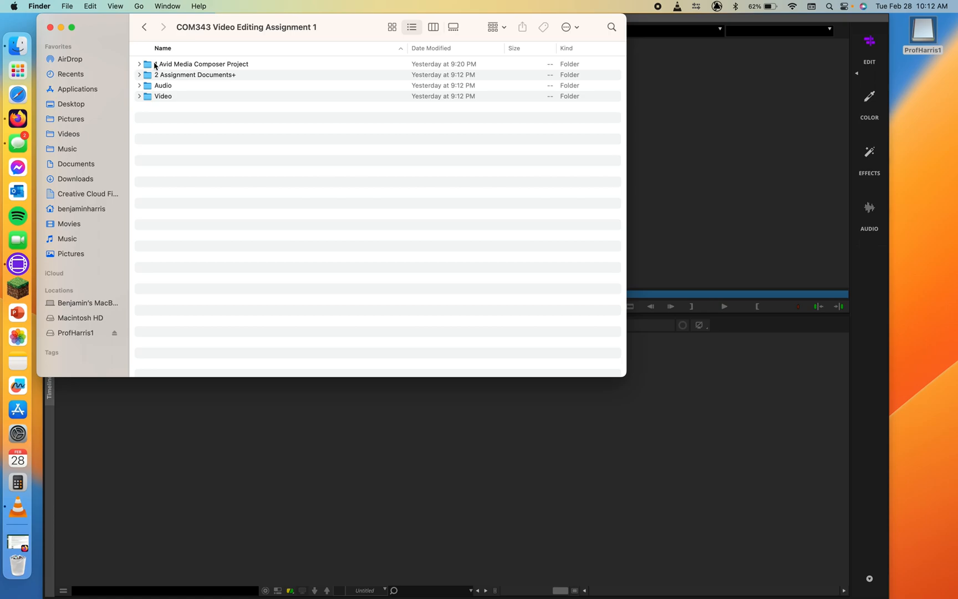
{"action": "double_click", "coordinate": [203, 64]}
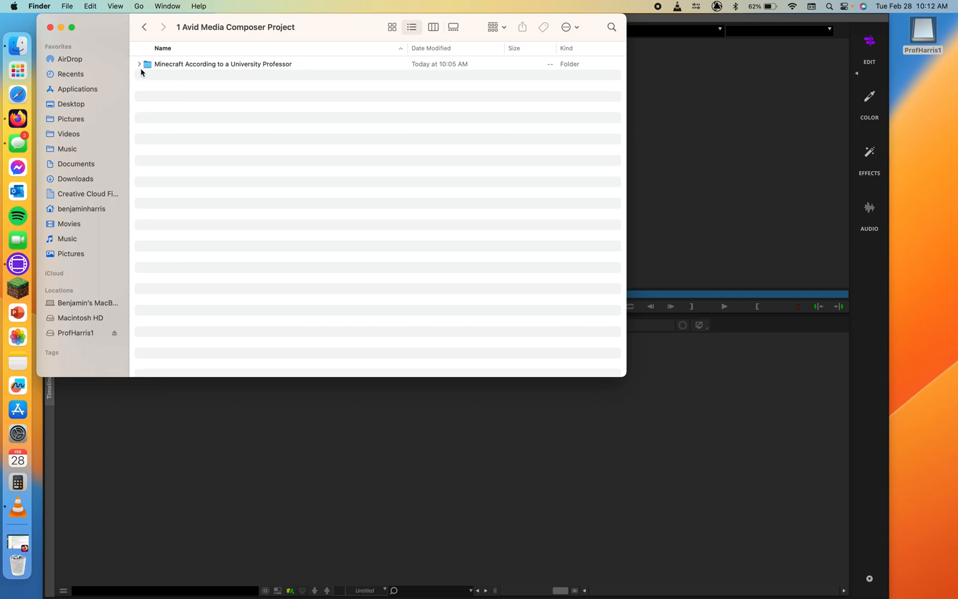
{"action": "left_click", "coordinate": [140, 63]}
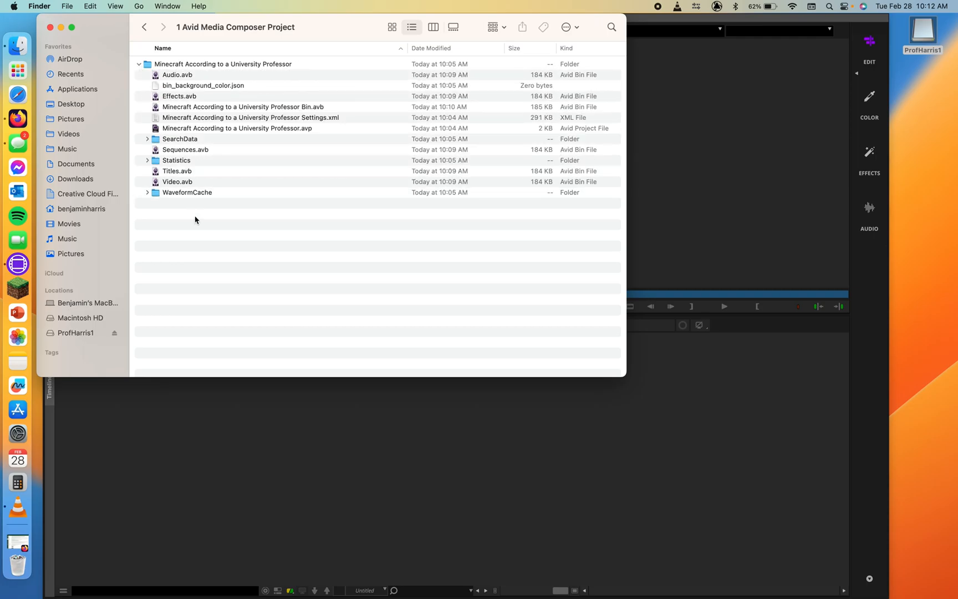
{"action": "mouse_move", "coordinate": [219, 212]}
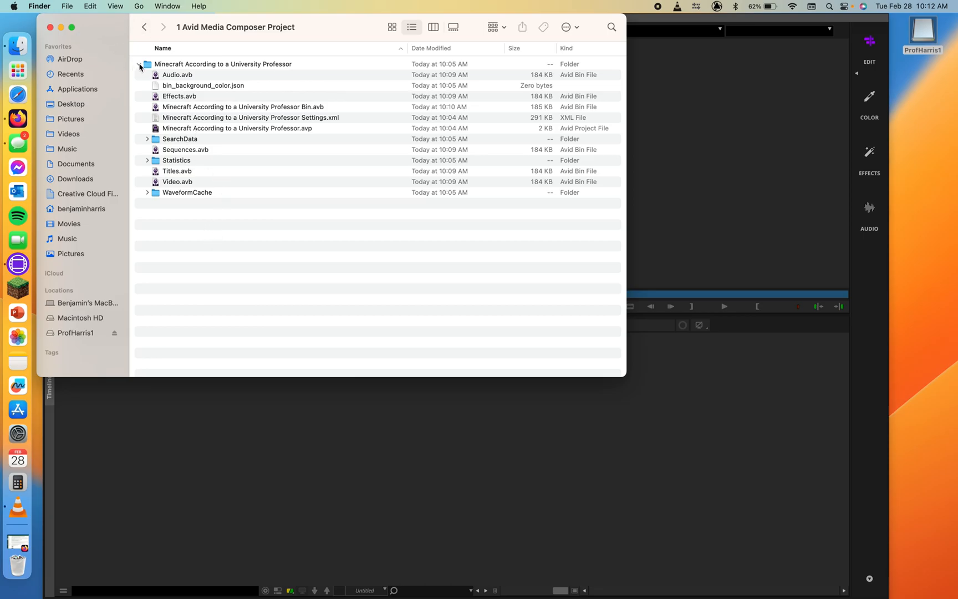
{"action": "left_click", "coordinate": [145, 27]}
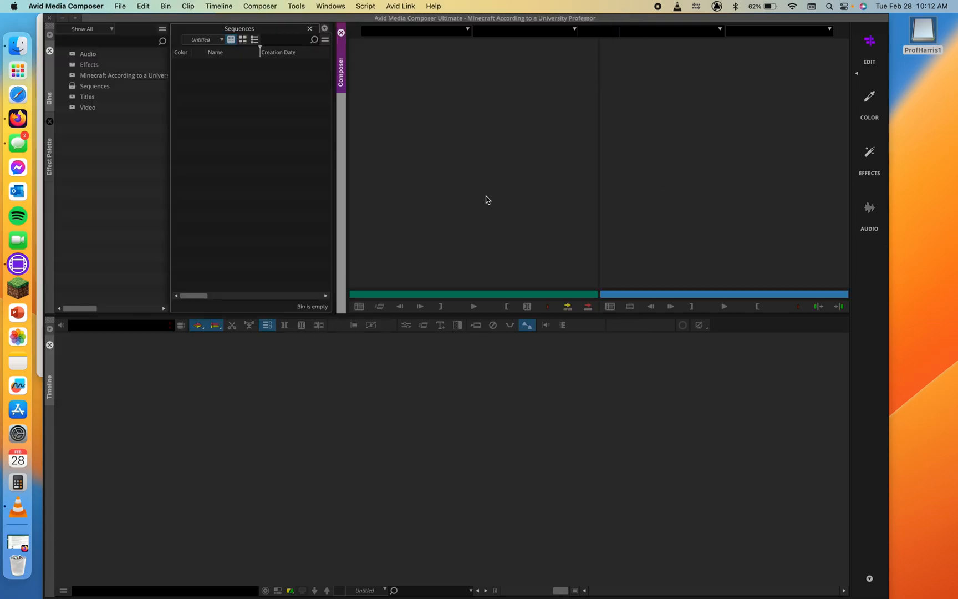
{"action": "mouse_move", "coordinate": [81, 61]}
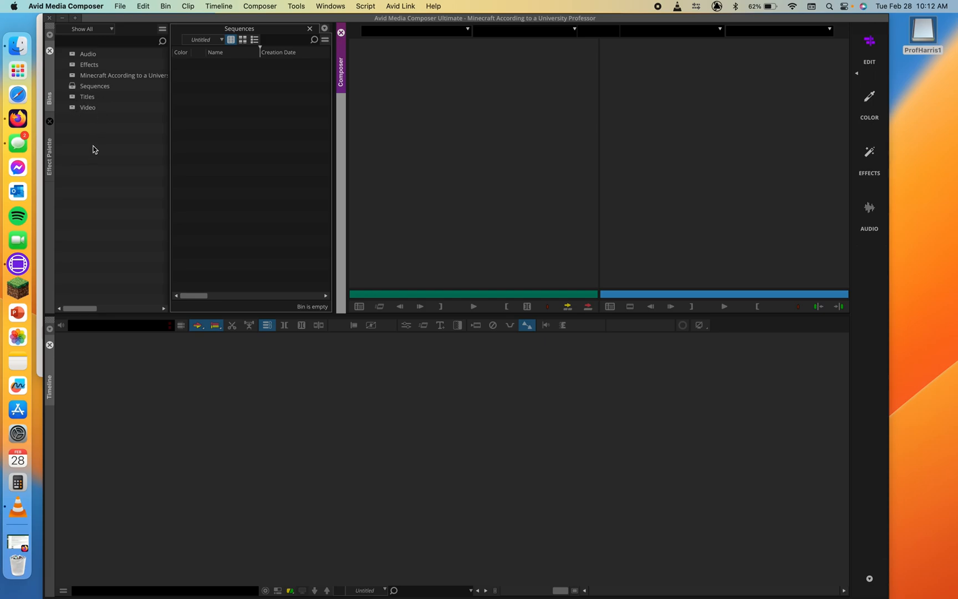
{"action": "mouse_move", "coordinate": [118, 165]}
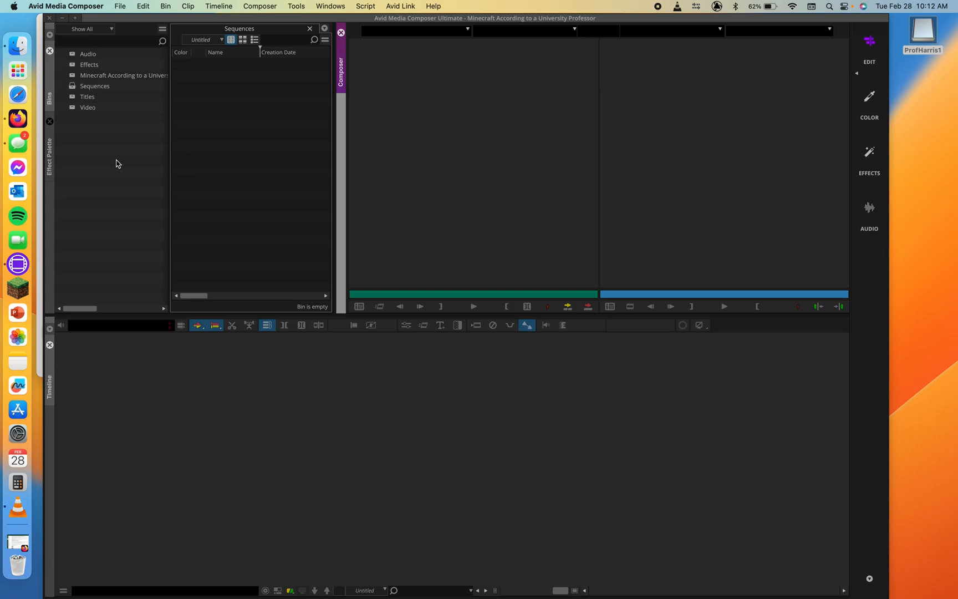
{"action": "mouse_move", "coordinate": [355, 188]}
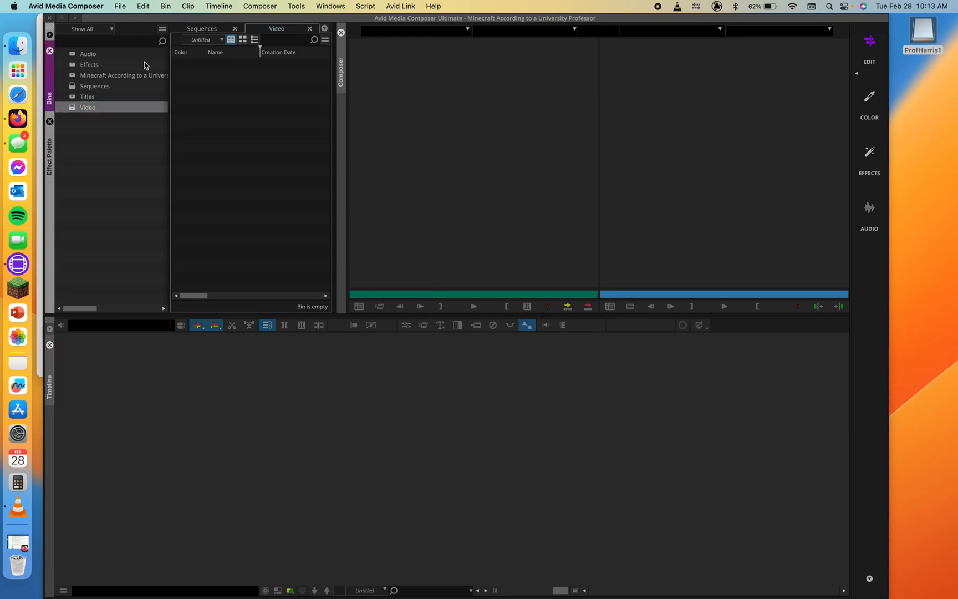
Open the Video bin beside Sequences and bring up its bin options menu
{"action": "left_click", "coordinate": [94, 85]}
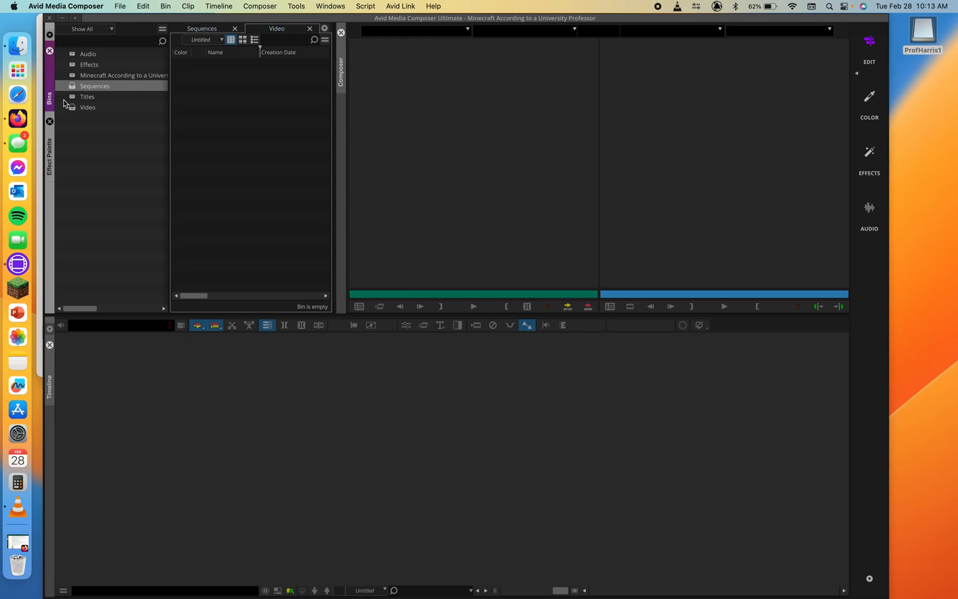
{"action": "left_click", "coordinate": [88, 108]}
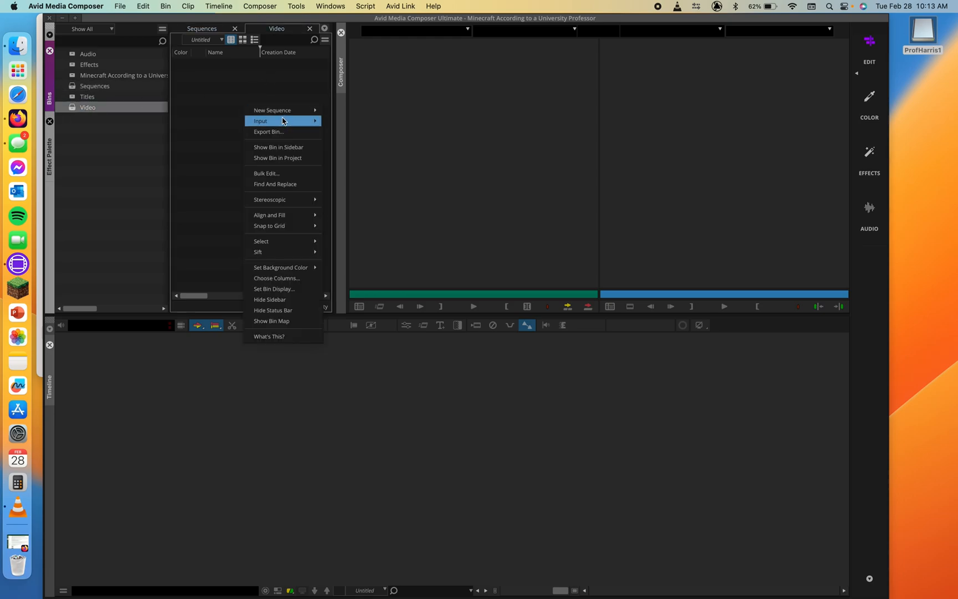
In the Source Browser set to Import, navigate the flash drive to the assignment's Video folder of clips
{"action": "left_click", "coordinate": [260, 121]}
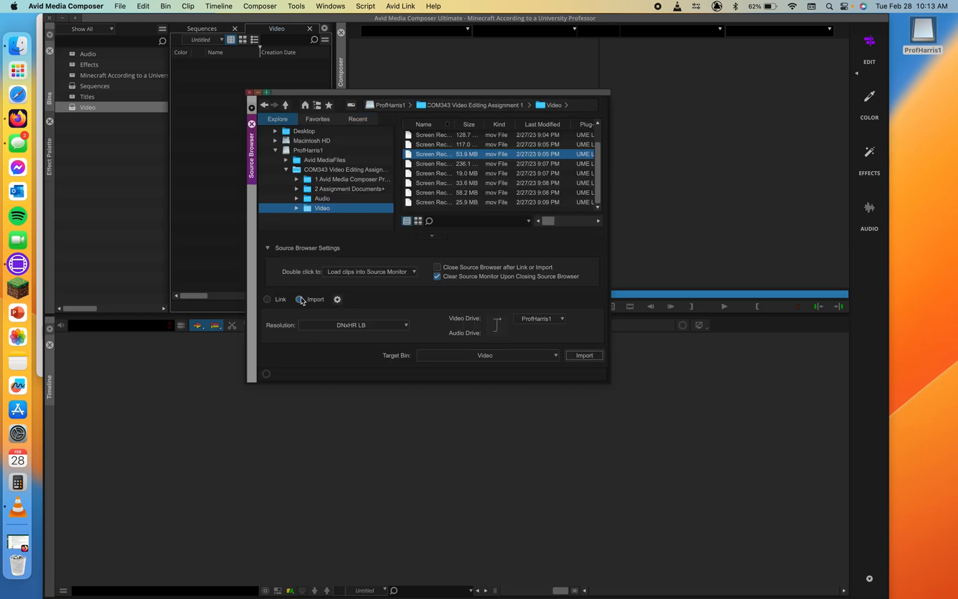
{"action": "left_click", "coordinate": [299, 298]}
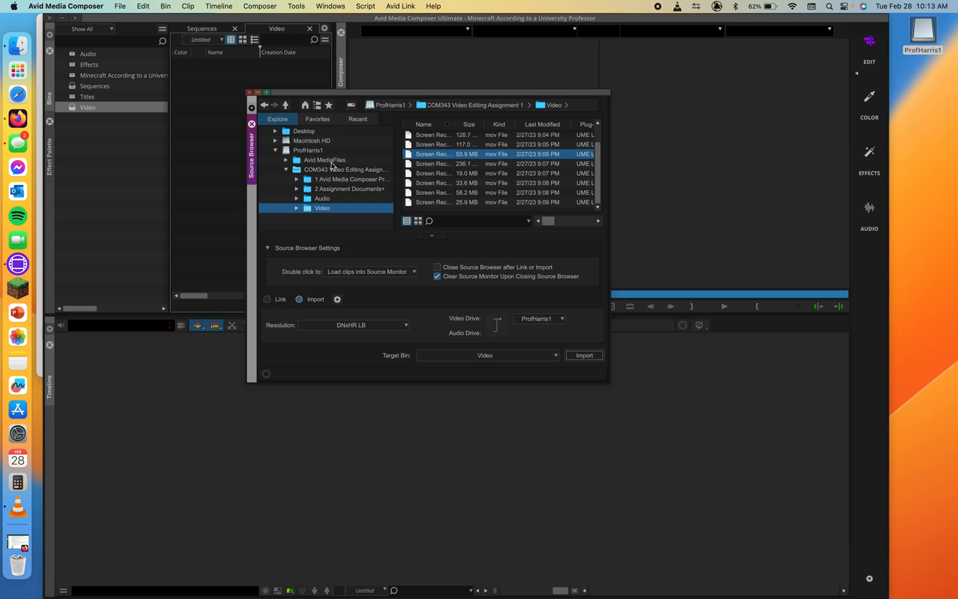
{"action": "left_click", "coordinate": [276, 151]}
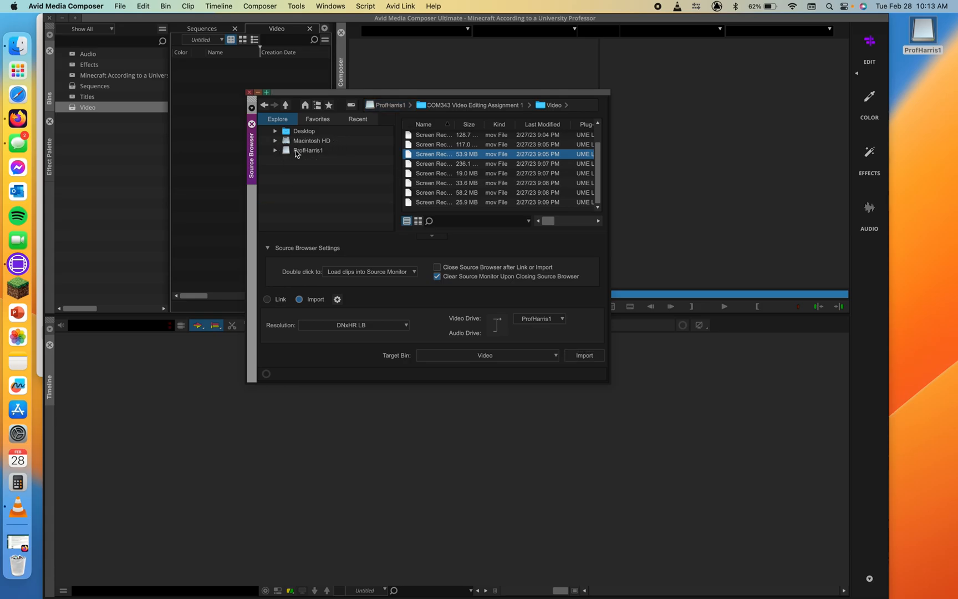
{"action": "left_click", "coordinate": [308, 151]}
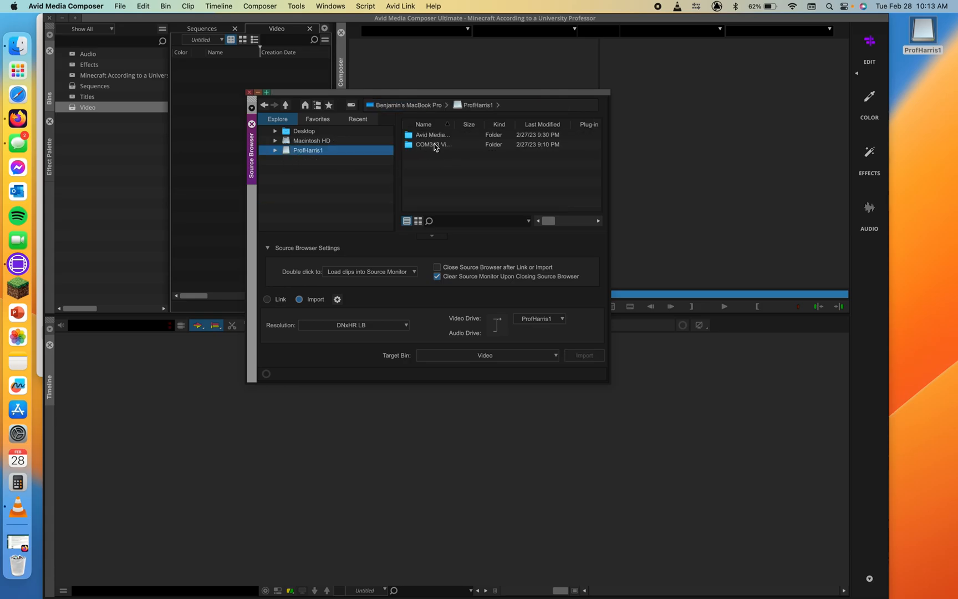
{"action": "left_click", "coordinate": [434, 145]}
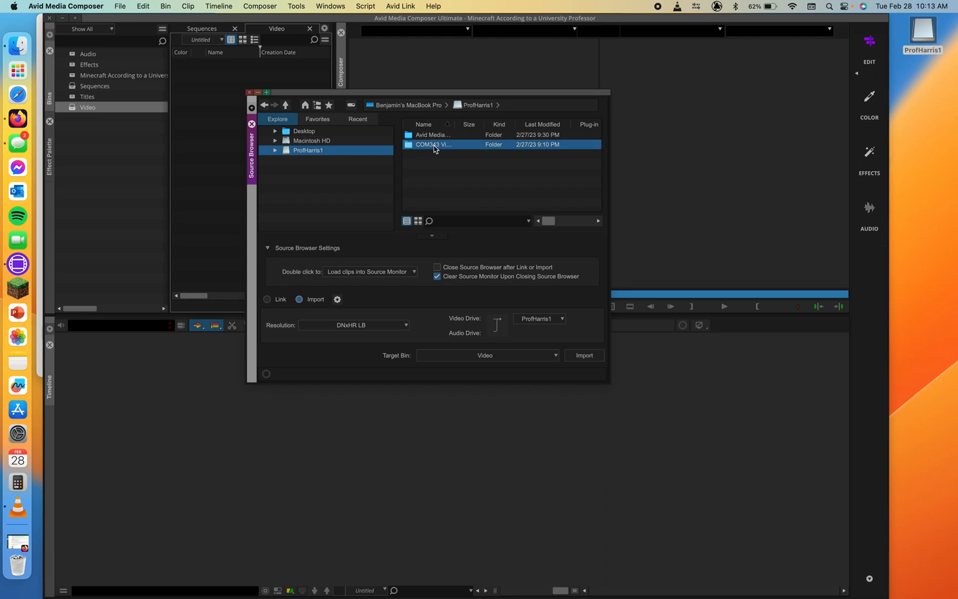
{"action": "double_click", "coordinate": [433, 144]}
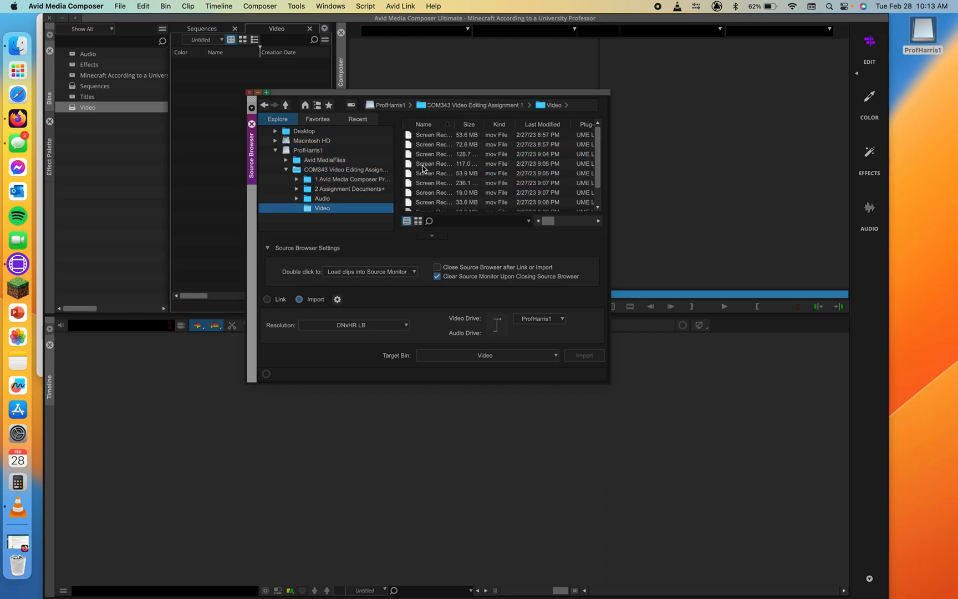
{"action": "scroll", "scroll_direction": "down", "scroll_amount": 3}
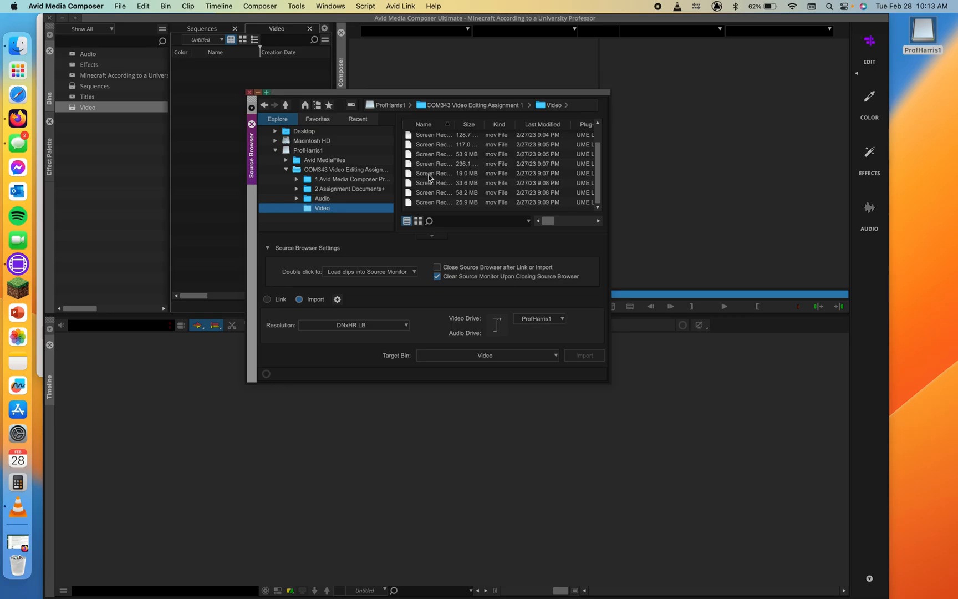
Select a screen recording and import it, prompting the link-and-transcode confirmation
{"action": "left_click", "coordinate": [434, 173]}
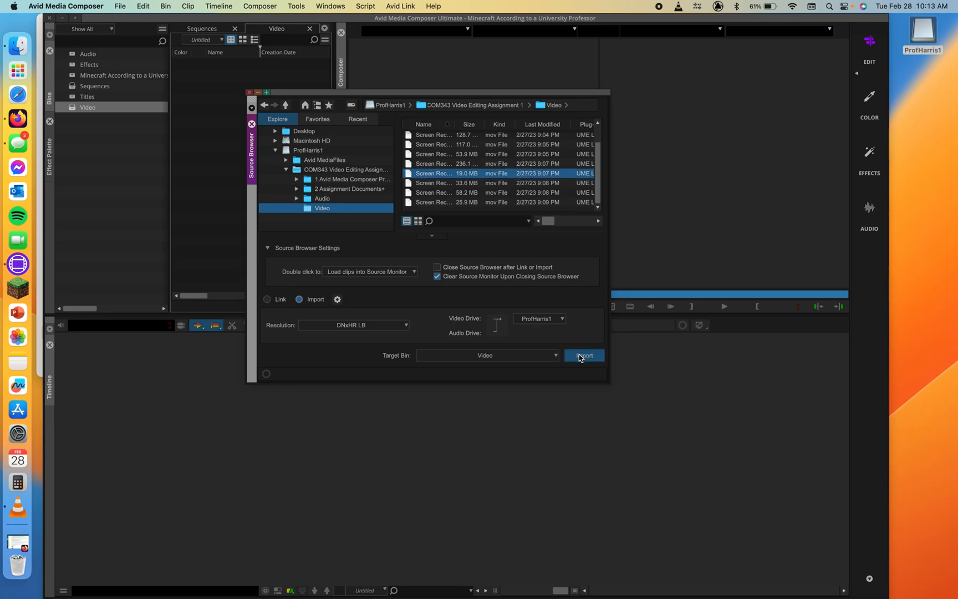
{"action": "left_click", "coordinate": [584, 355]}
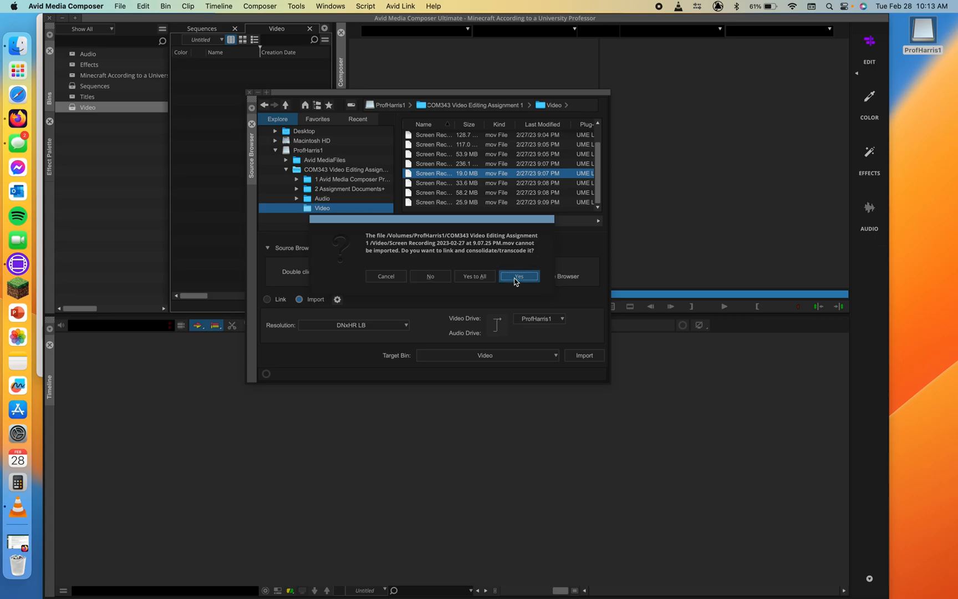
Agree to link and transcode the recording, then view the drive's Avid MediaFiles > MXF folder in Finder
{"action": "left_click", "coordinate": [517, 276]}
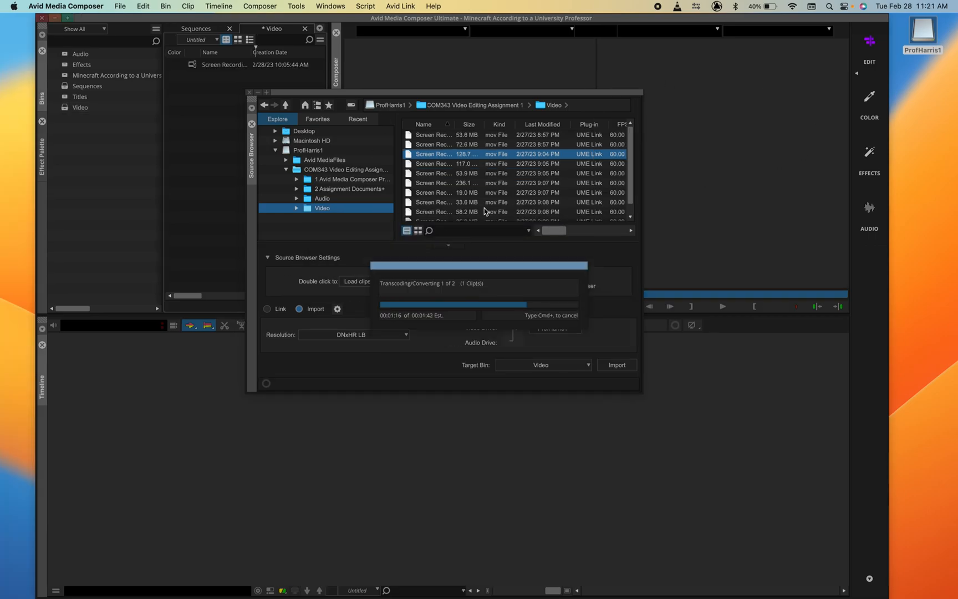
{"action": "mouse_move", "coordinate": [692, 152]}
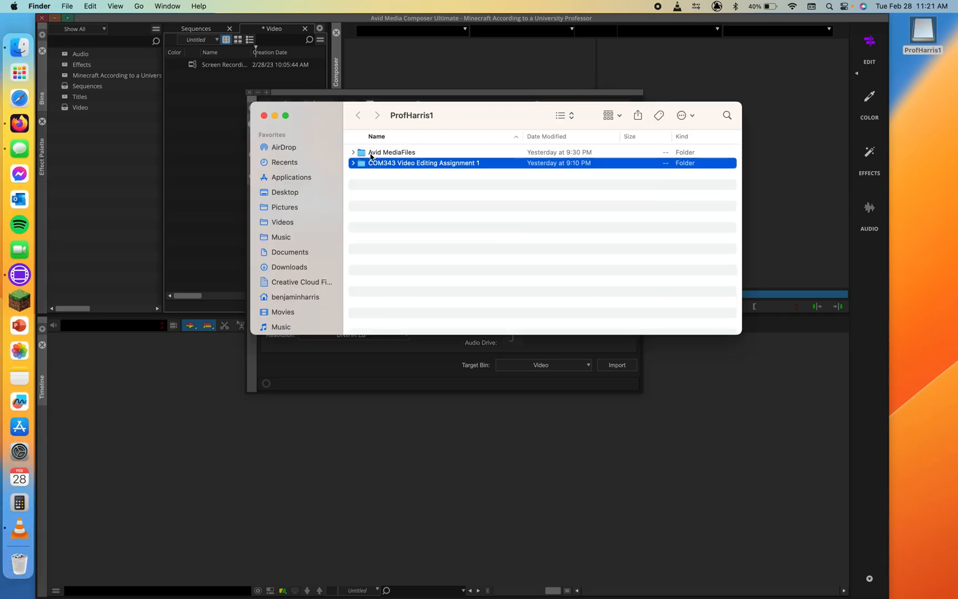
{"action": "double_click", "coordinate": [390, 152]}
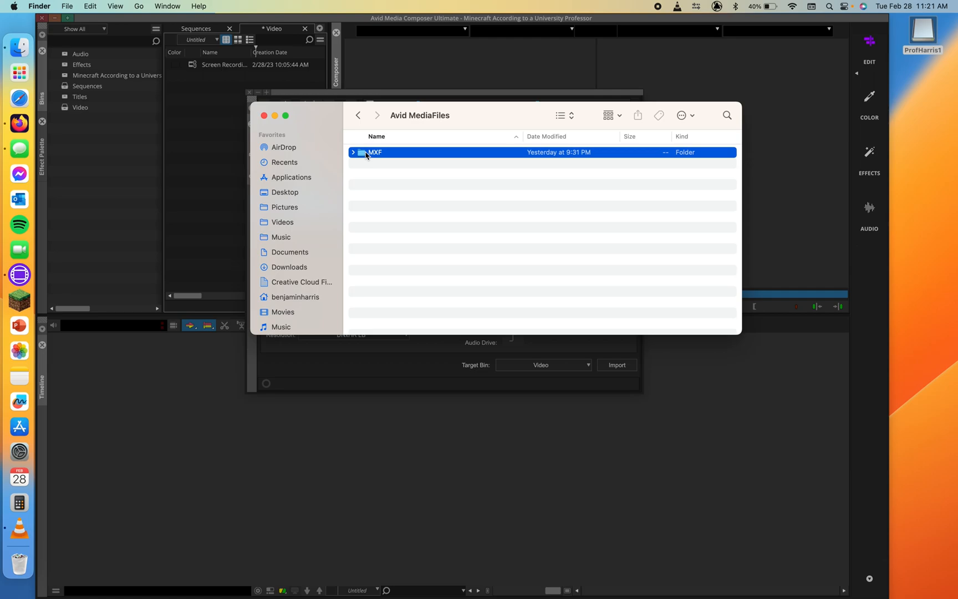
{"action": "double_click", "coordinate": [374, 152]}
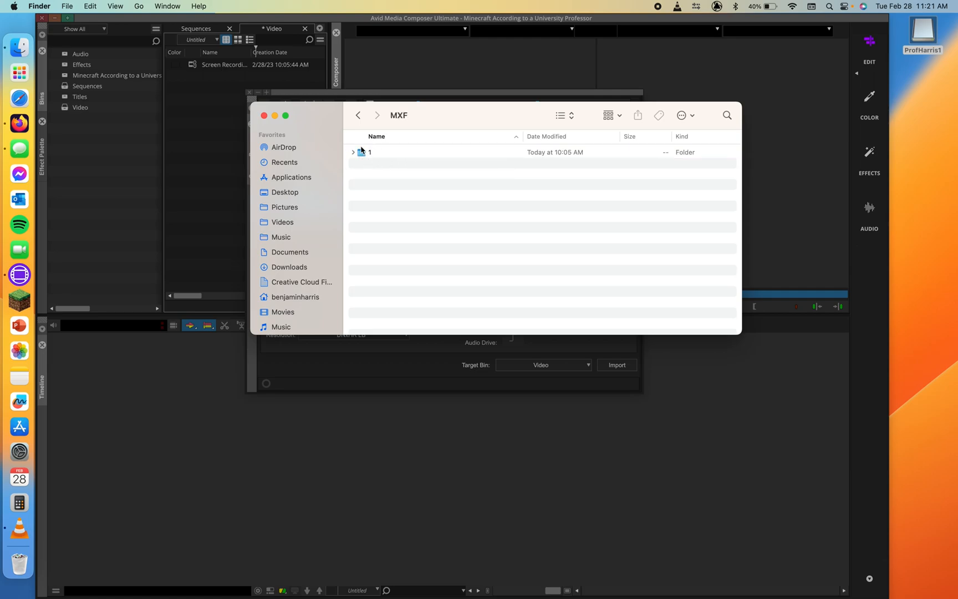
{"action": "mouse_move", "coordinate": [386, 151]}
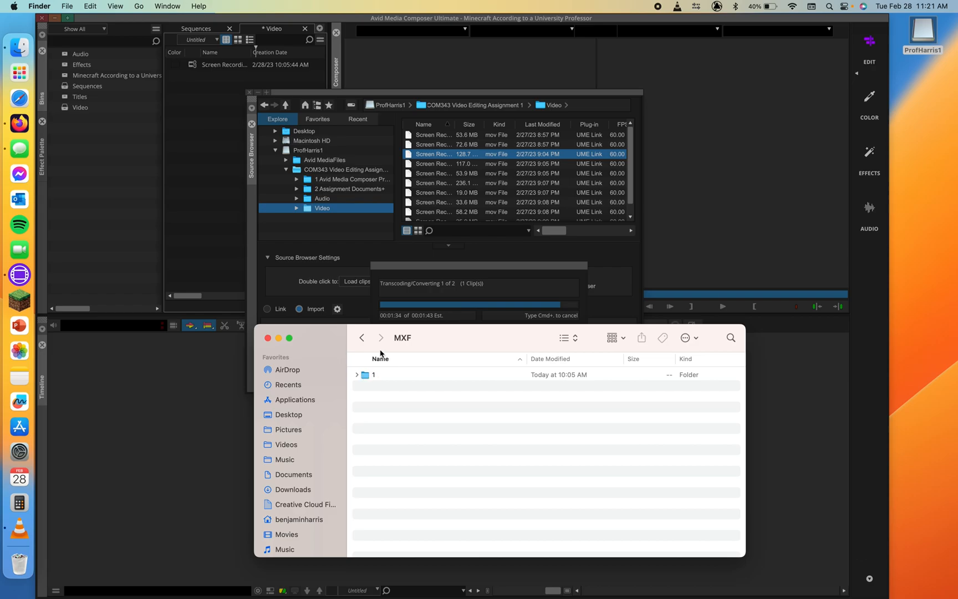
Return to Media Composer and let the transcode finish into the Video bin
{"action": "left_click", "coordinate": [361, 337]}
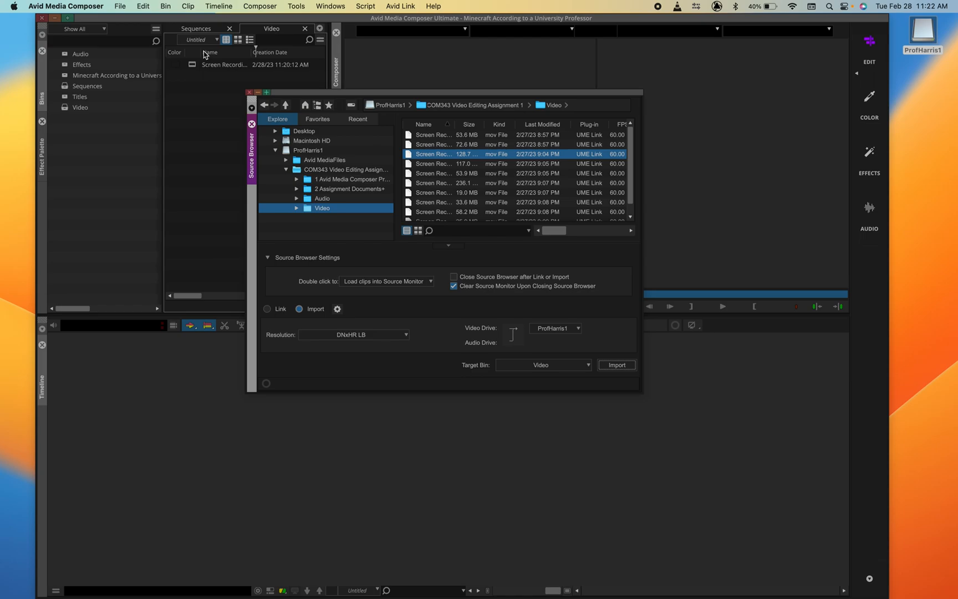
{"action": "mouse_move", "coordinate": [285, 65]}
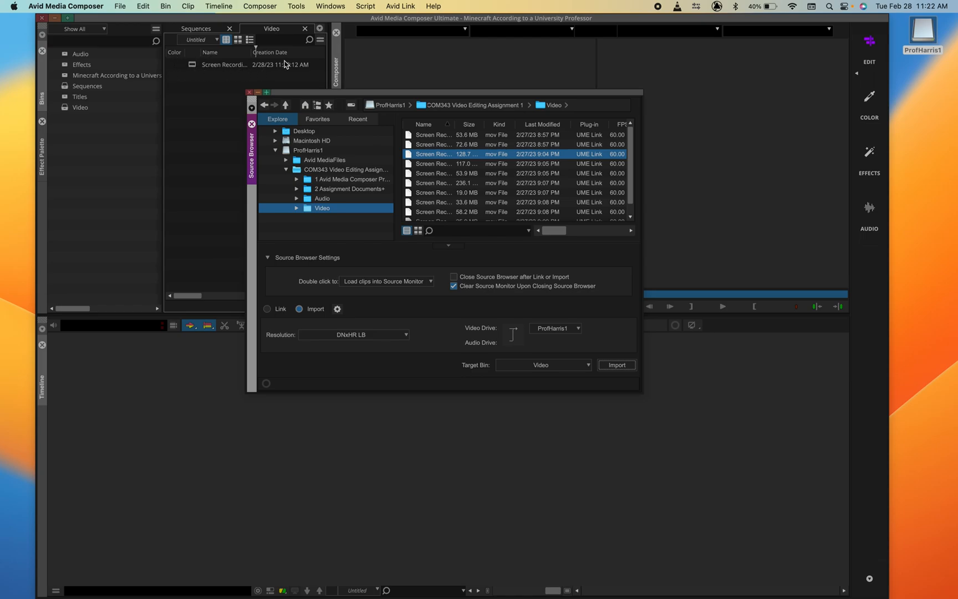
Switch the Source Browser to Link and link the 9:05 PM screen recording into the Video bin
{"action": "left_click", "coordinate": [266, 308]}
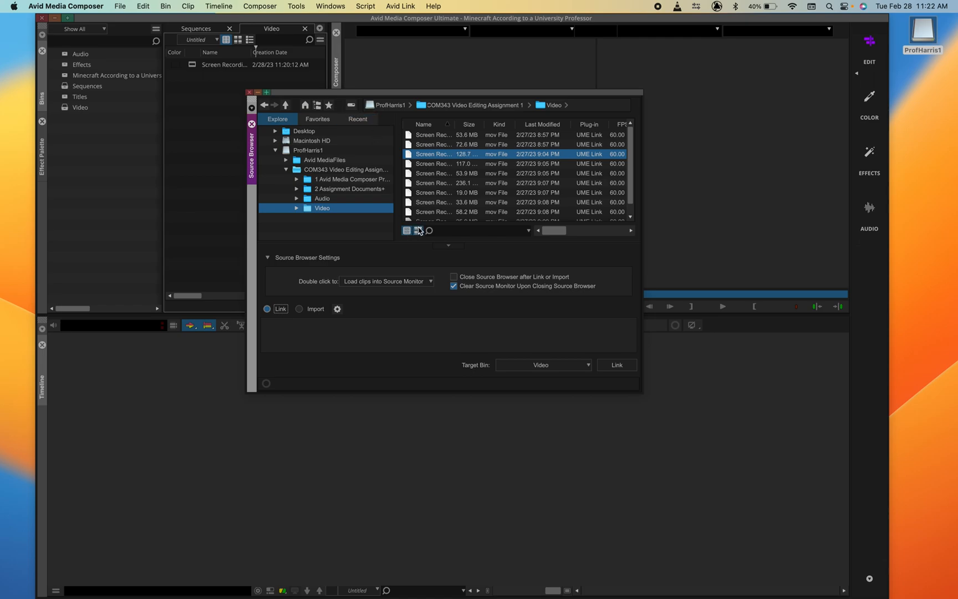
{"action": "left_click", "coordinate": [418, 231]}
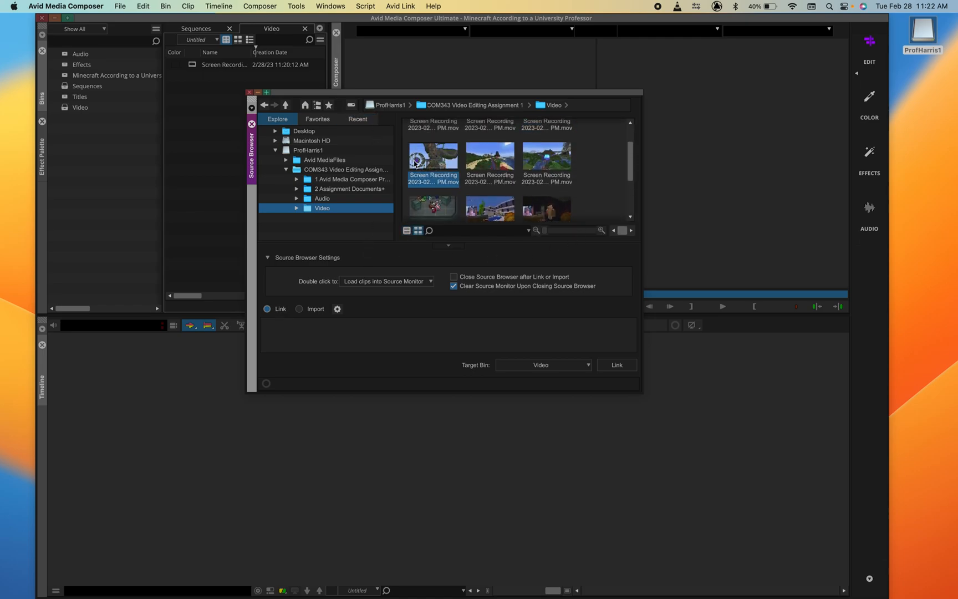
{"action": "left_click", "coordinate": [406, 230]}
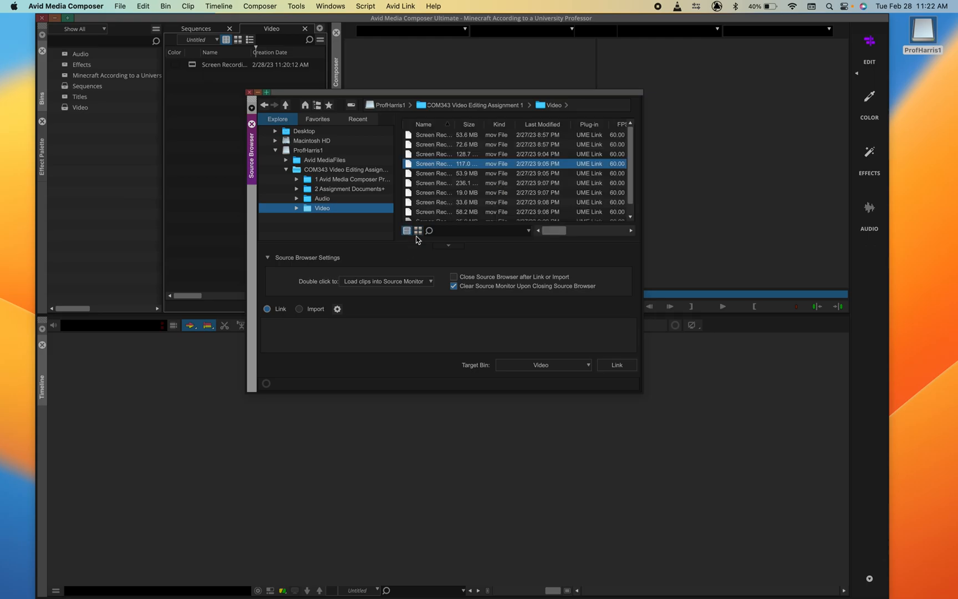
{"action": "mouse_move", "coordinate": [430, 205]}
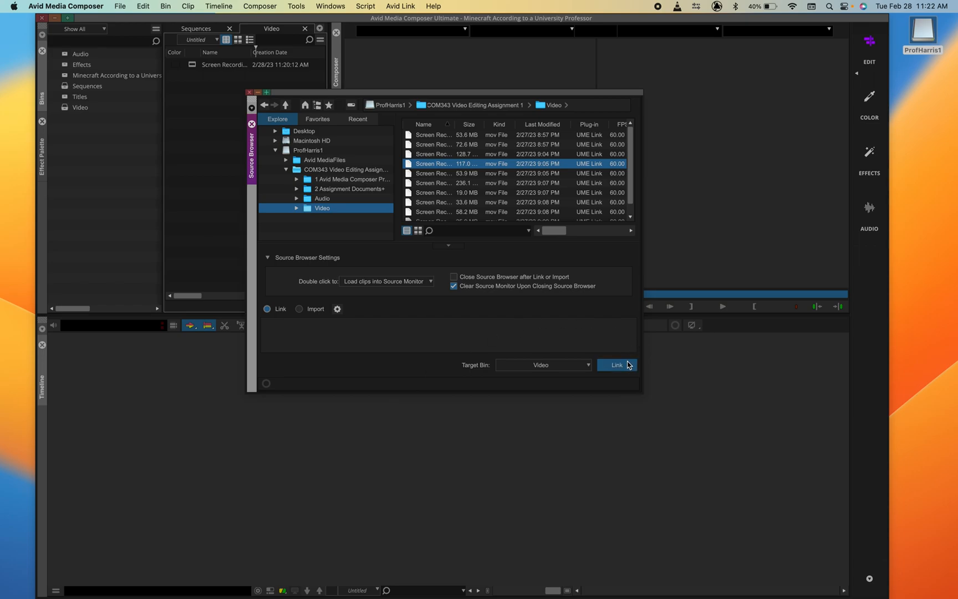
{"action": "left_click", "coordinate": [616, 365]}
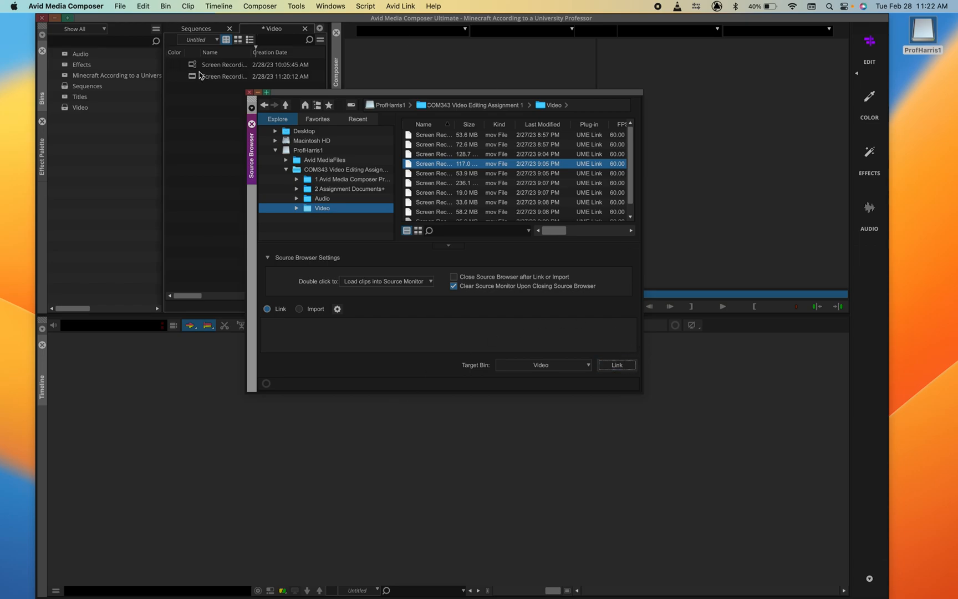
{"action": "mouse_move", "coordinate": [316, 85]}
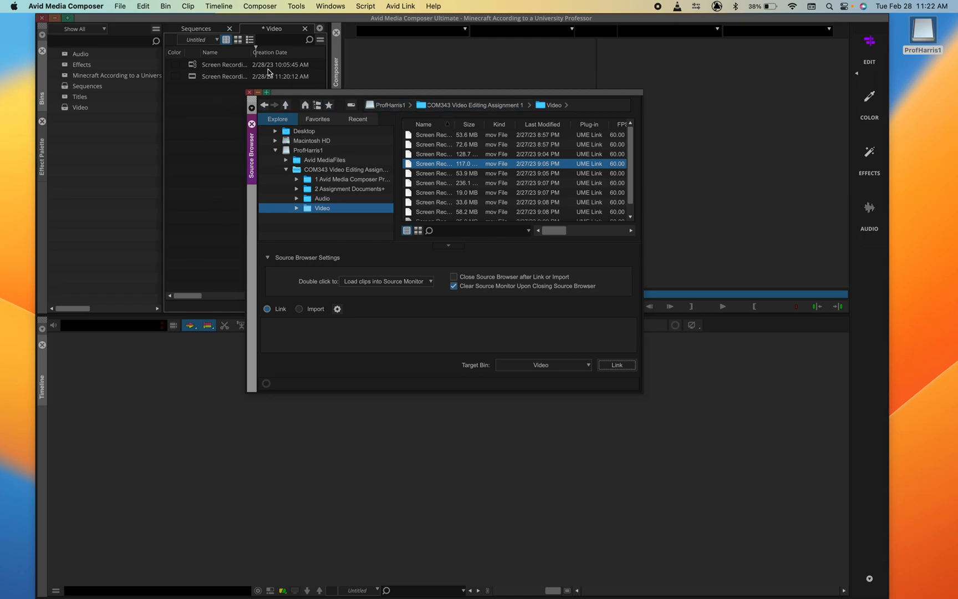
{"action": "mouse_move", "coordinate": [424, 177]}
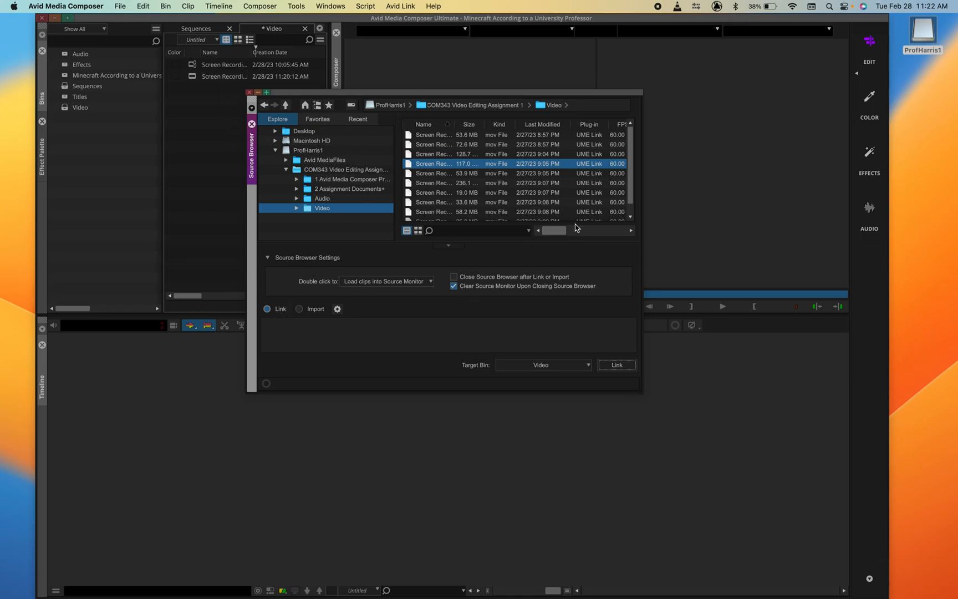
{"action": "left_click", "coordinate": [925, 34]}
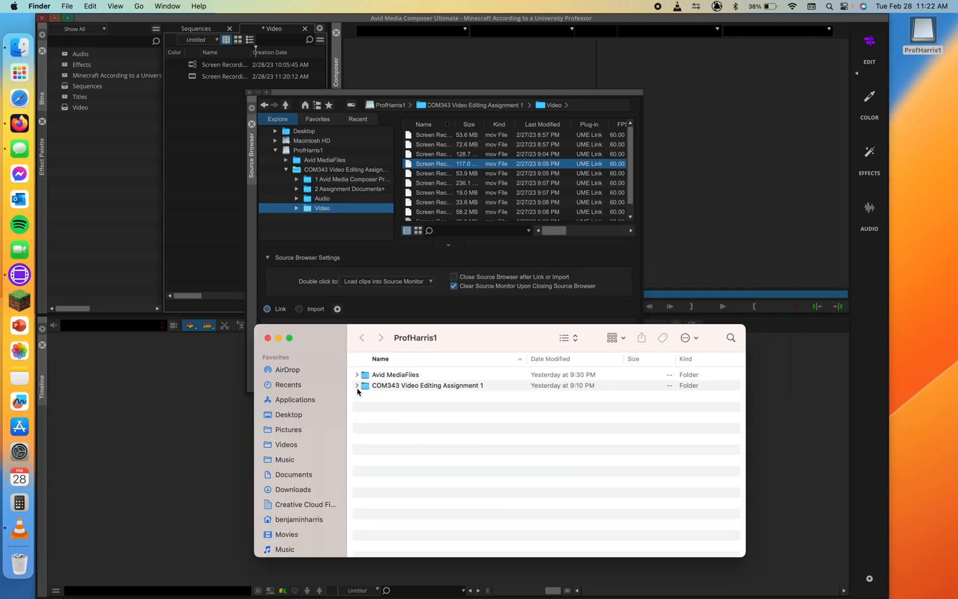
Expand the COM343 Video Editing Assignment 1 folder in Finder, then return to Media Composer
{"action": "left_click", "coordinate": [357, 385]}
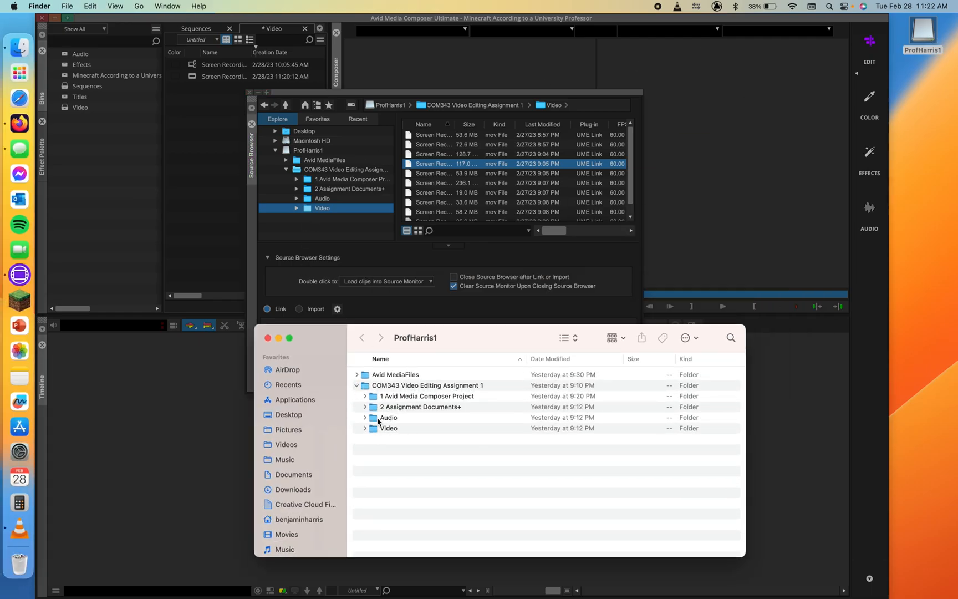
{"action": "left_click", "coordinate": [427, 384]}
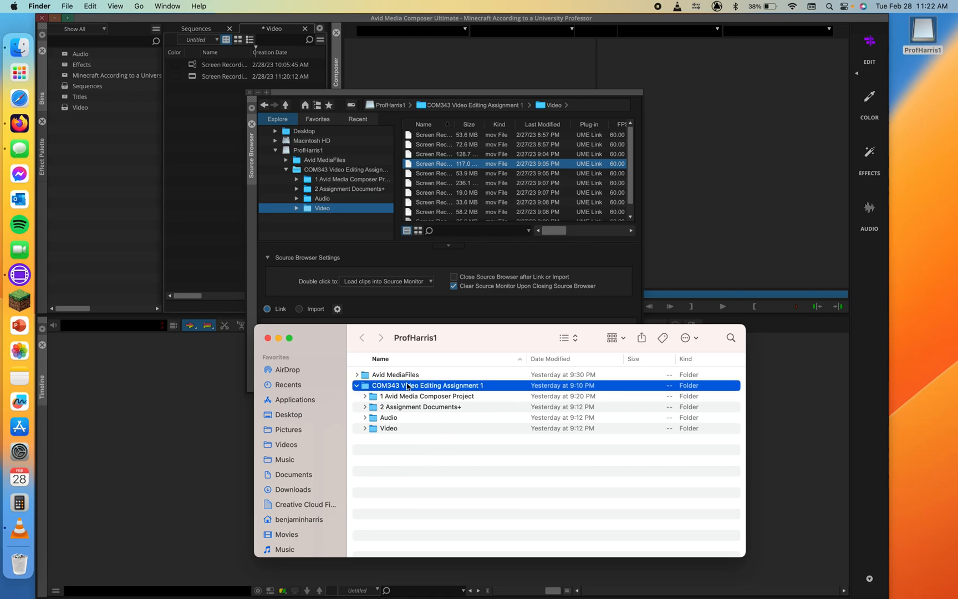
{"action": "mouse_move", "coordinate": [429, 391]}
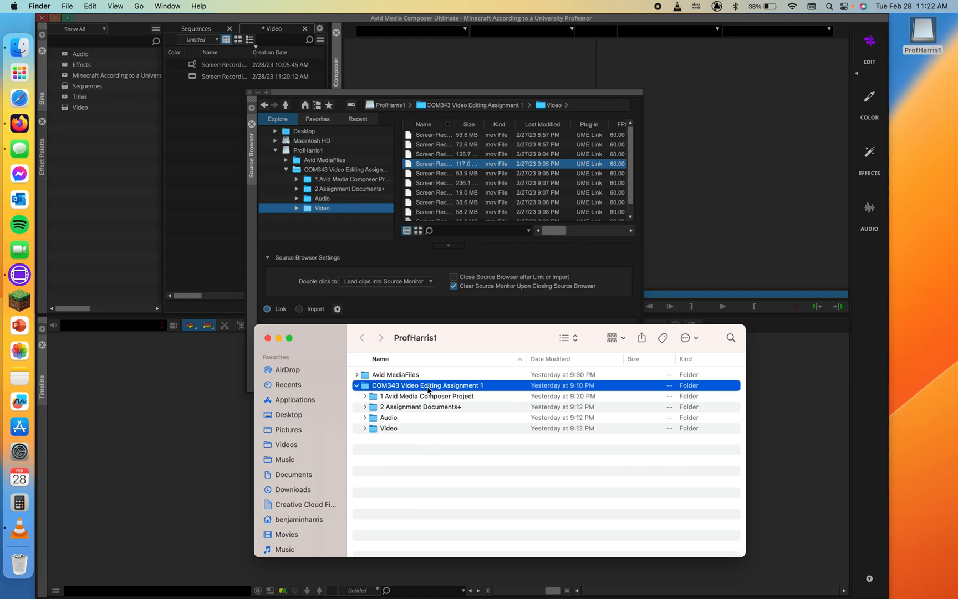
{"action": "left_click", "coordinate": [357, 385]}
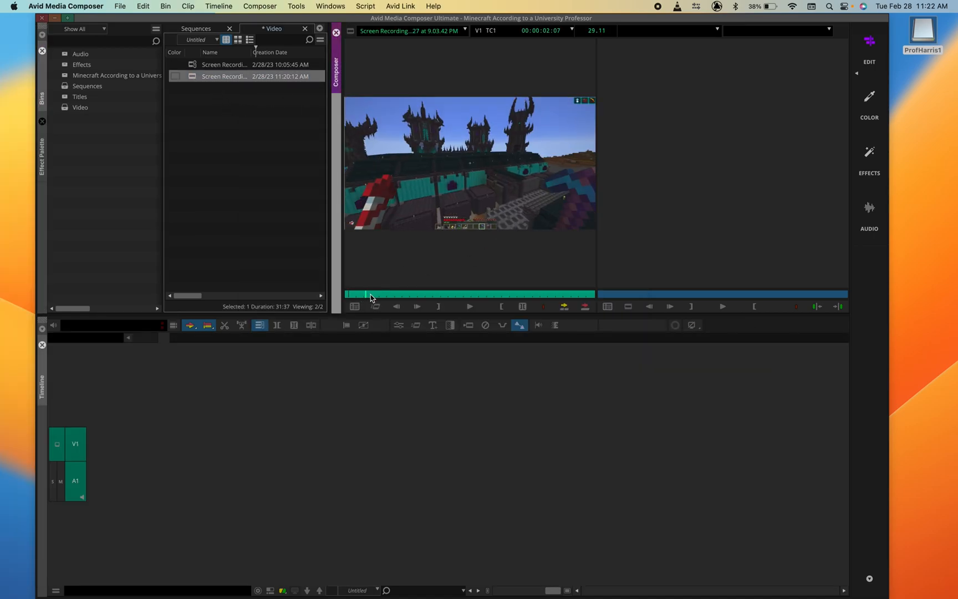
Load the 10:05:45 AM castle screen recording from the Video bin into the Source monitor
{"action": "left_click", "coordinate": [392, 293]}
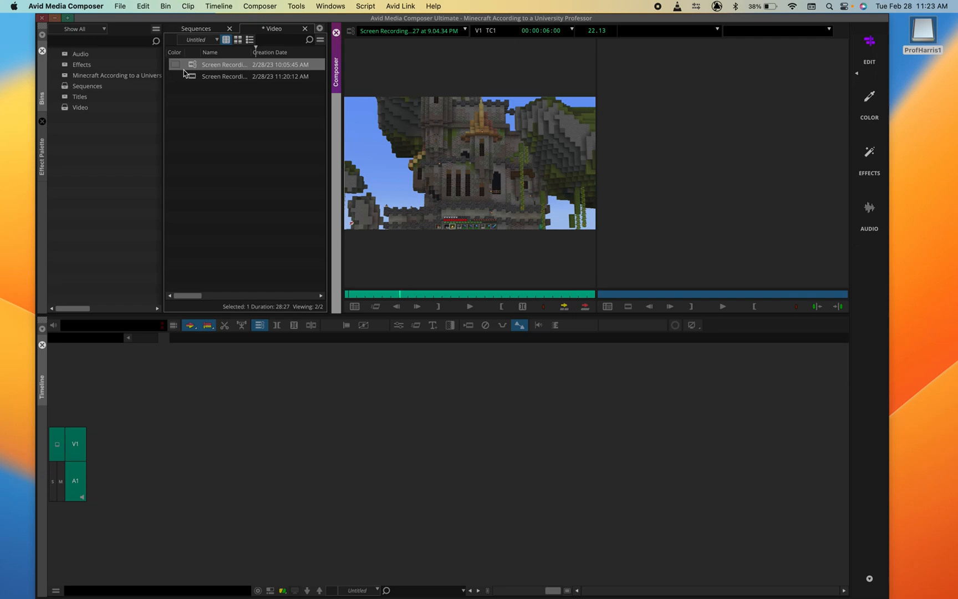
{"action": "mouse_move", "coordinate": [416, 186]}
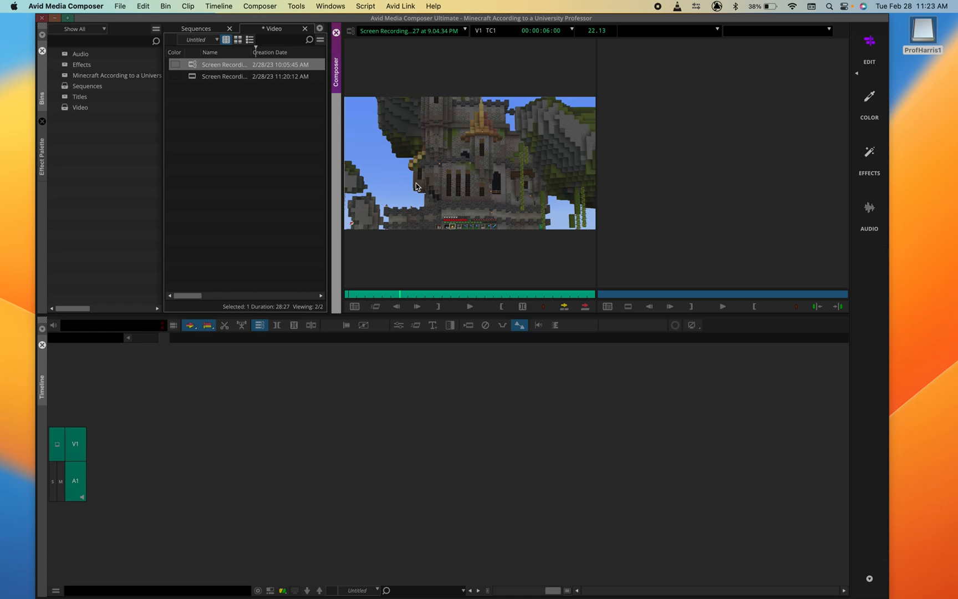
{"action": "mouse_move", "coordinate": [923, 38]}
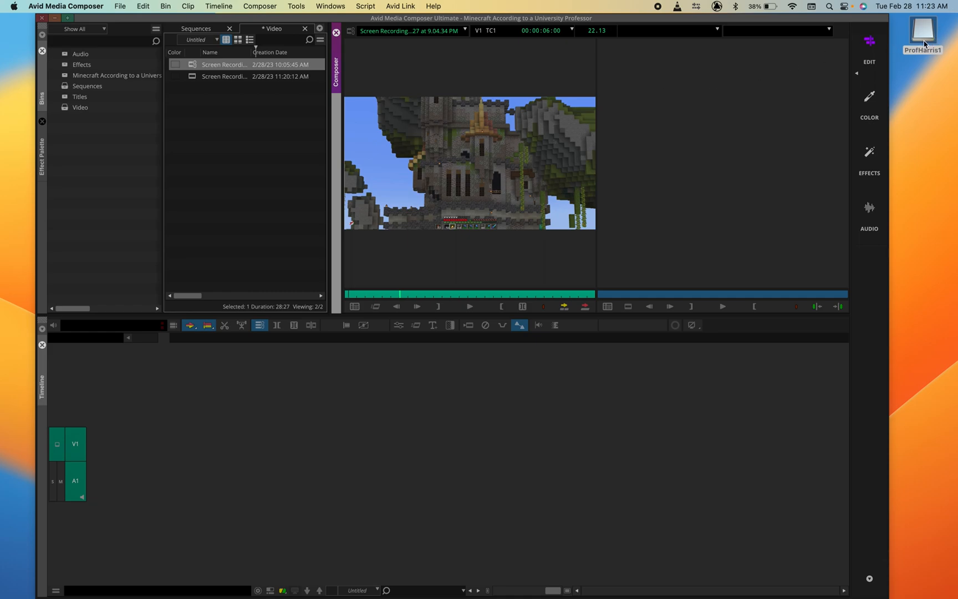
{"action": "mouse_move", "coordinate": [925, 40]}
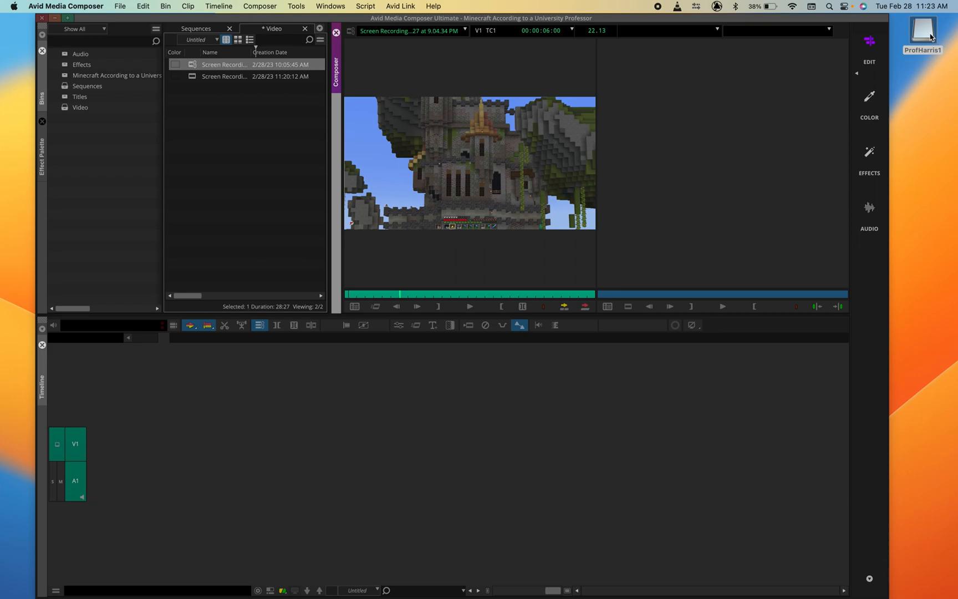
{"action": "mouse_move", "coordinate": [782, 93]}
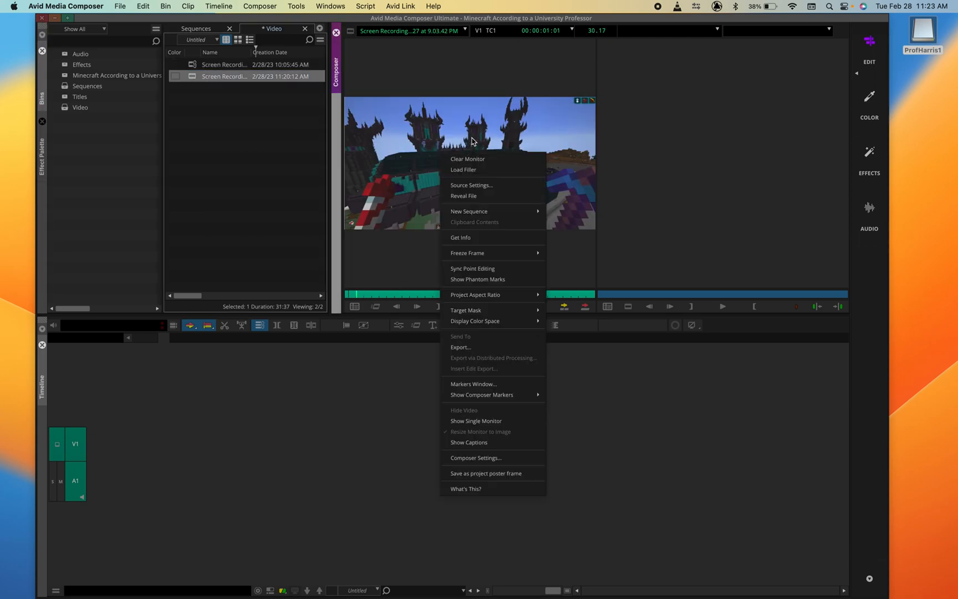
{"action": "mouse_move", "coordinate": [495, 253]}
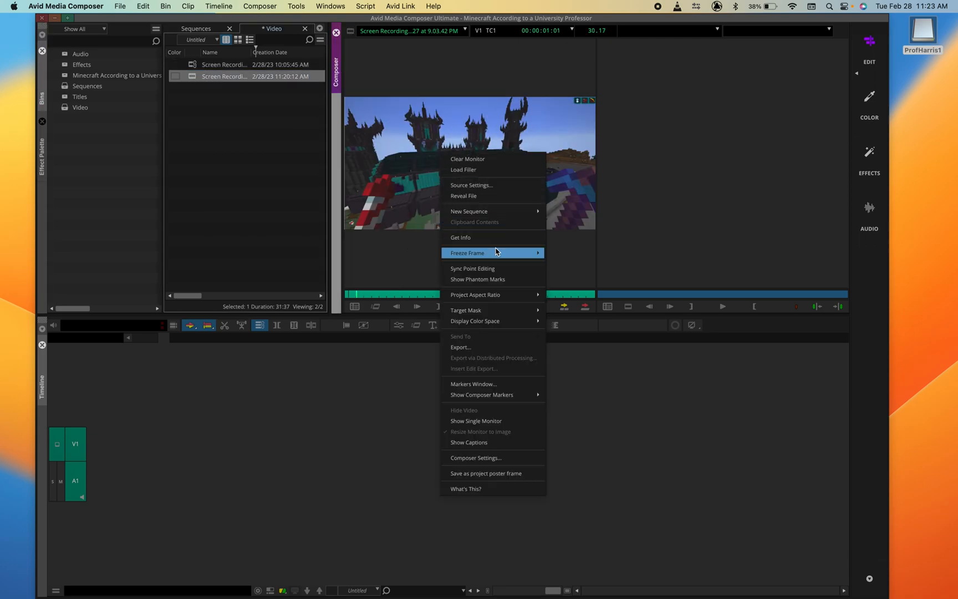
Create a freeze frame of the source frame and choose ProfHarris1 as its media drive
{"action": "left_click", "coordinate": [467, 253]}
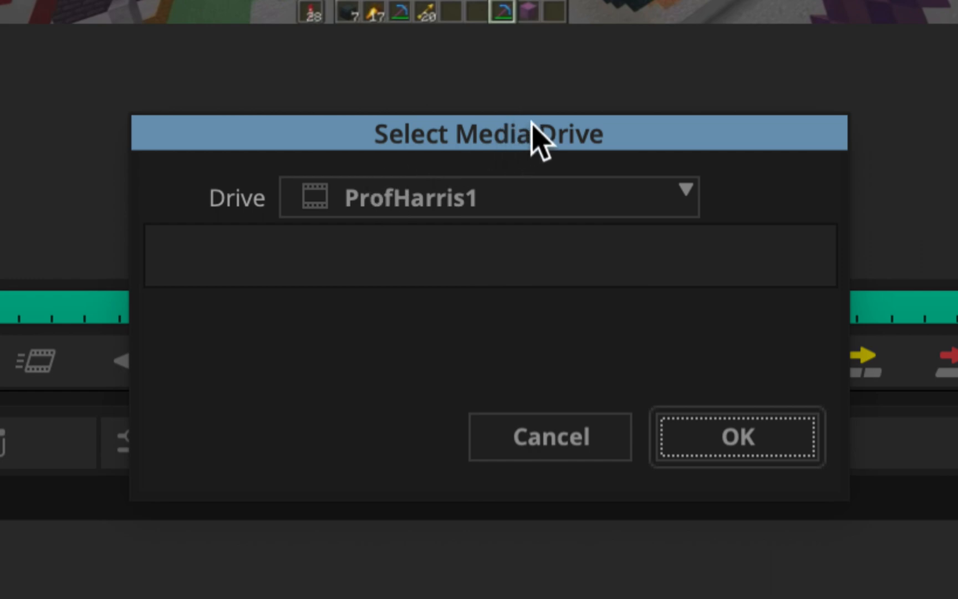
{"action": "mouse_move", "coordinate": [300, 229]}
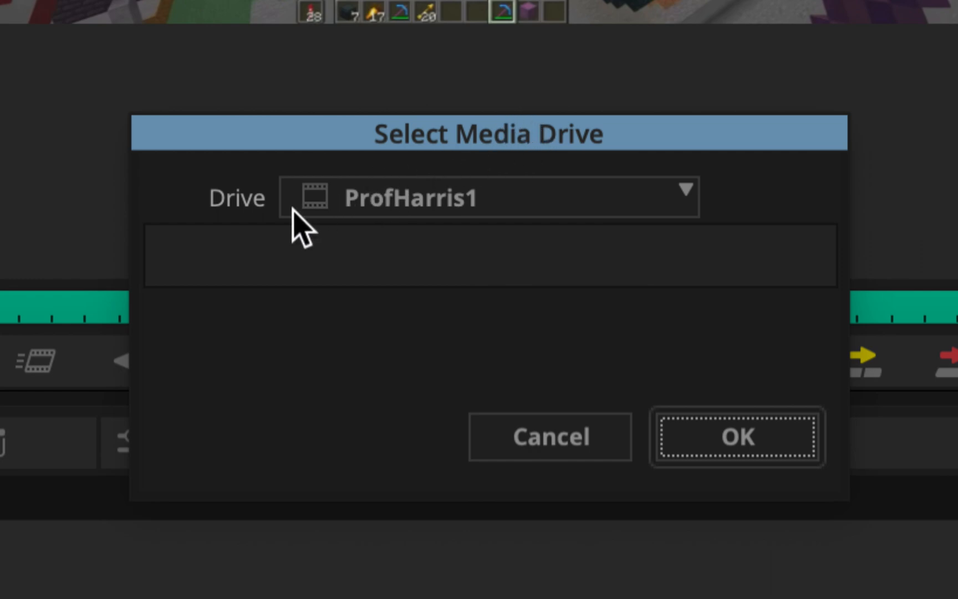
{"action": "left_click", "coordinate": [487, 196]}
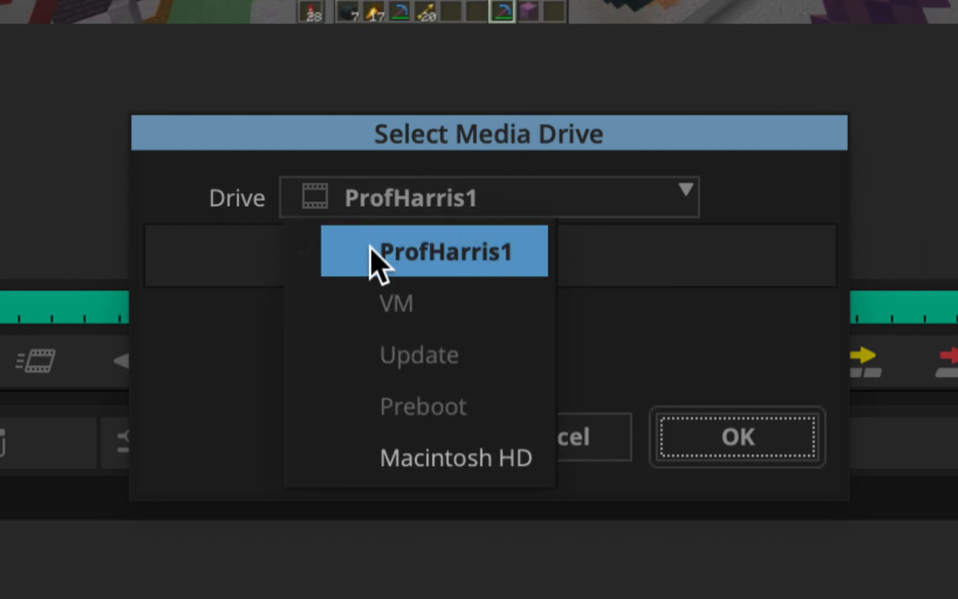
{"action": "mouse_move", "coordinate": [456, 457]}
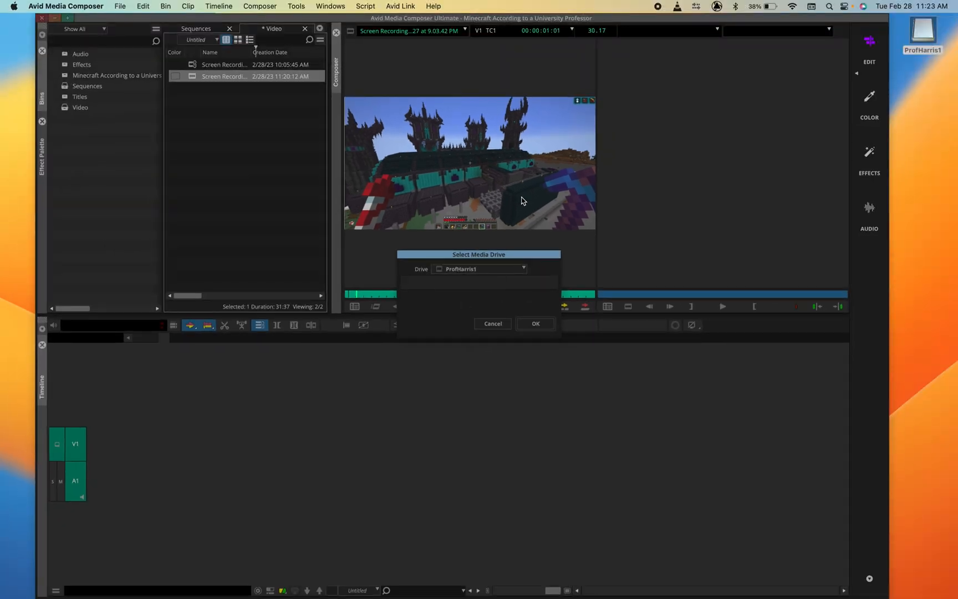
{"action": "mouse_move", "coordinate": [472, 290]}
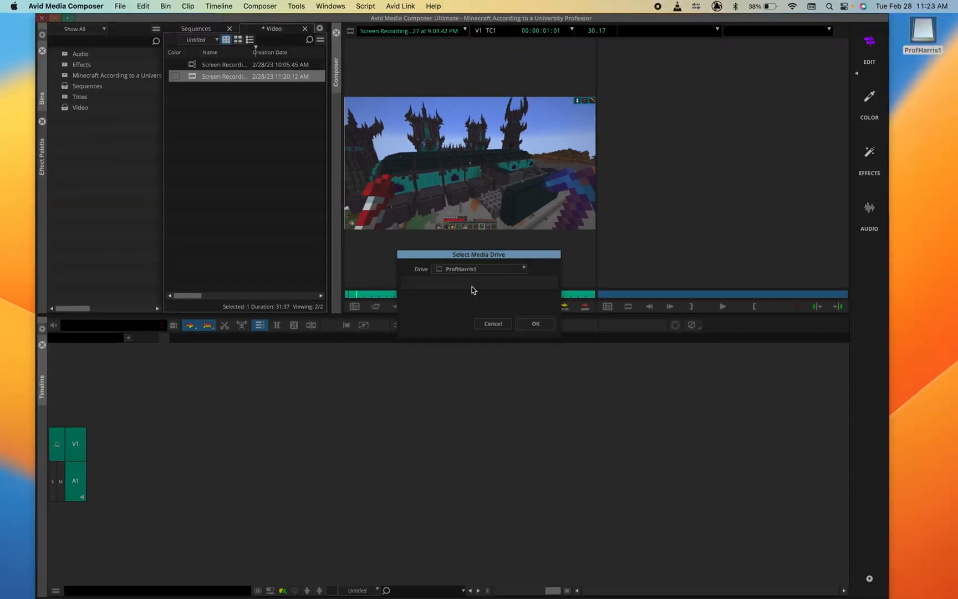
{"action": "mouse_move", "coordinate": [594, 177]}
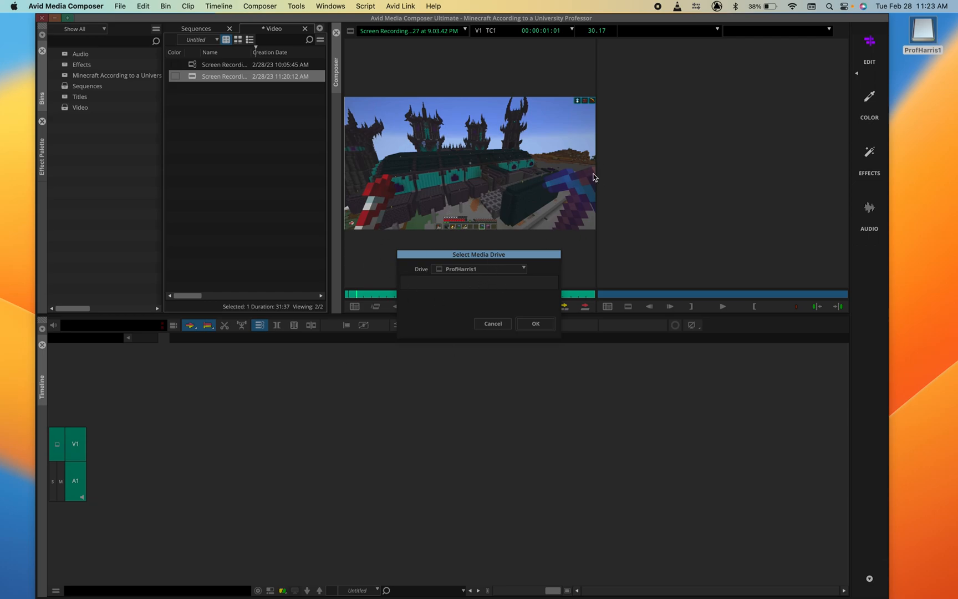
{"action": "mouse_move", "coordinate": [487, 284]}
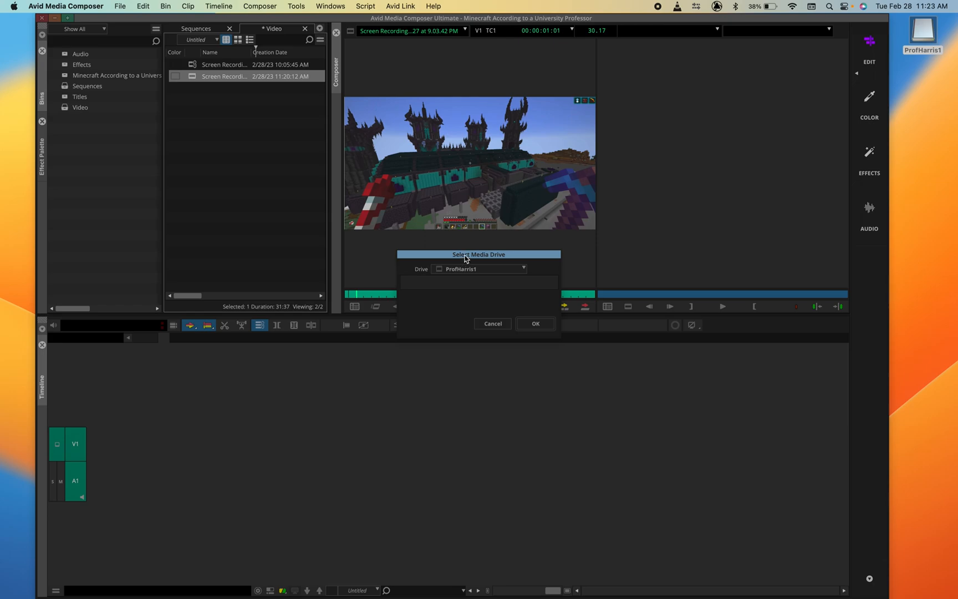
{"action": "left_click", "coordinate": [479, 269]}
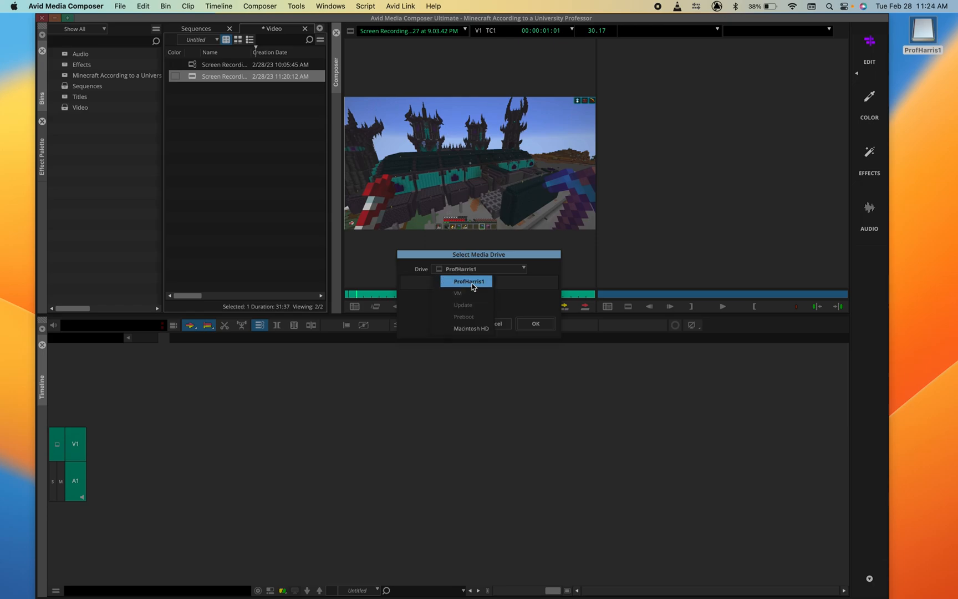
{"action": "left_click", "coordinate": [467, 280]}
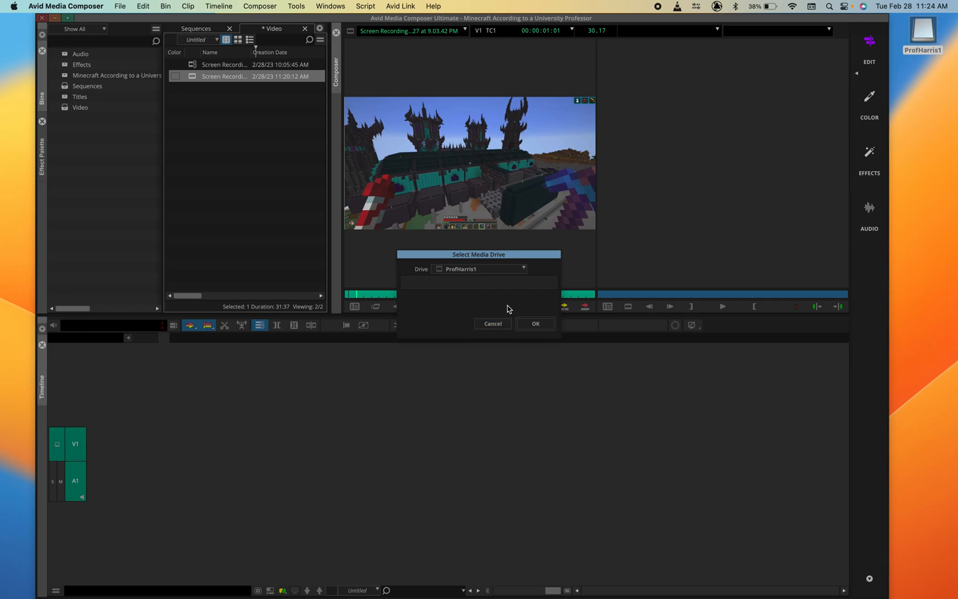
{"action": "left_click", "coordinate": [534, 323]}
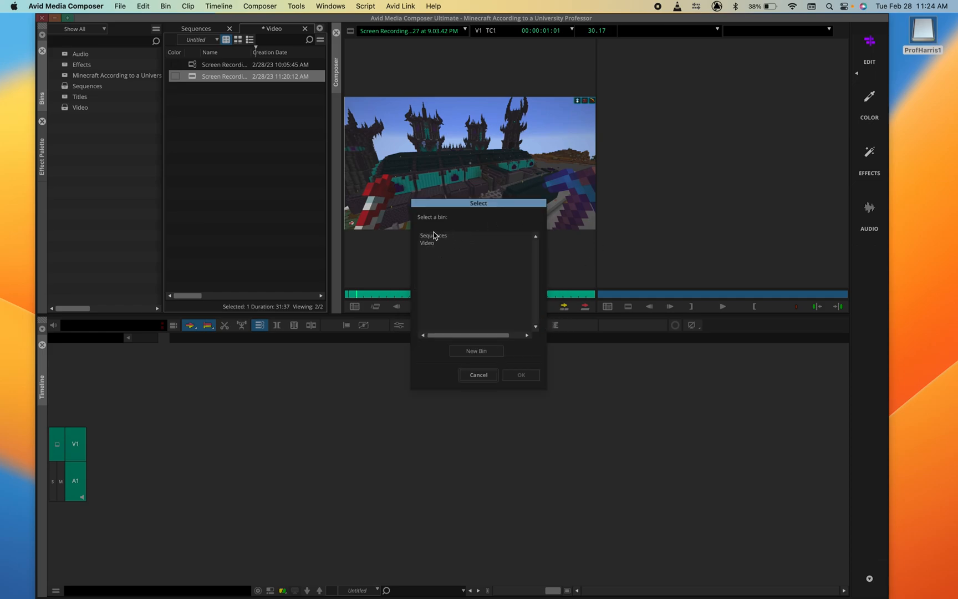
Send the freeze-frame clip to the Video bin and select it there among the three clips
{"action": "left_click", "coordinate": [427, 243]}
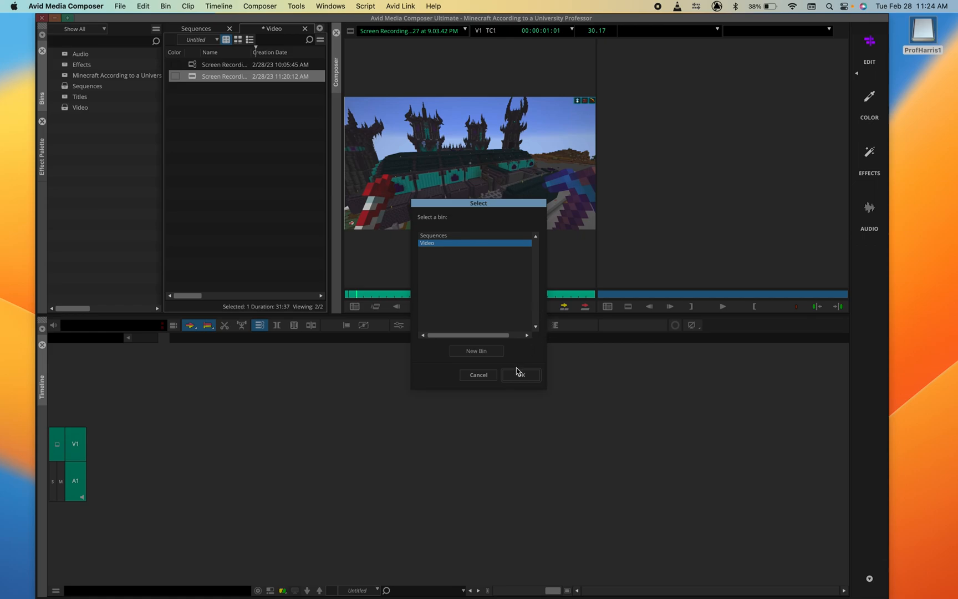
{"action": "left_click", "coordinate": [520, 375]}
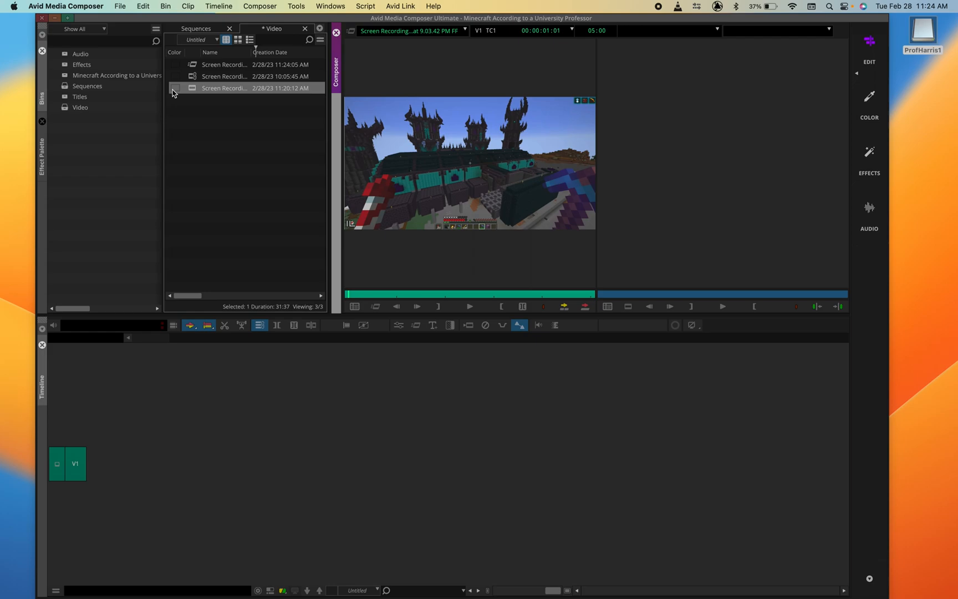
{"action": "left_click", "coordinate": [244, 64]}
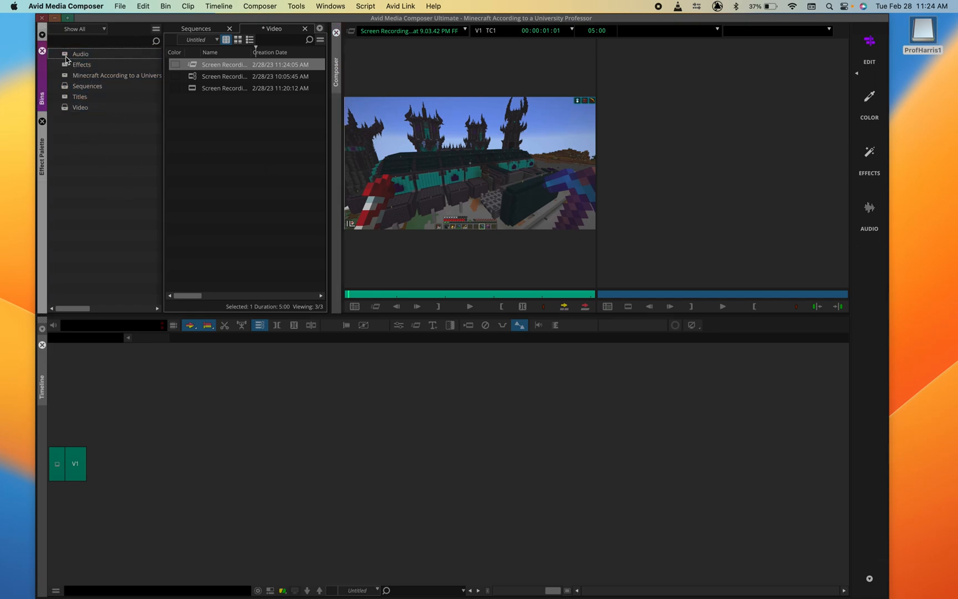
{"action": "left_click", "coordinate": [80, 64]}
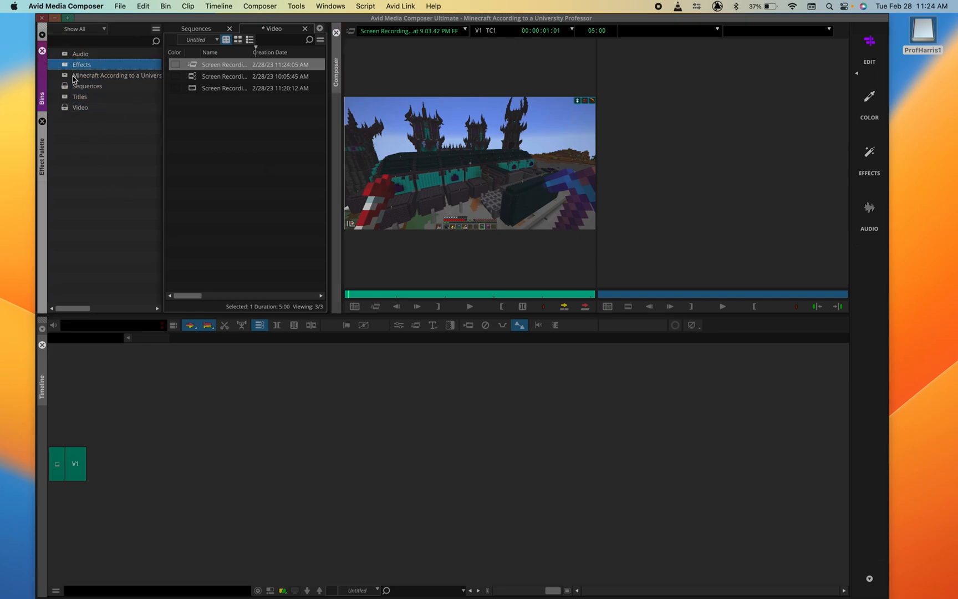
{"action": "left_click", "coordinate": [80, 107]}
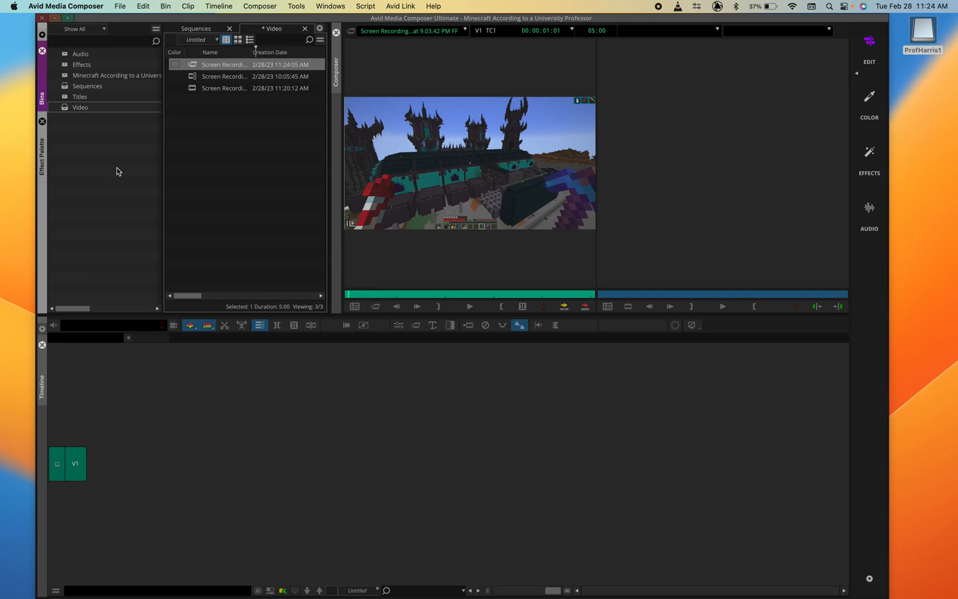
{"action": "mouse_move", "coordinate": [436, 133]}
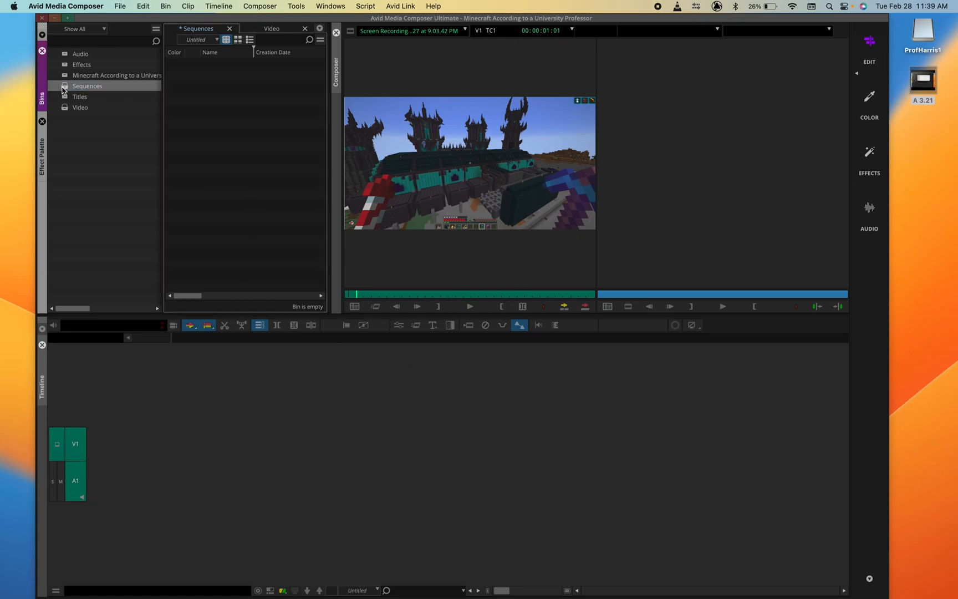
Create a new sequence in the Sequences bin and name it 'Minecraft V1'
{"action": "right_click", "coordinate": [244, 183]}
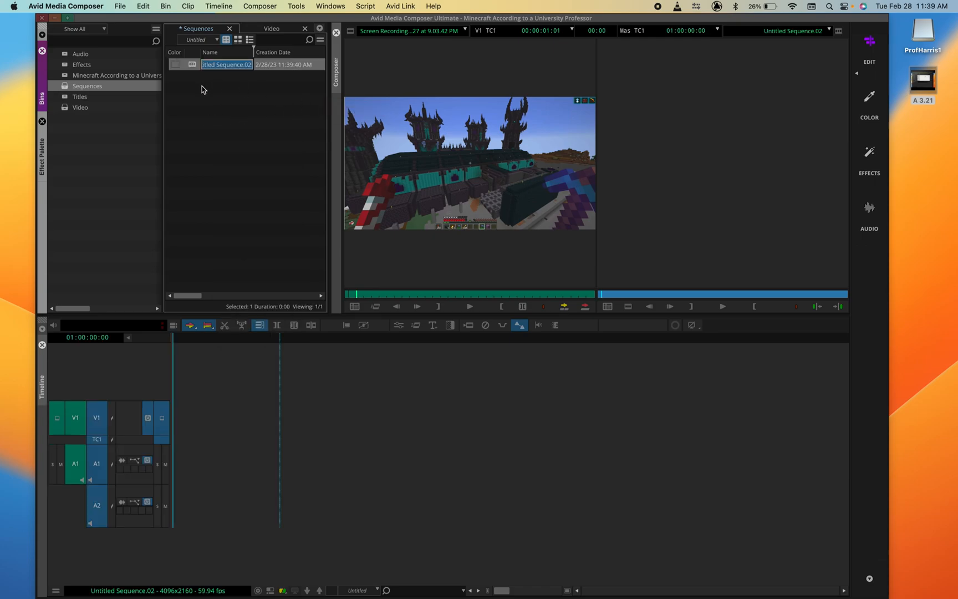
{"action": "mouse_move", "coordinate": [241, 102]}
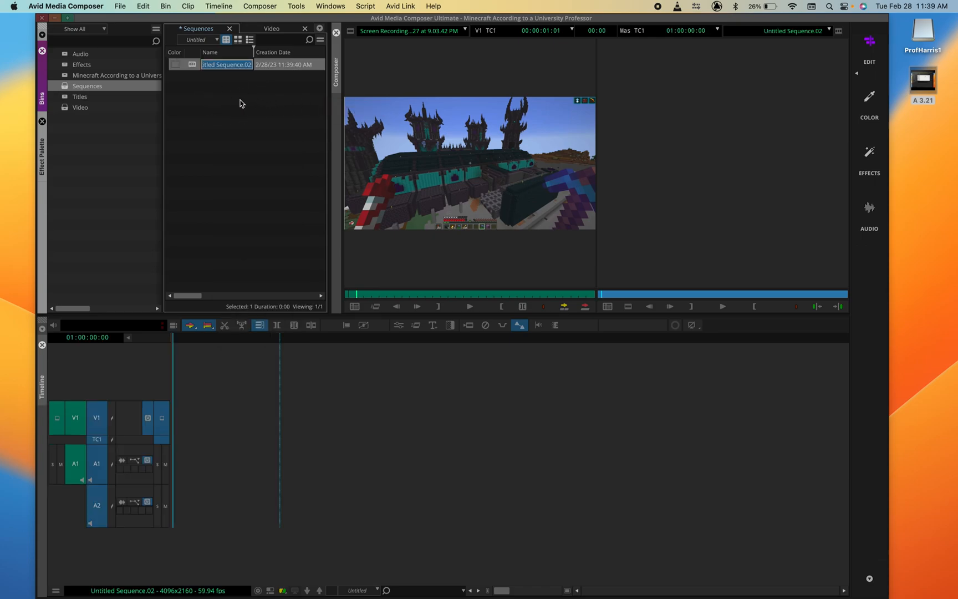
{"action": "type", "text": "M"}
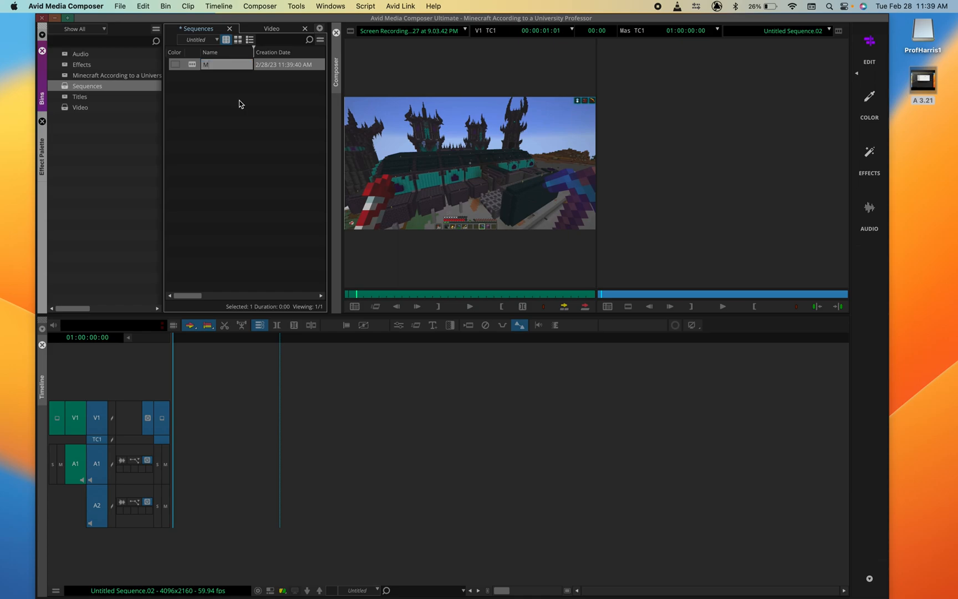
{"action": "type", "text": "Minecraft V"}
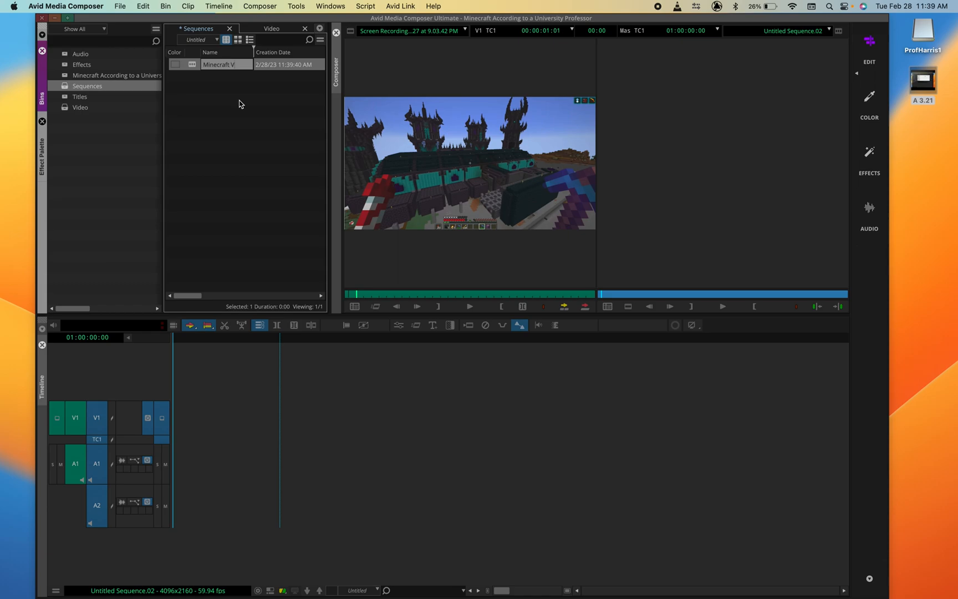
{"action": "left_click", "coordinate": [218, 65]}
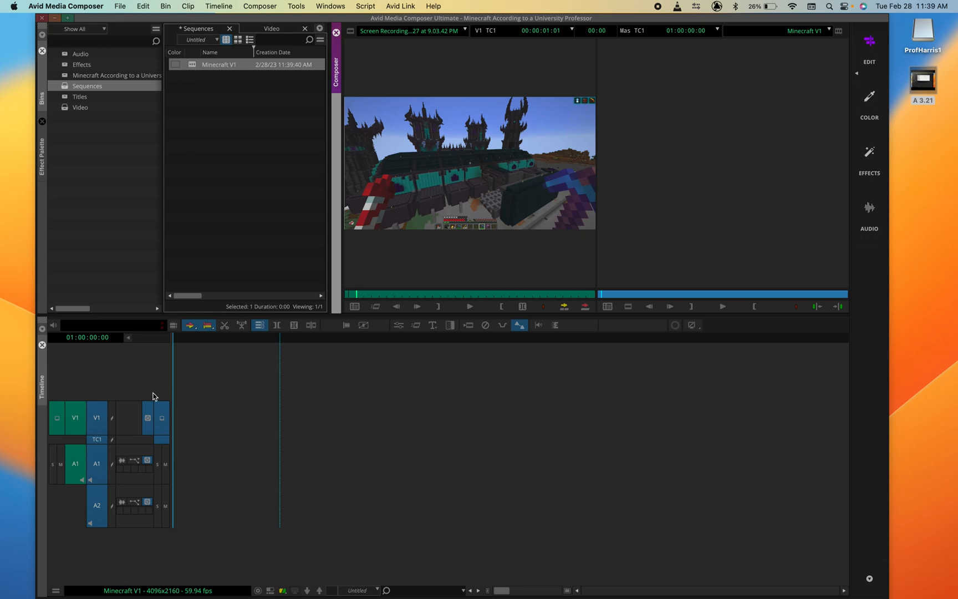
{"action": "mouse_move", "coordinate": [261, 444]}
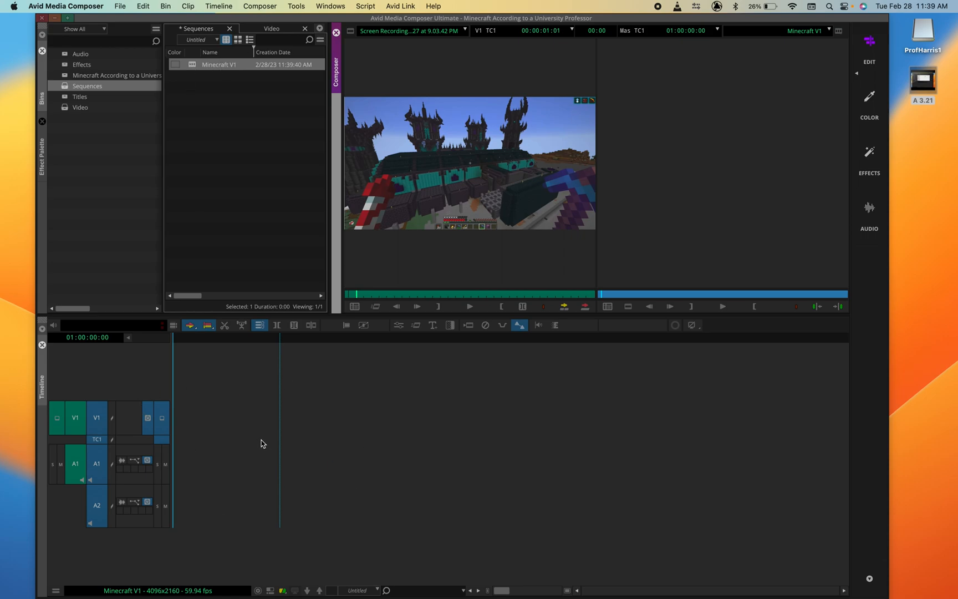
{"action": "mouse_move", "coordinate": [137, 440]}
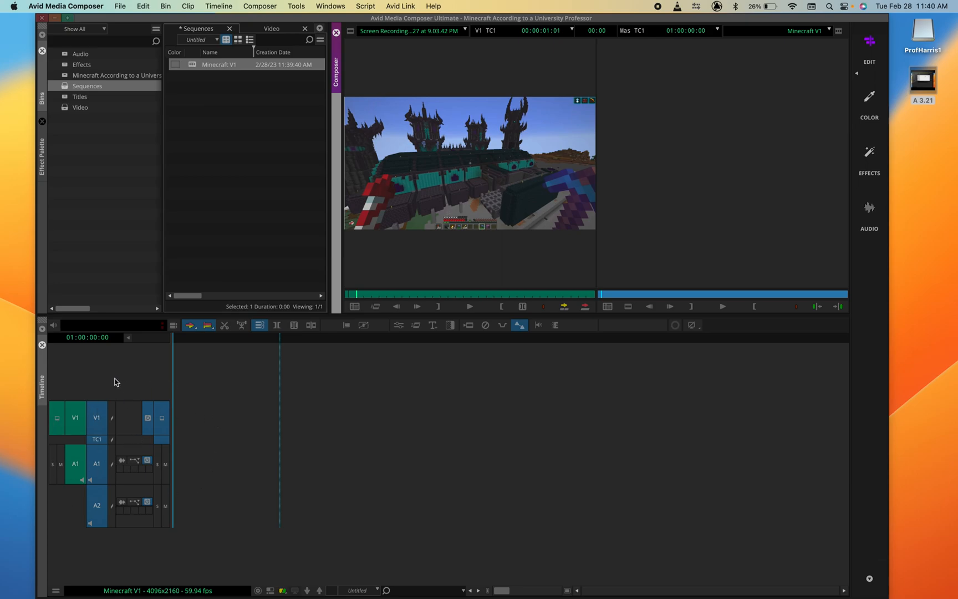
{"action": "mouse_move", "coordinate": [80, 359]}
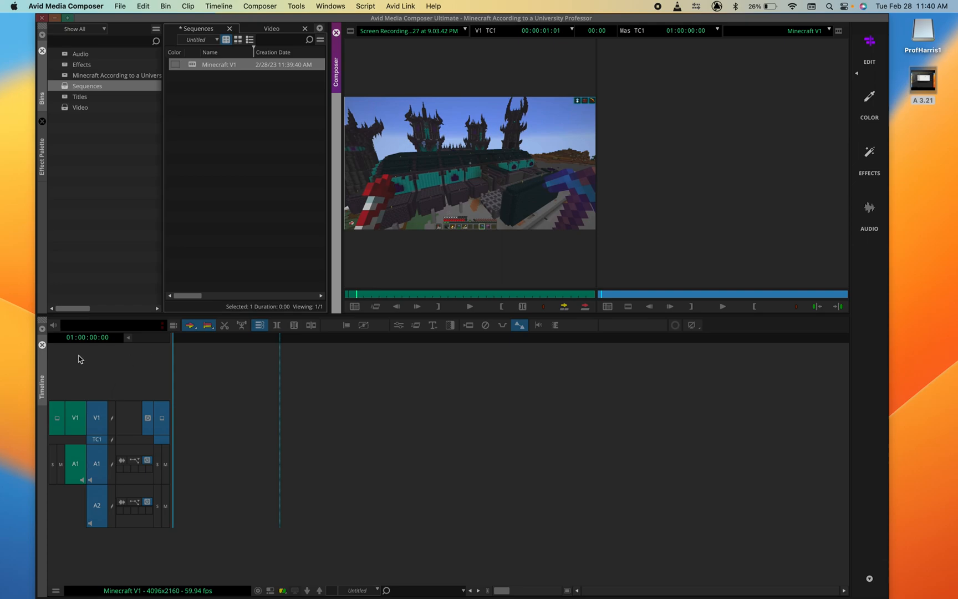
{"action": "mouse_move", "coordinate": [122, 364]}
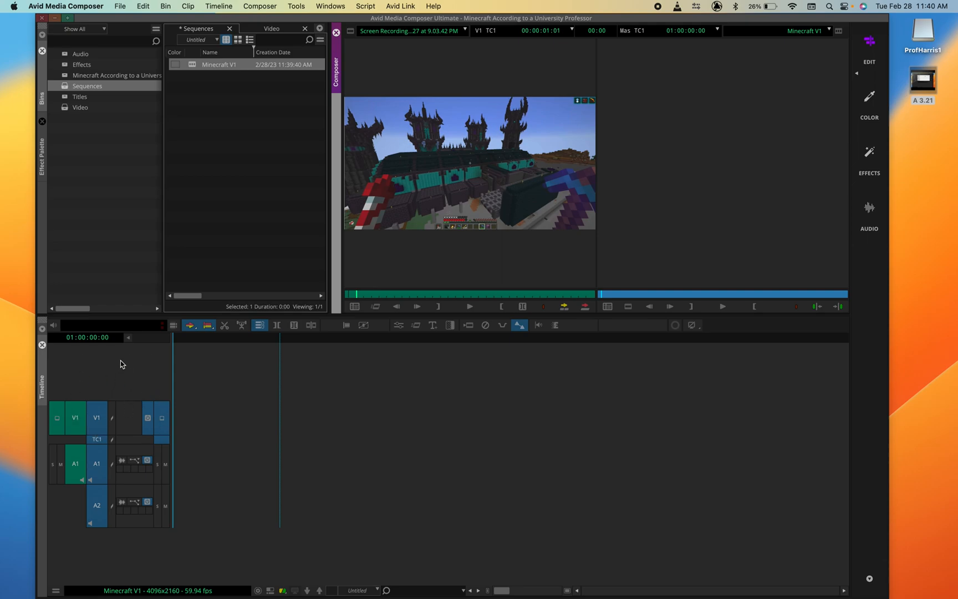
{"action": "mouse_move", "coordinate": [91, 406]}
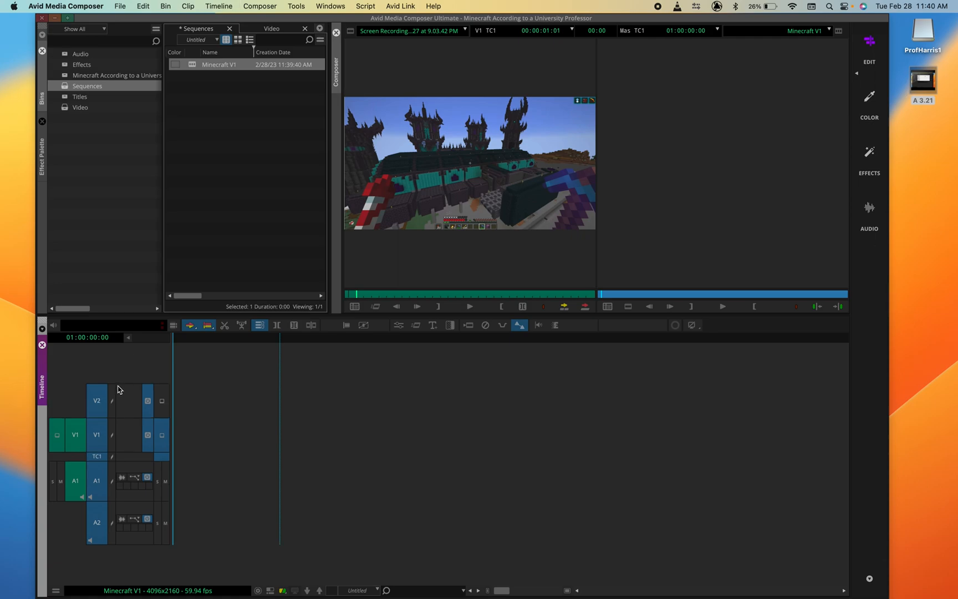
{"action": "mouse_move", "coordinate": [169, 344]}
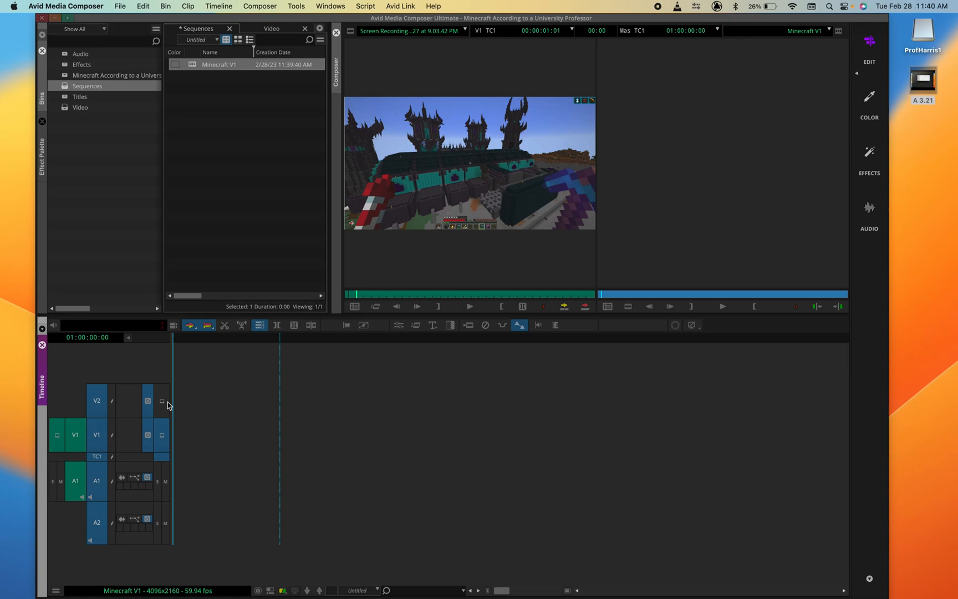
{"action": "mouse_move", "coordinate": [191, 365]}
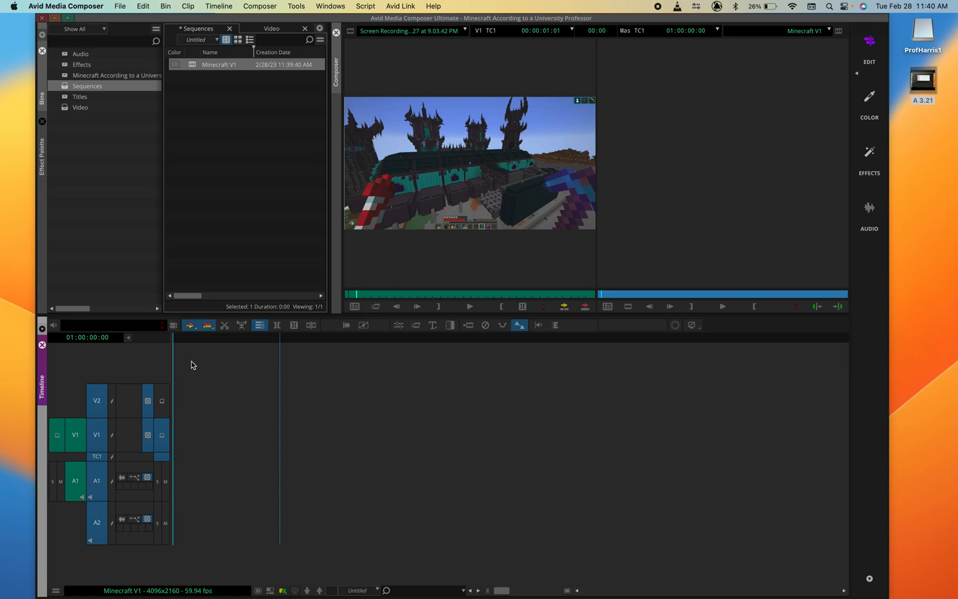
{"action": "mouse_move", "coordinate": [87, 470]}
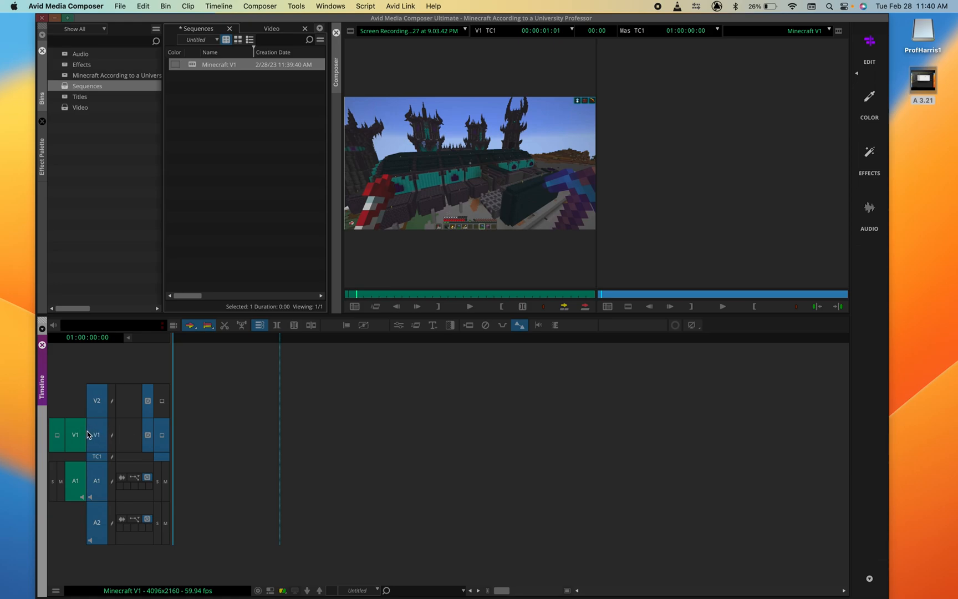
{"action": "mouse_move", "coordinate": [102, 441]}
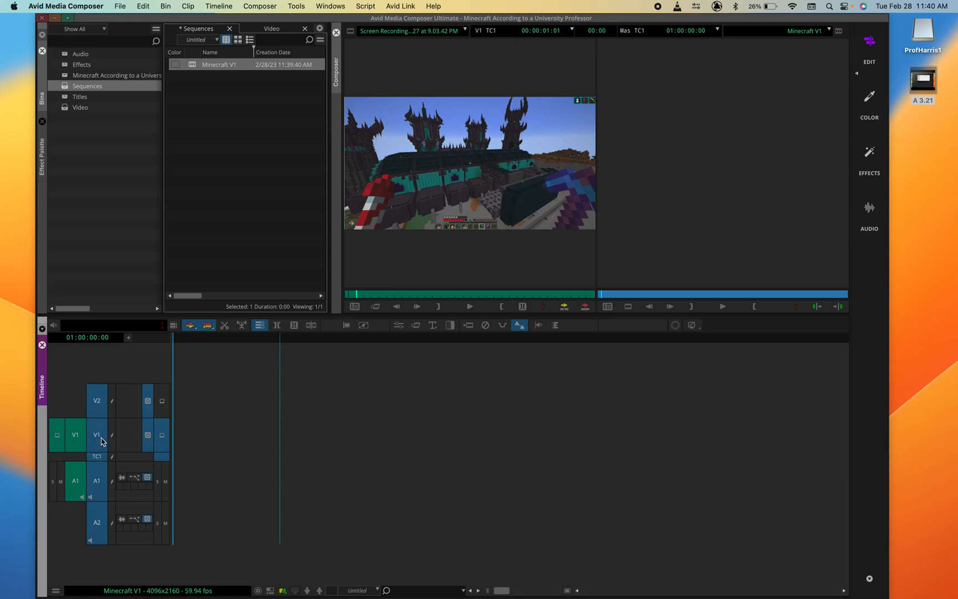
Rename the V1 video track to 'Main'
{"action": "right_click", "coordinate": [102, 439]}
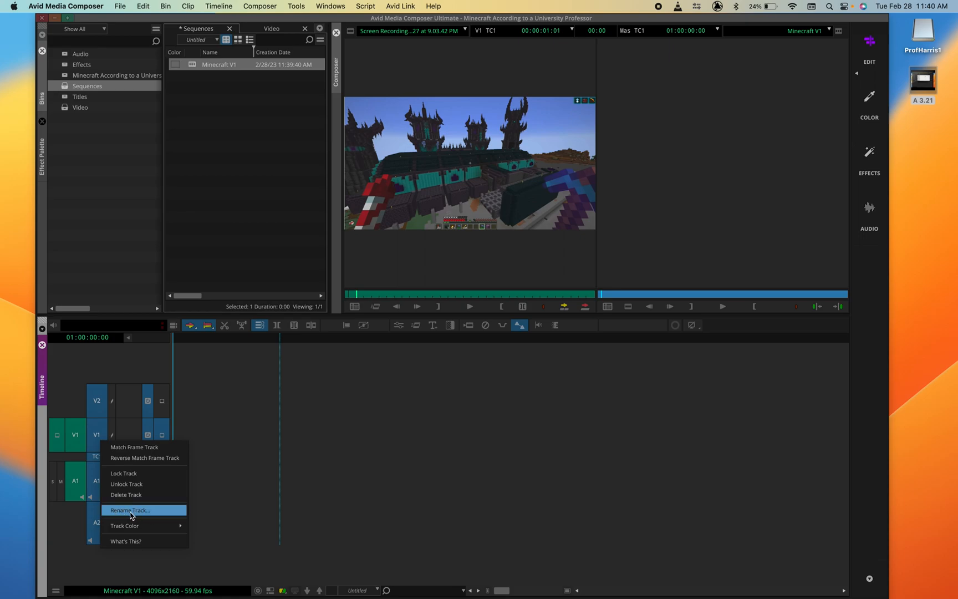
{"action": "left_click", "coordinate": [128, 509]}
{"action": "type", "text": " / Ma"}
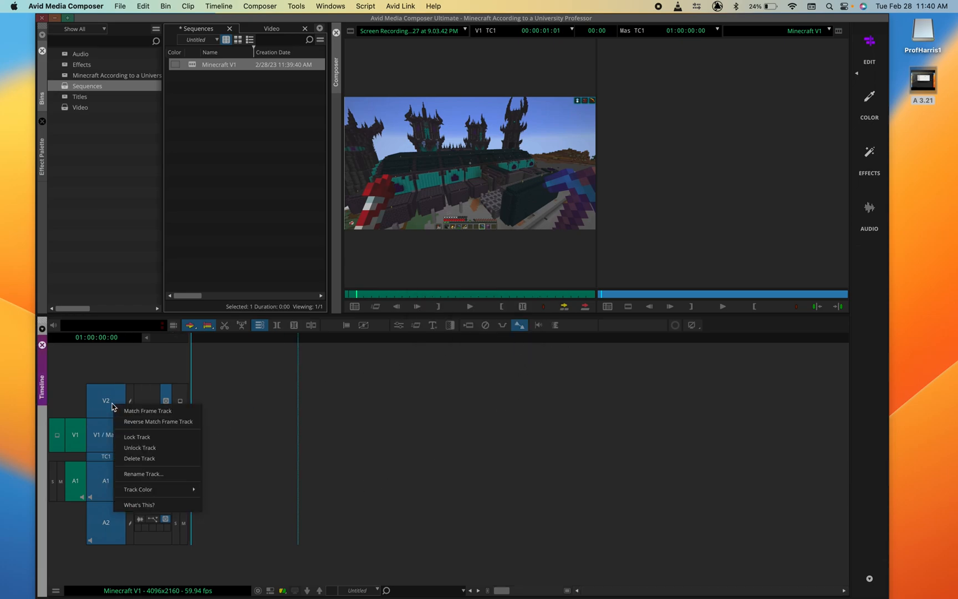
Rename the V2 video track to 'B-Roll'
{"action": "left_click", "coordinate": [143, 473]}
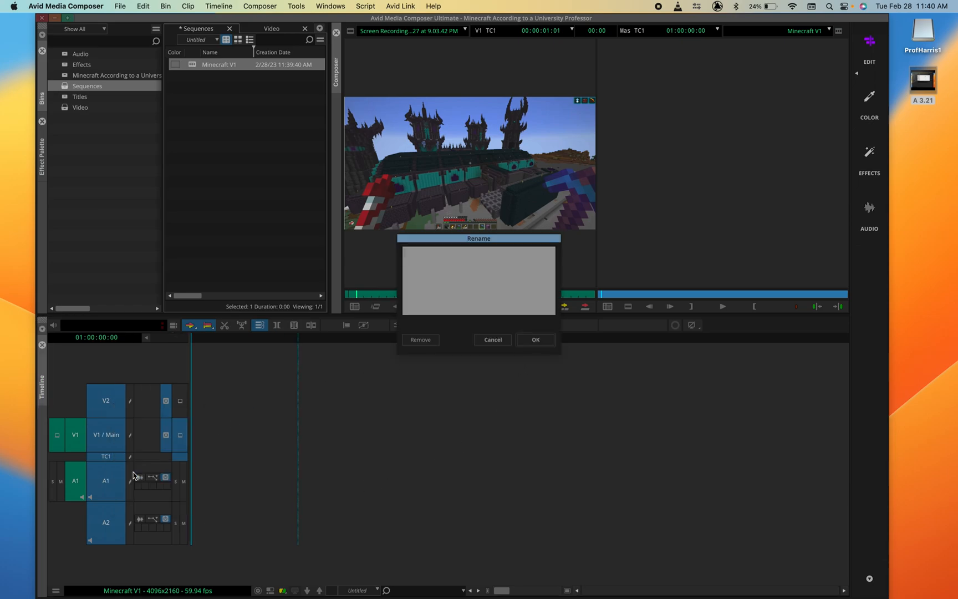
{"action": "type", "text": "B"}
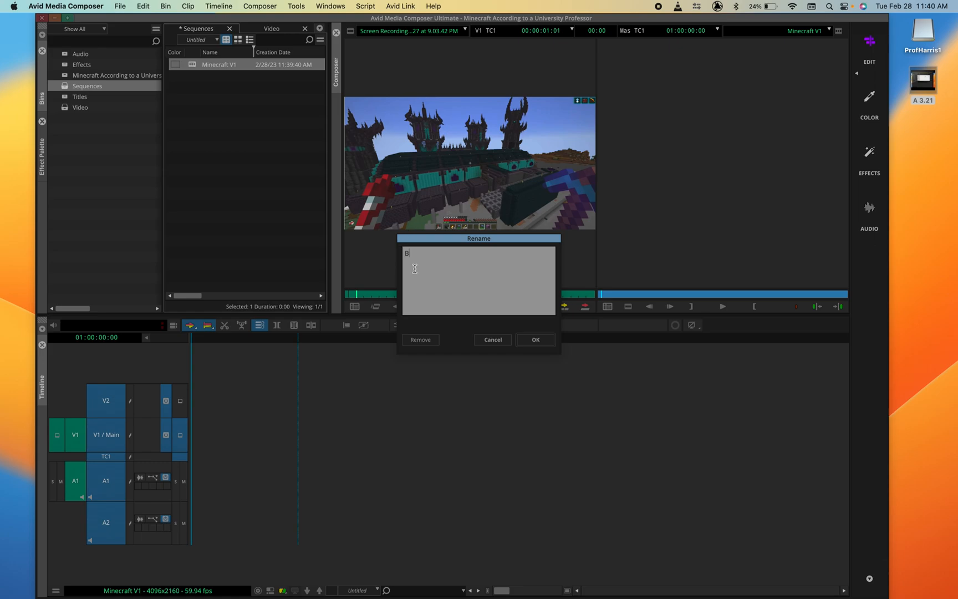
{"action": "type", "text": "-Ro"}
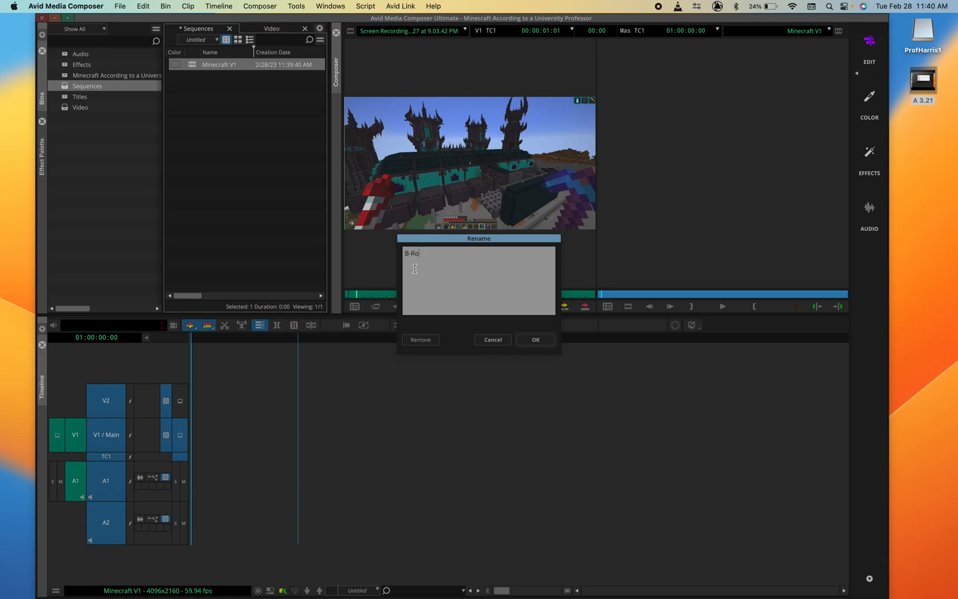
{"action": "type", "text": "ll"}
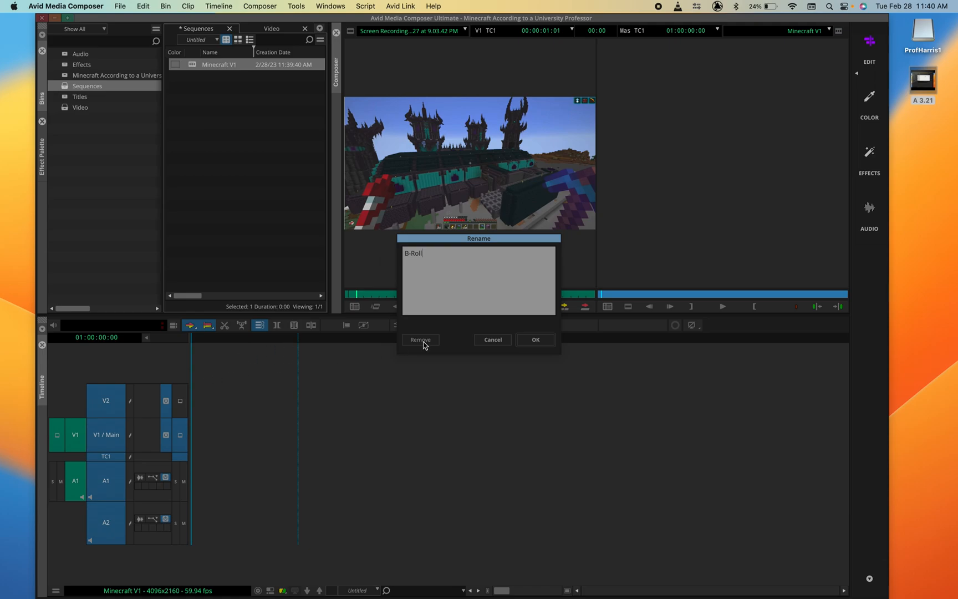
{"action": "left_click", "coordinate": [534, 339]}
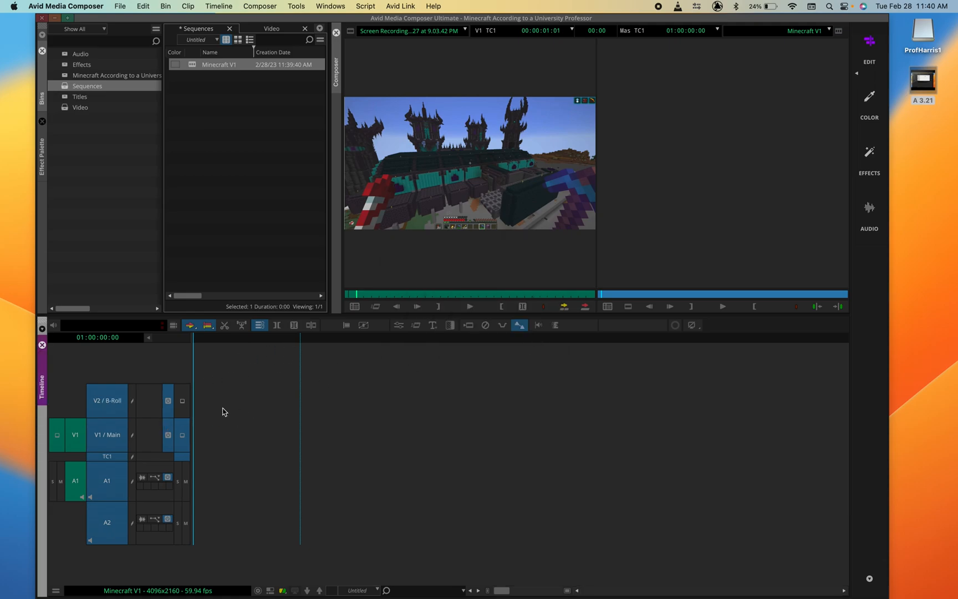
{"action": "mouse_move", "coordinate": [221, 417]}
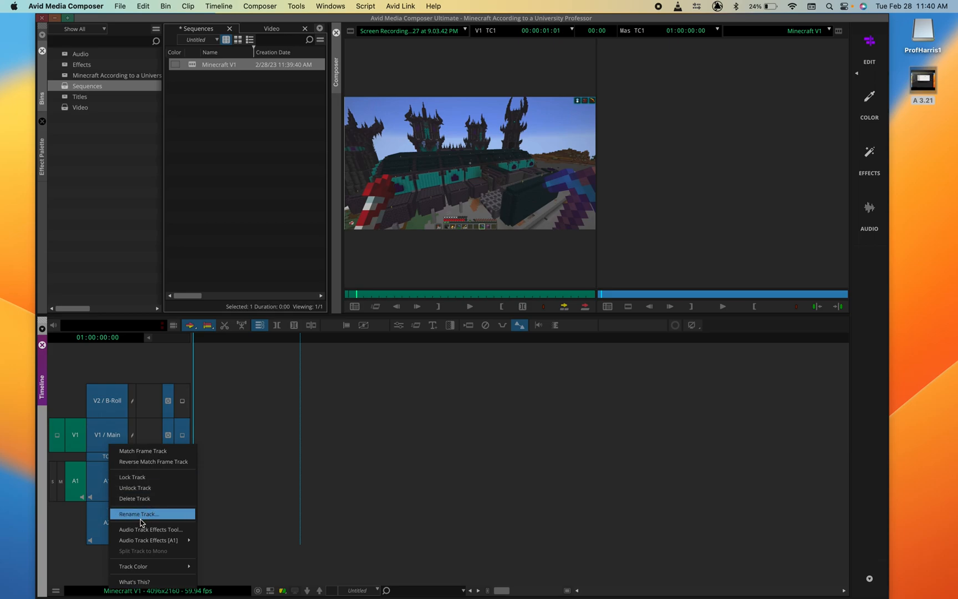
Rename audio track A1 to 'Dialogue'
{"action": "left_click", "coordinate": [137, 513]}
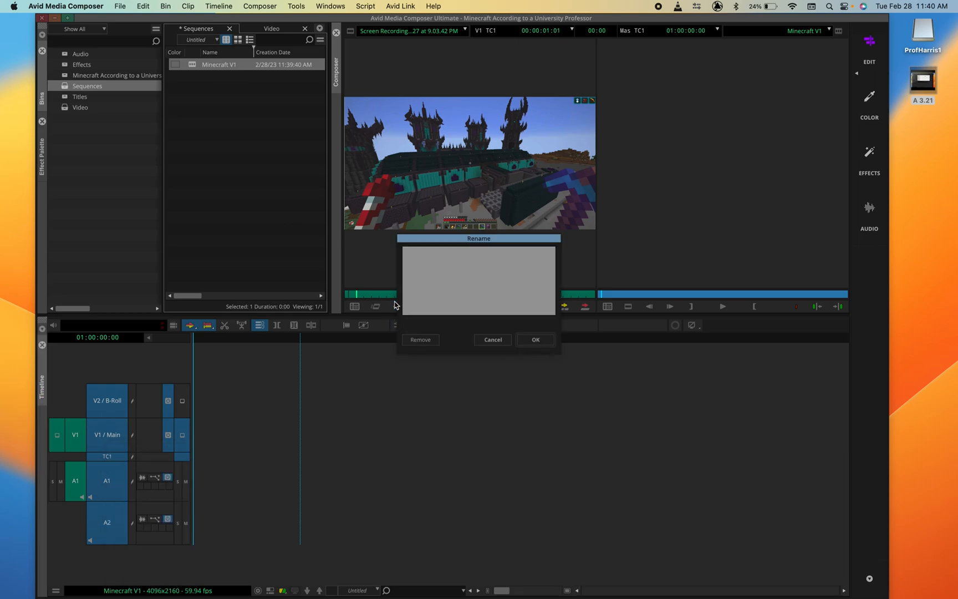
{"action": "type", "text": "Dialogu"}
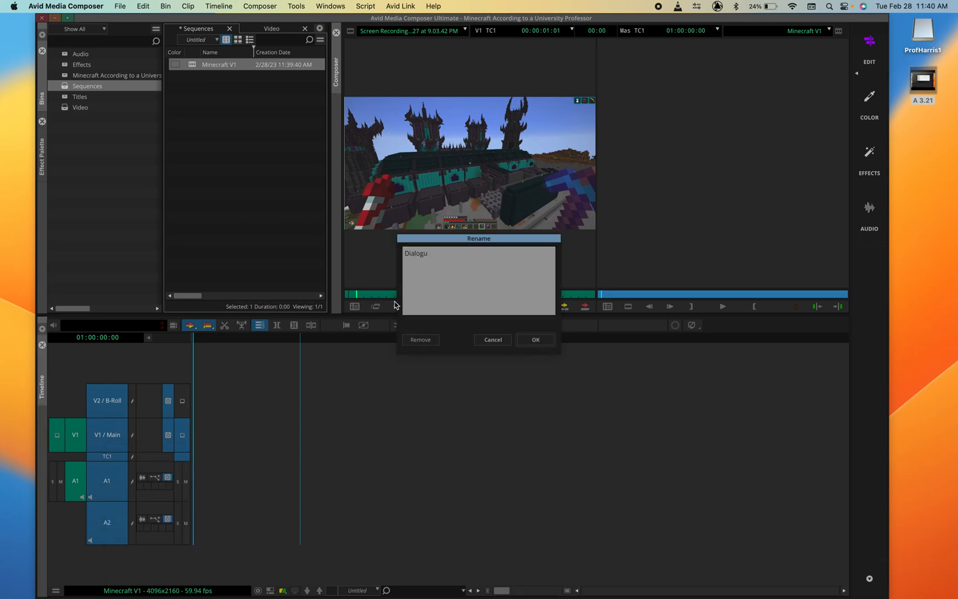
{"action": "left_click", "coordinate": [534, 339]}
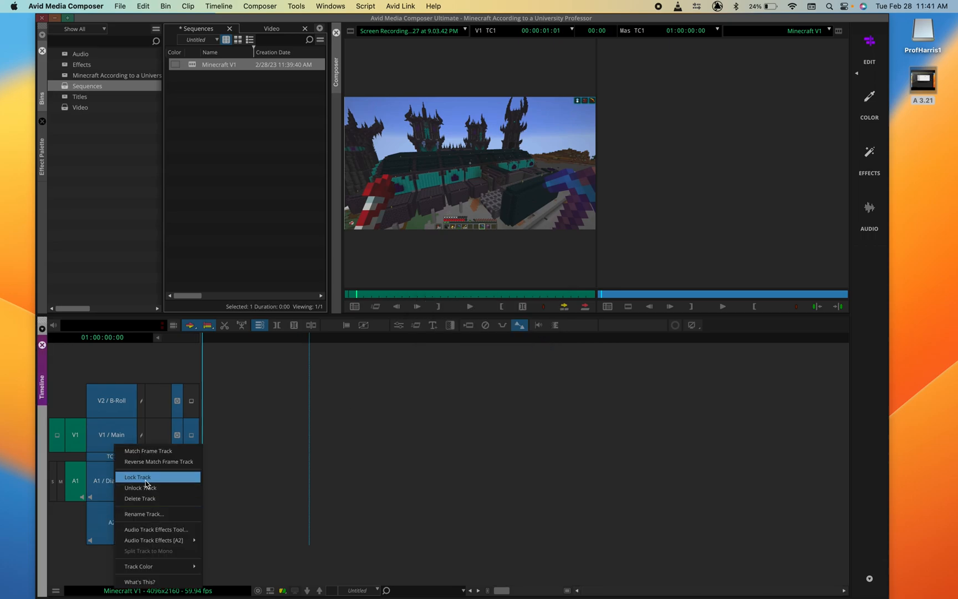
{"action": "mouse_move", "coordinate": [143, 514]}
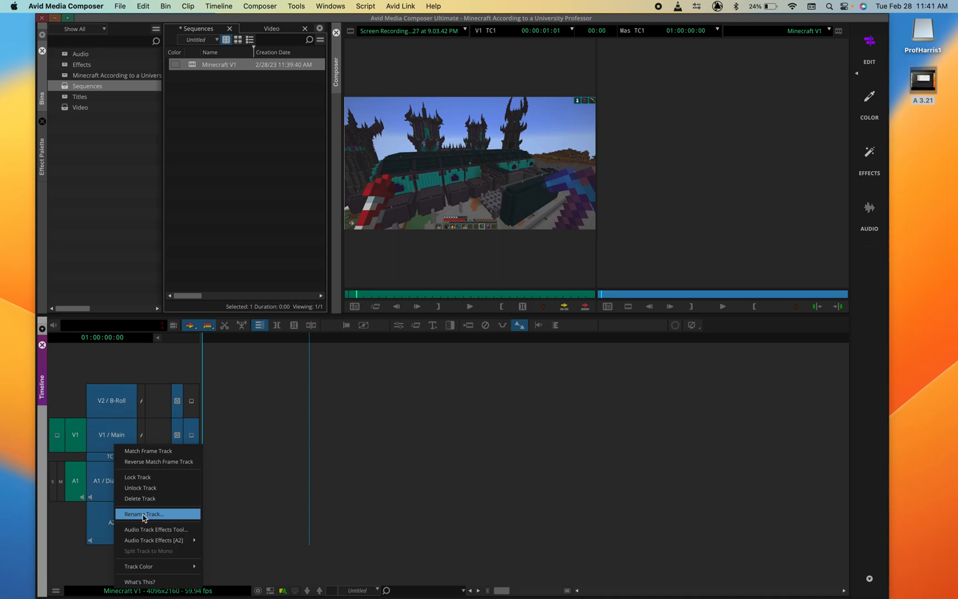
Rename audio track A2 to 'Music'
{"action": "left_click", "coordinate": [142, 513]}
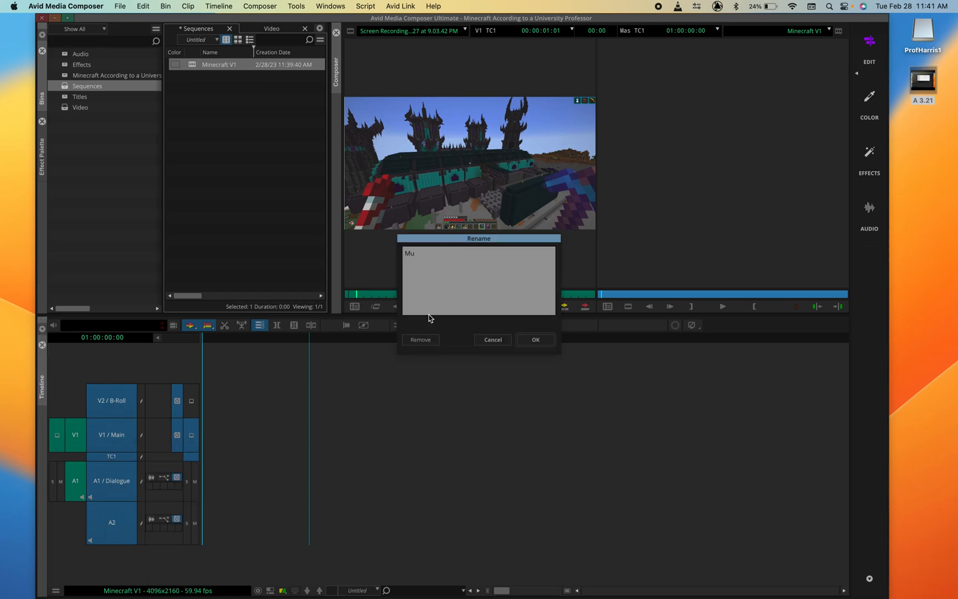
{"action": "left_click", "coordinate": [535, 339]}
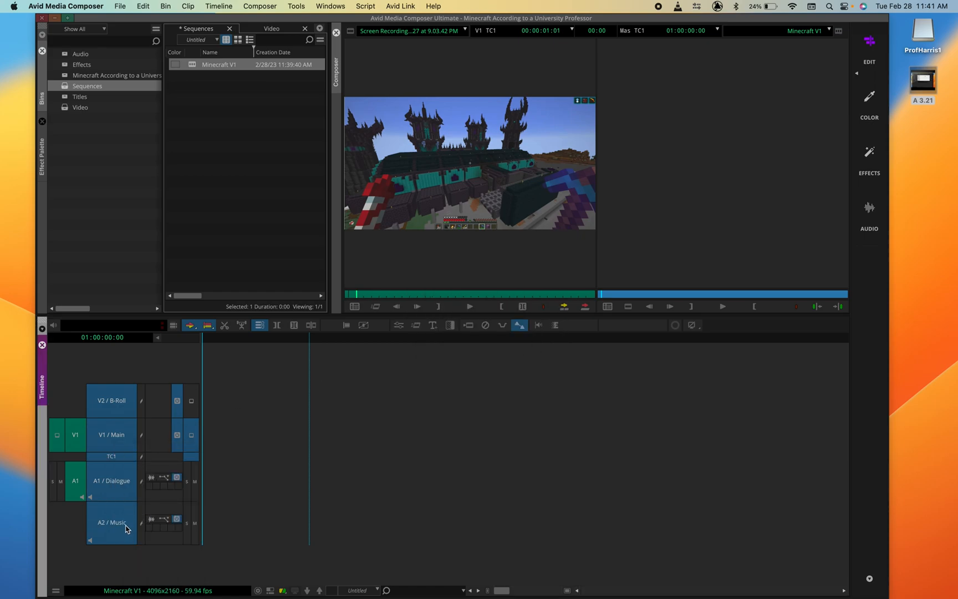
{"action": "mouse_move", "coordinate": [325, 417]}
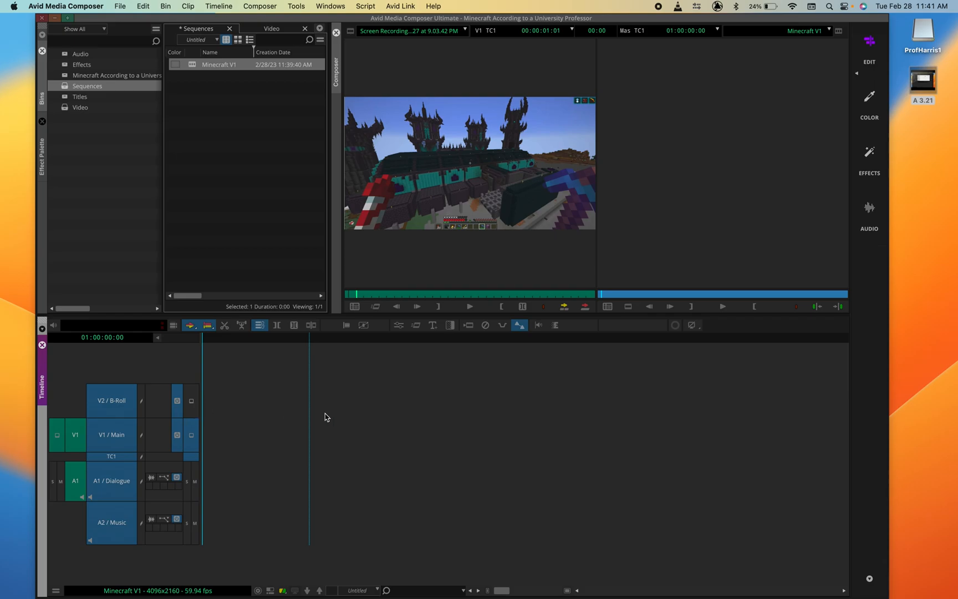
{"action": "mouse_move", "coordinate": [333, 372]}
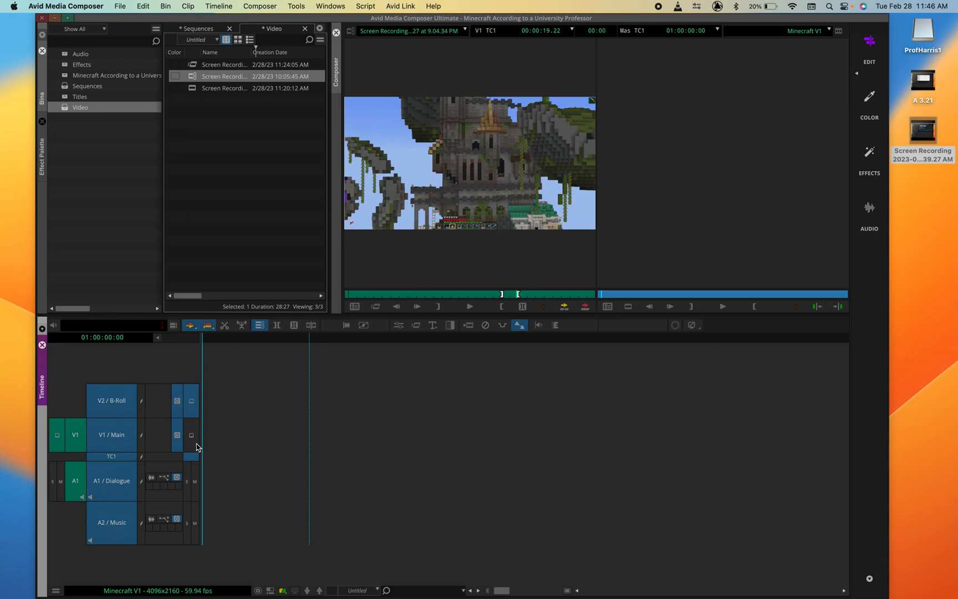
{"action": "mouse_move", "coordinate": [209, 298]}
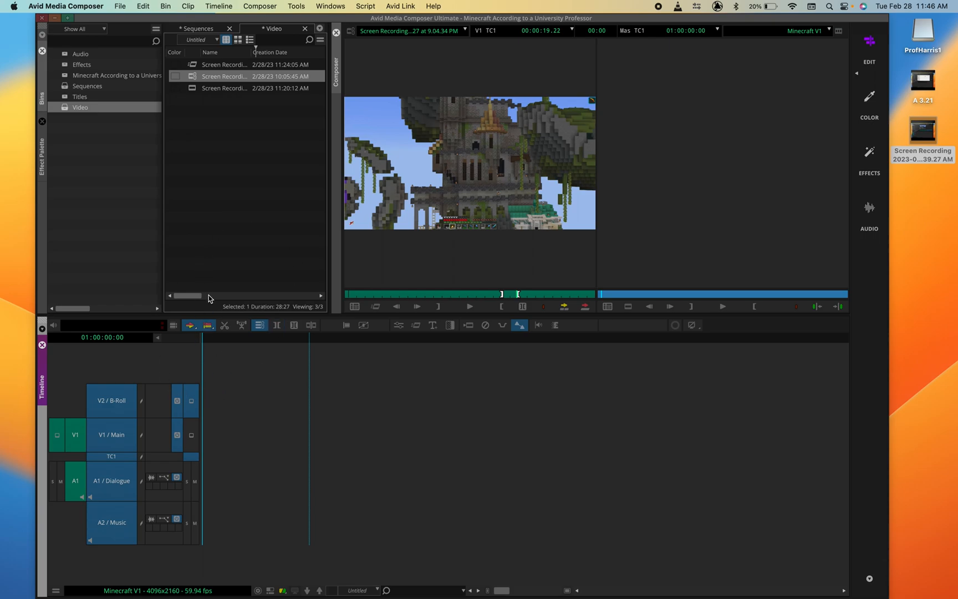
{"action": "mouse_move", "coordinate": [385, 343]}
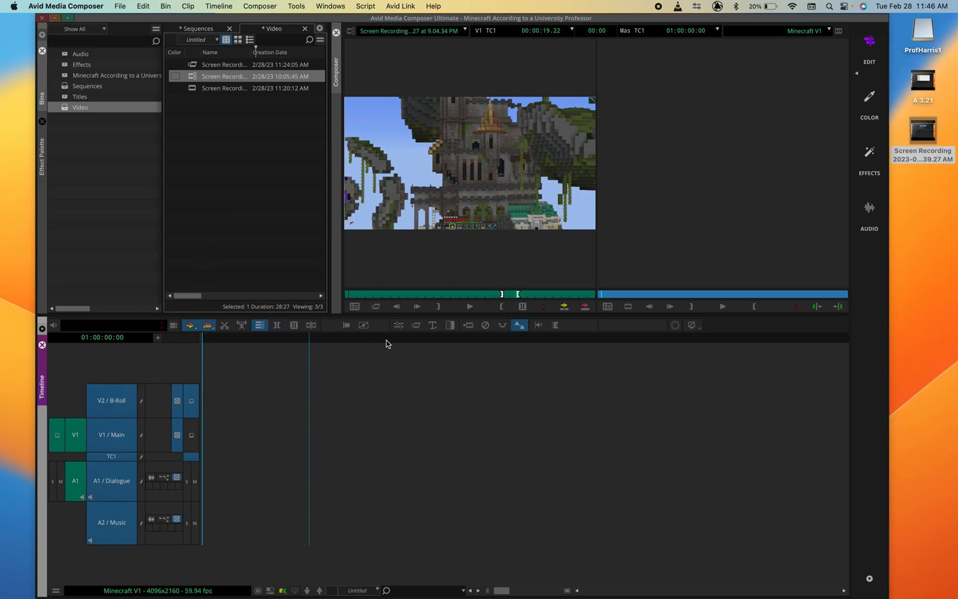
{"action": "mouse_move", "coordinate": [652, 167]}
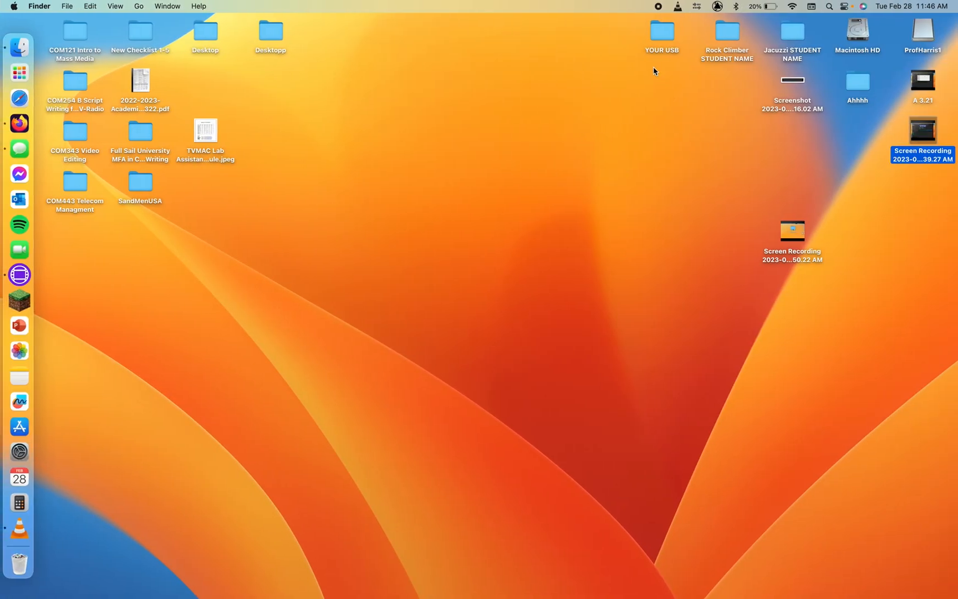
{"action": "mouse_move", "coordinate": [663, 33]}
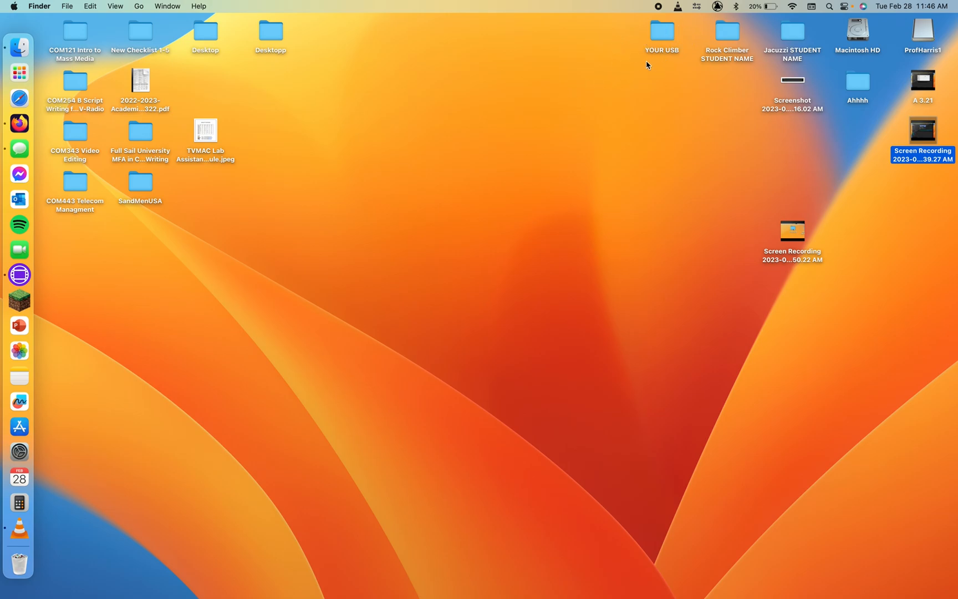
{"action": "mouse_move", "coordinate": [665, 32]}
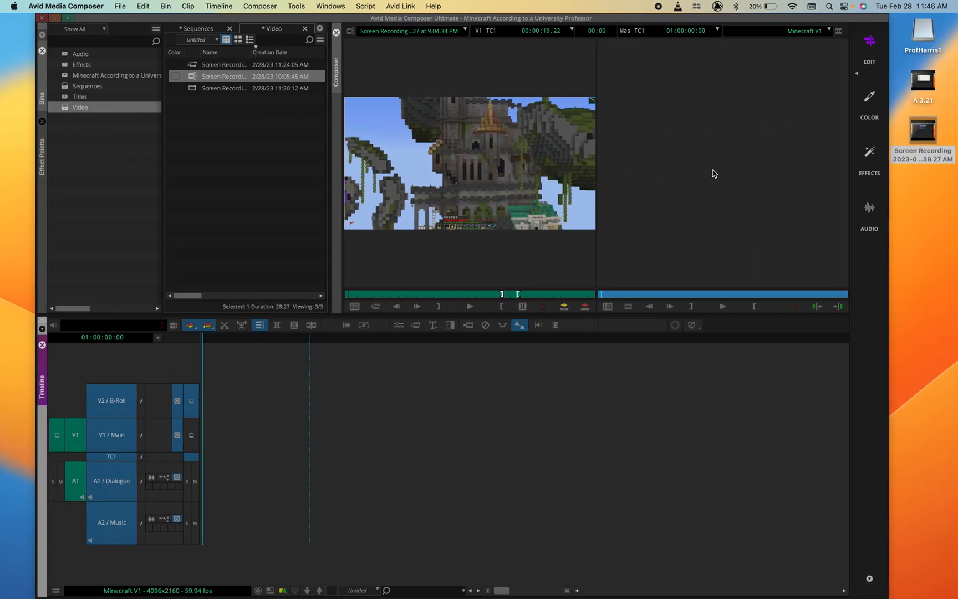
{"action": "mouse_move", "coordinate": [615, 140]}
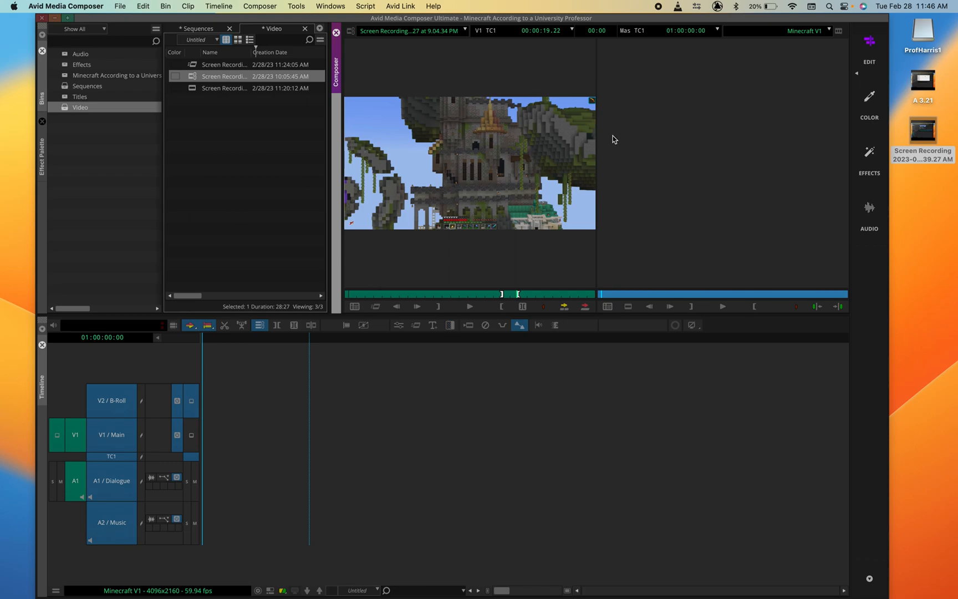
{"action": "mouse_move", "coordinate": [506, 190]}
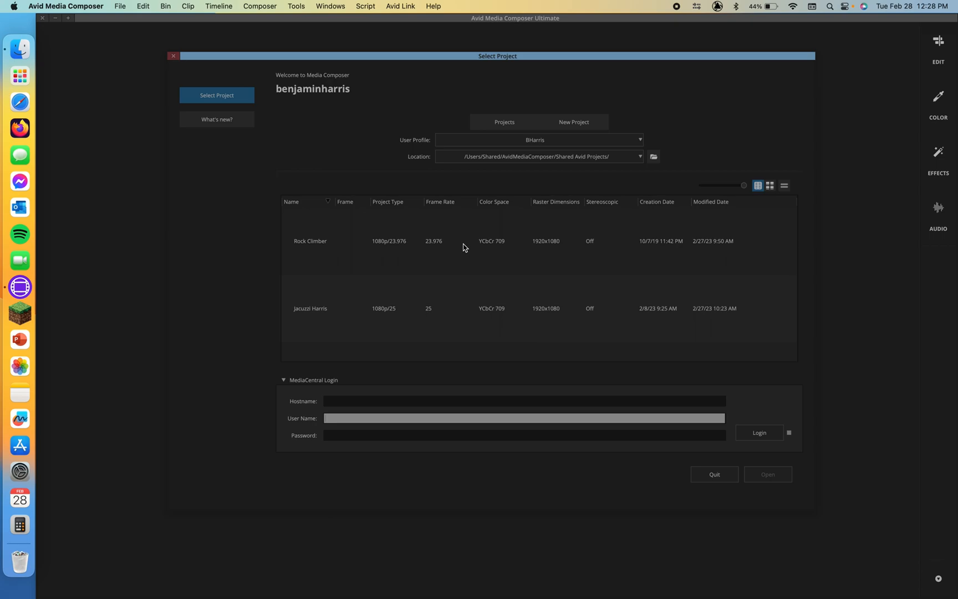
{"action": "mouse_move", "coordinate": [497, 56]}
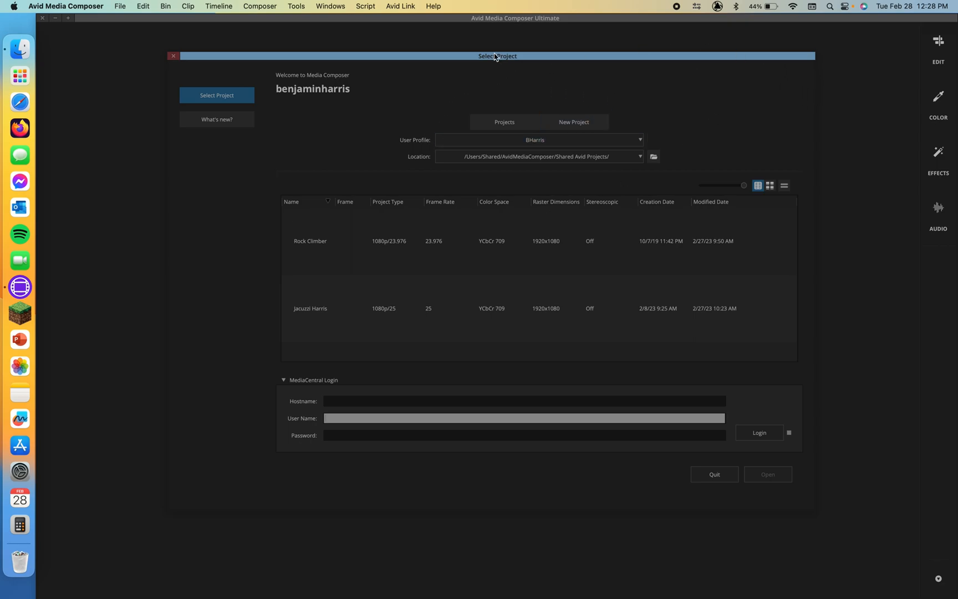
{"action": "mouse_move", "coordinate": [498, 67]}
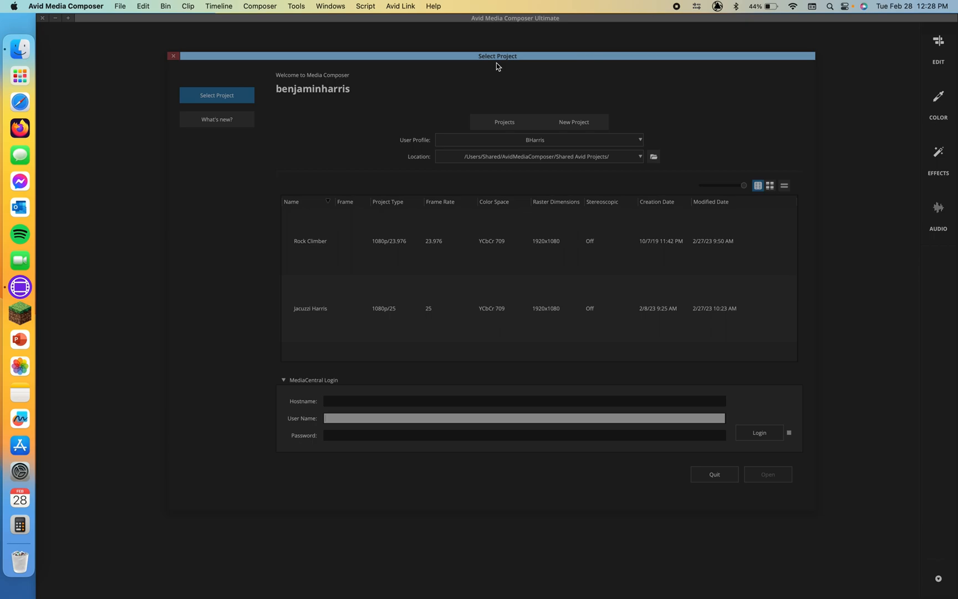
{"action": "mouse_move", "coordinate": [518, 76]}
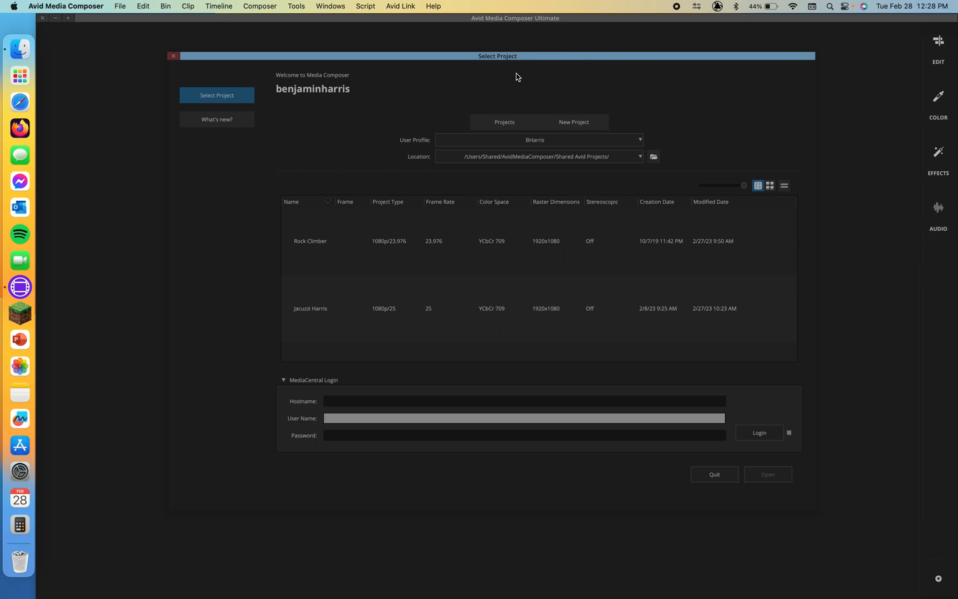
{"action": "mouse_move", "coordinate": [382, 175]}
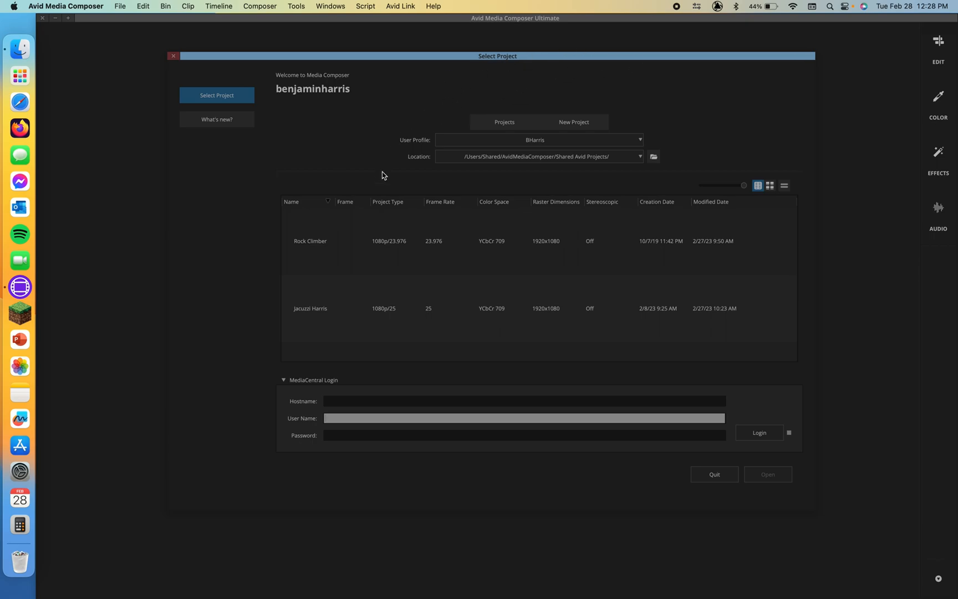
{"action": "mouse_move", "coordinate": [504, 116]}
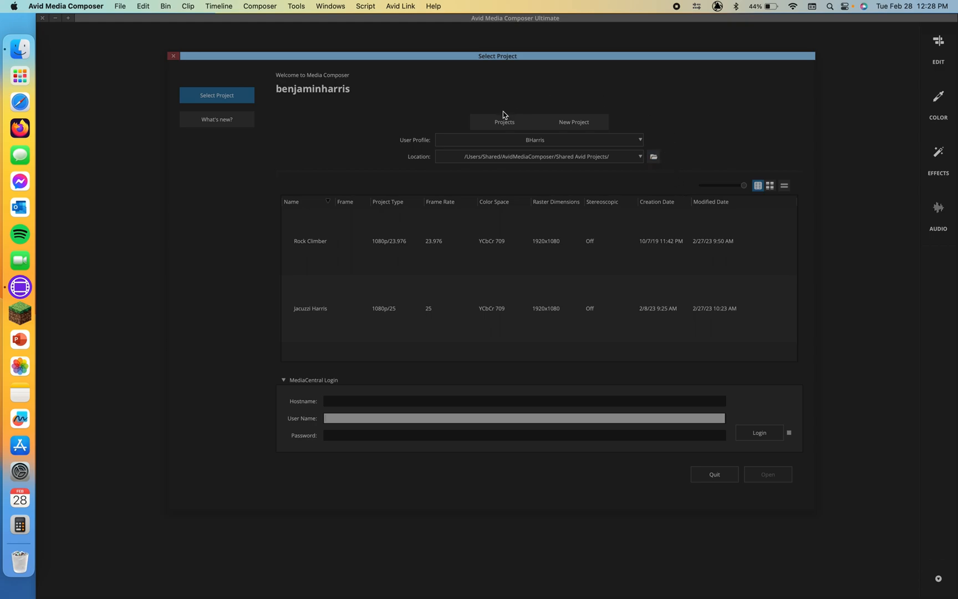
Show the Projects list in the Select Project window
{"action": "left_click", "coordinate": [503, 122]}
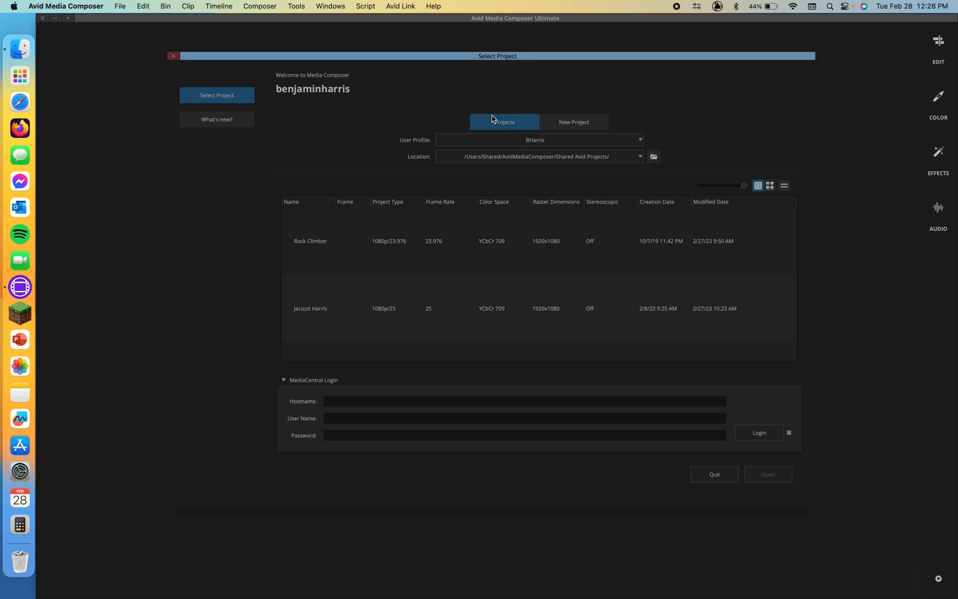
{"action": "mouse_move", "coordinate": [495, 135]}
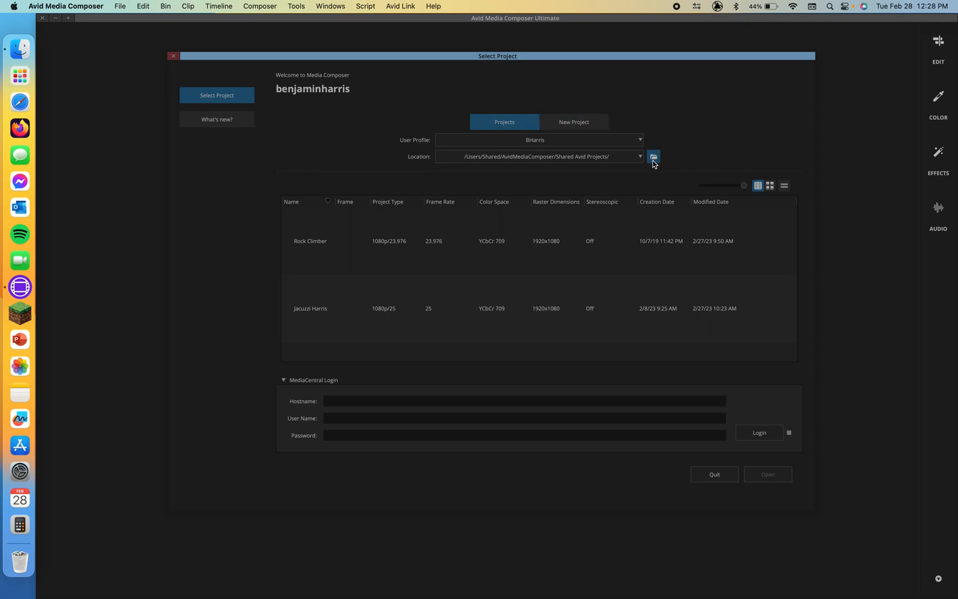
Set the project location to the '1 Avid Media Composer Project' folder inside the course folder on the drive
{"action": "left_click", "coordinate": [653, 157]}
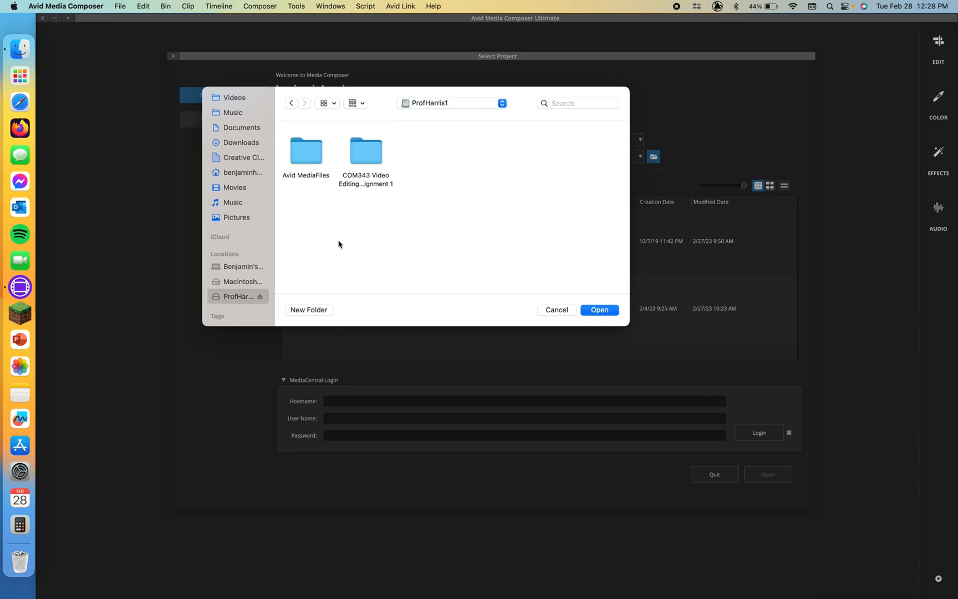
{"action": "left_click", "coordinate": [364, 151]}
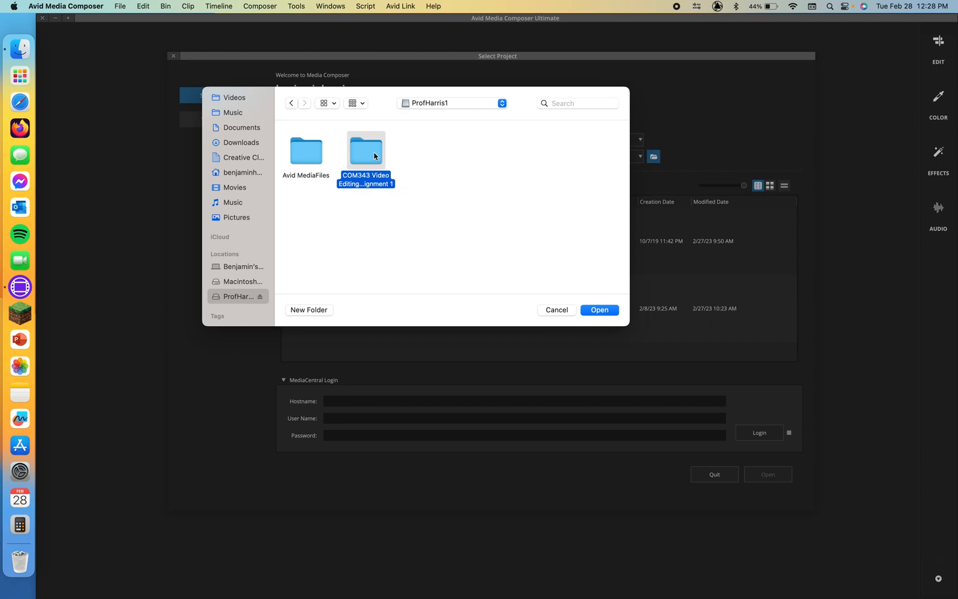
{"action": "double_click", "coordinate": [366, 151]}
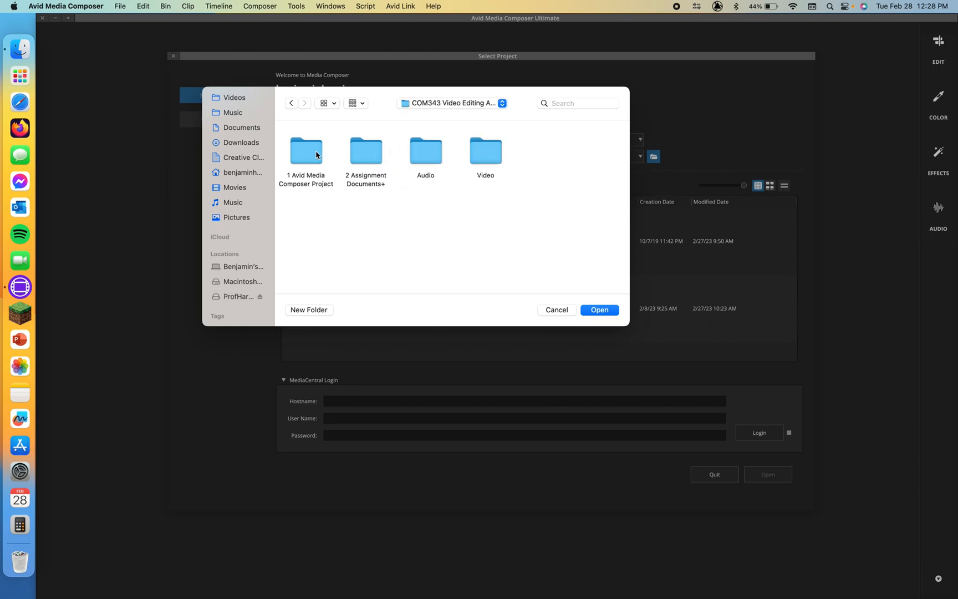
{"action": "left_click", "coordinate": [306, 150]}
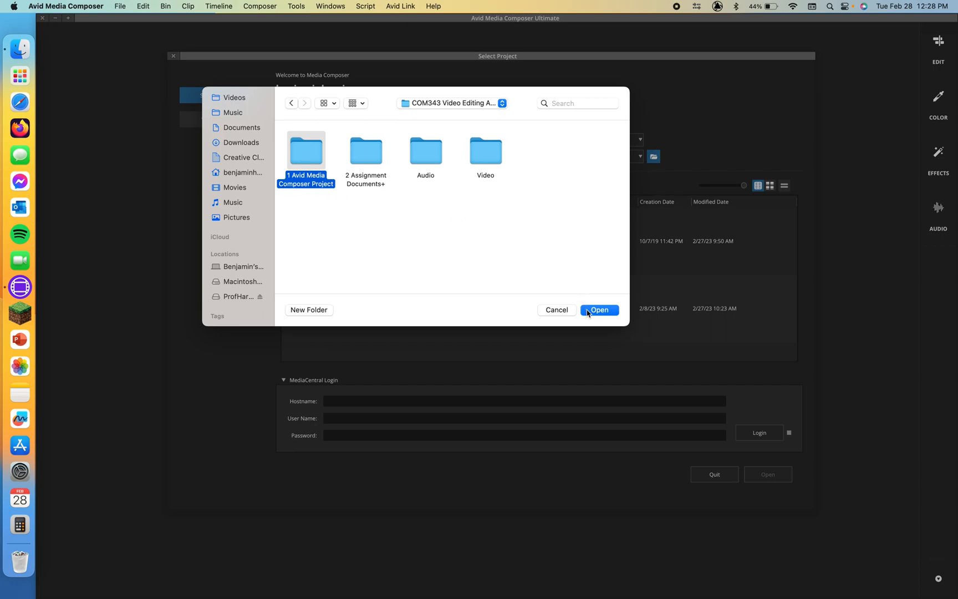
{"action": "left_click", "coordinate": [599, 309]}
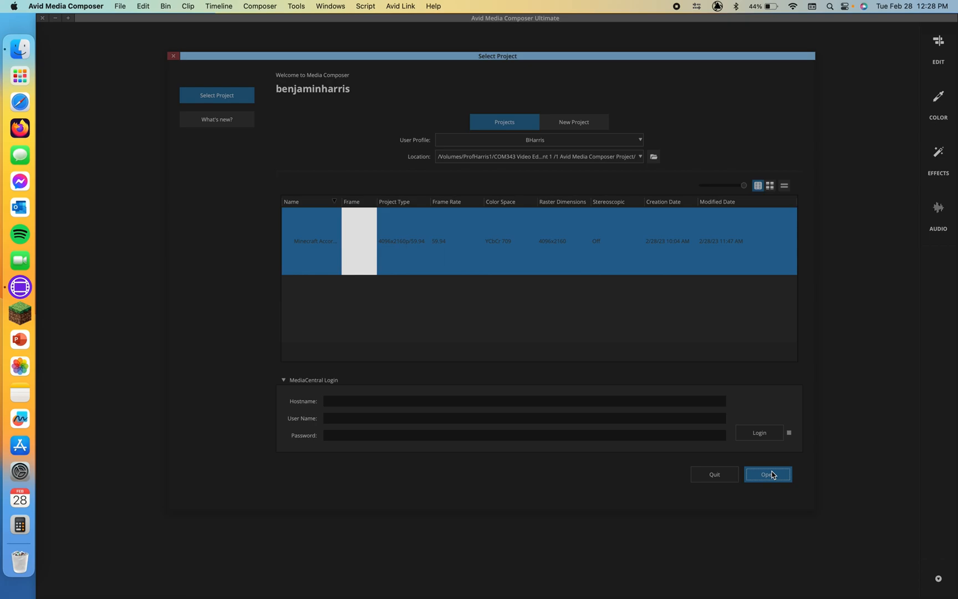
Open the Minecraft project listed from the flash drive
{"action": "left_click", "coordinate": [768, 475]}
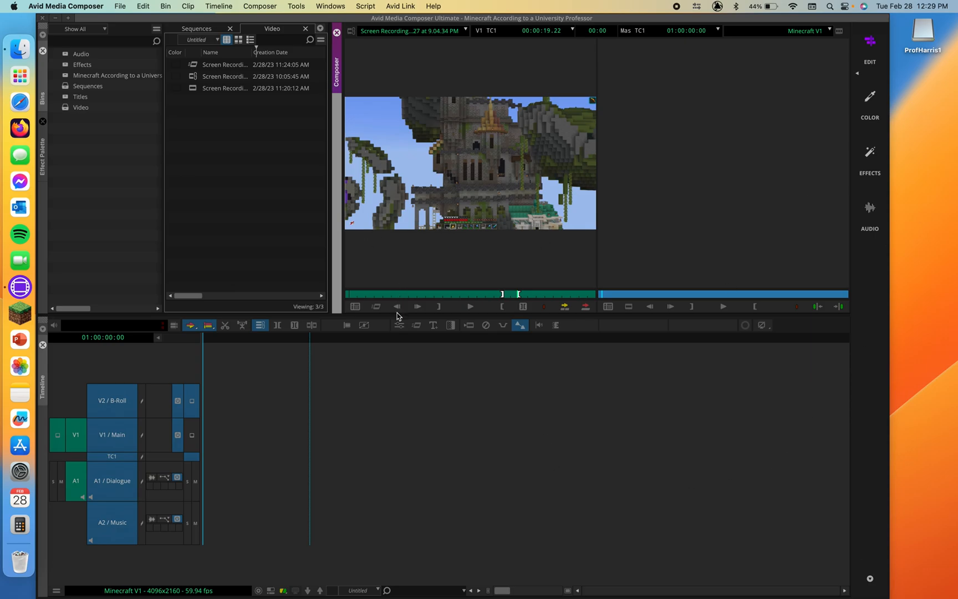
{"action": "mouse_move", "coordinate": [461, 367]}
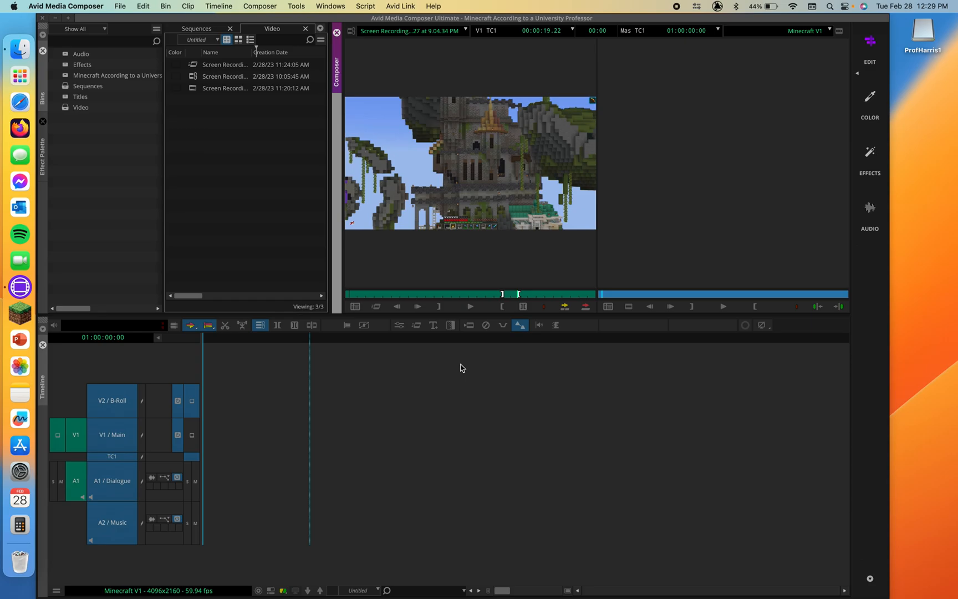
{"action": "mouse_move", "coordinate": [733, 153]}
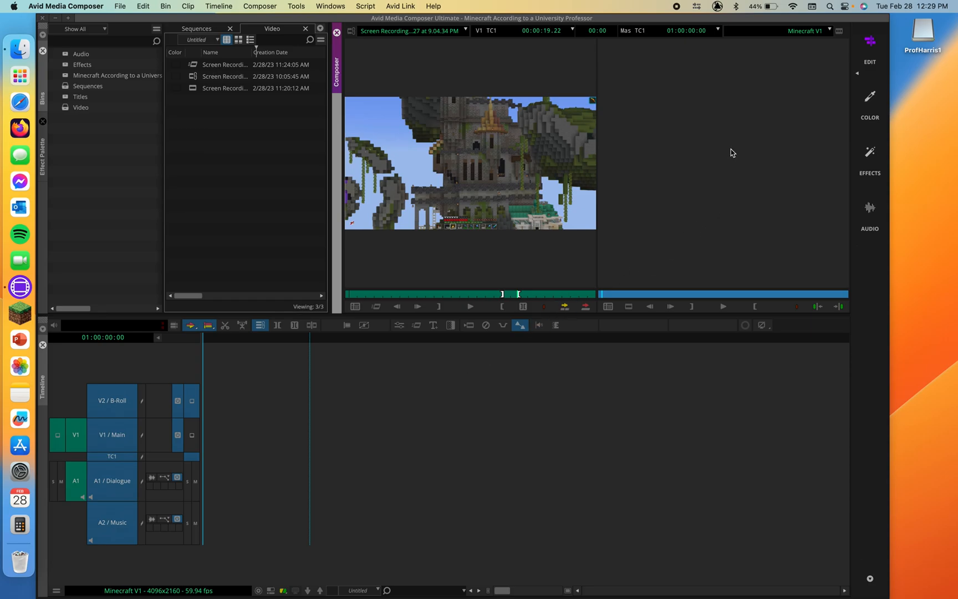